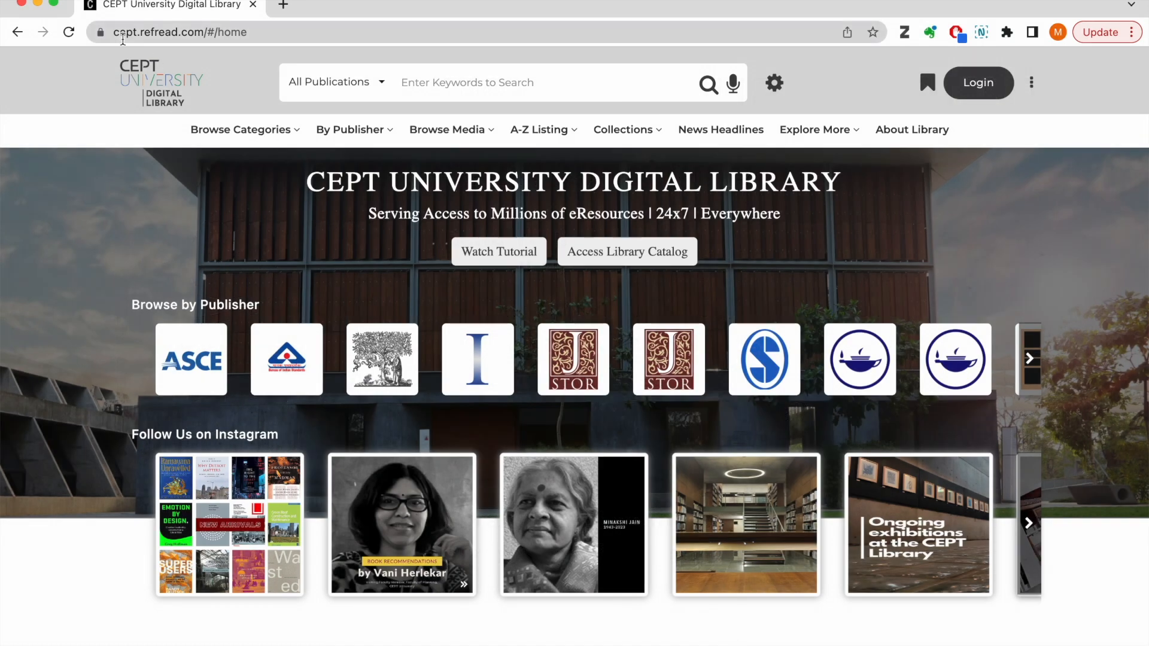
mouse_move(247, 46)
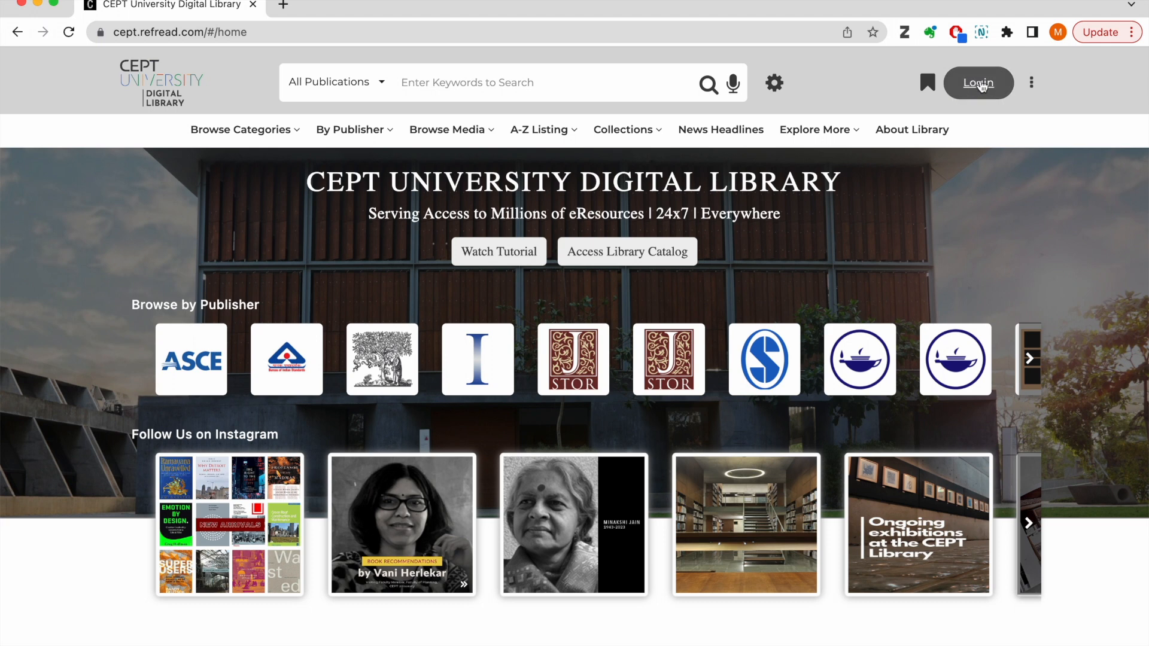
Step: Go to the library's Login page from the top right of the home page
click(978, 83)
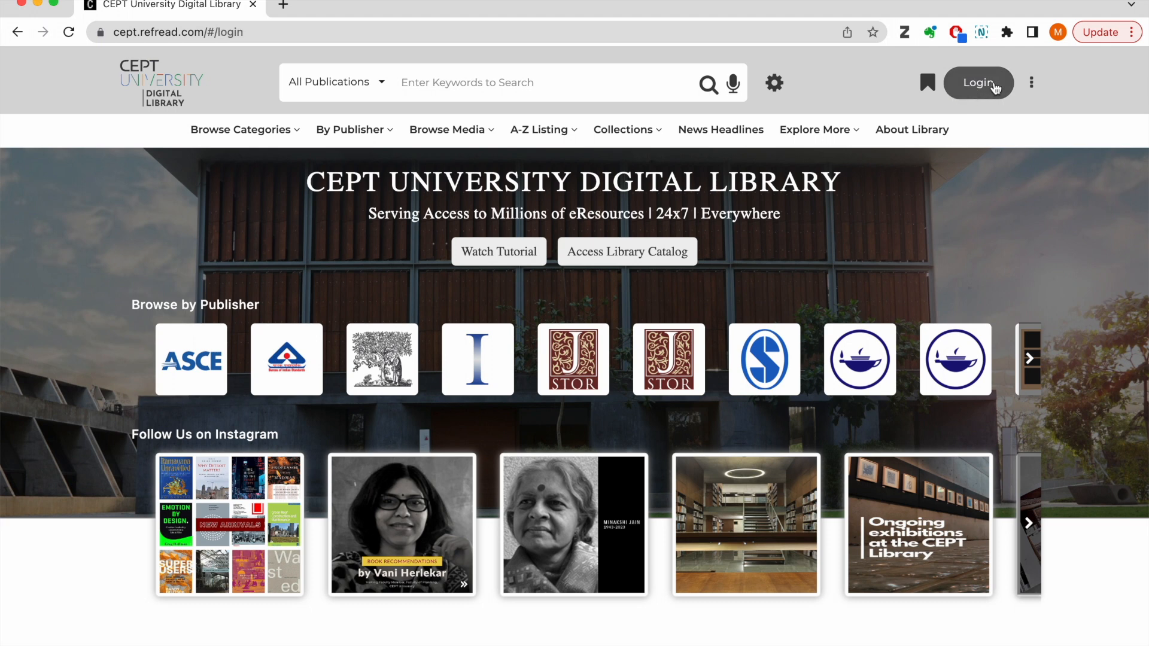
Step: Enter the demo account email 'cep' and password 'password' and sign in
click(978, 83)
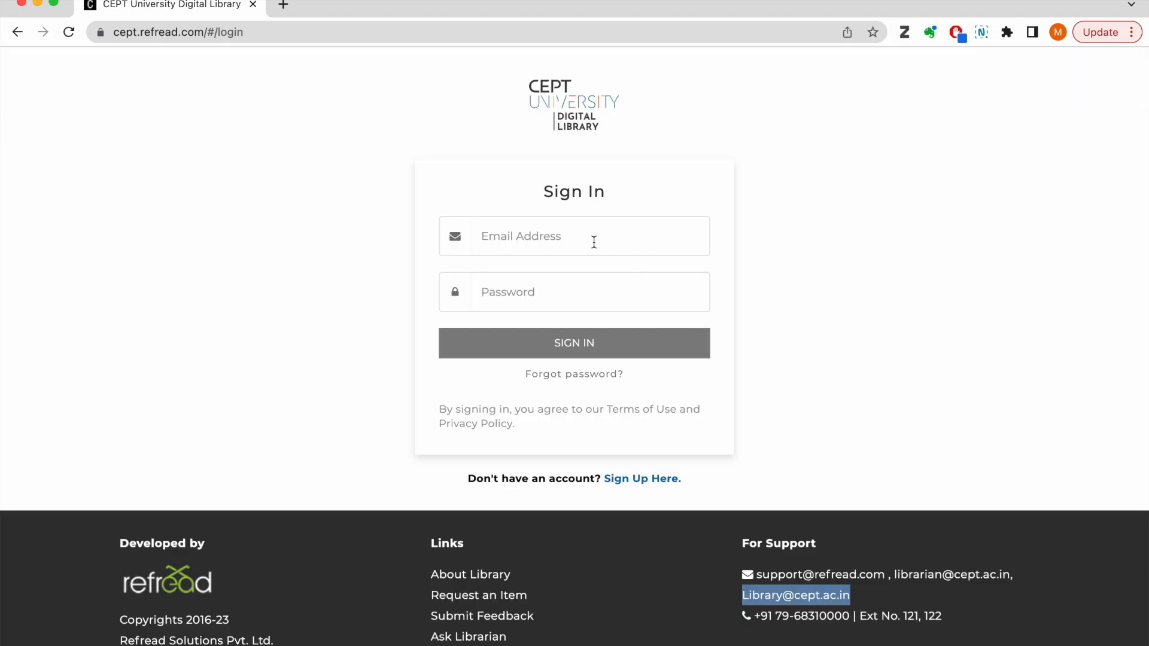
mouse_move(599, 328)
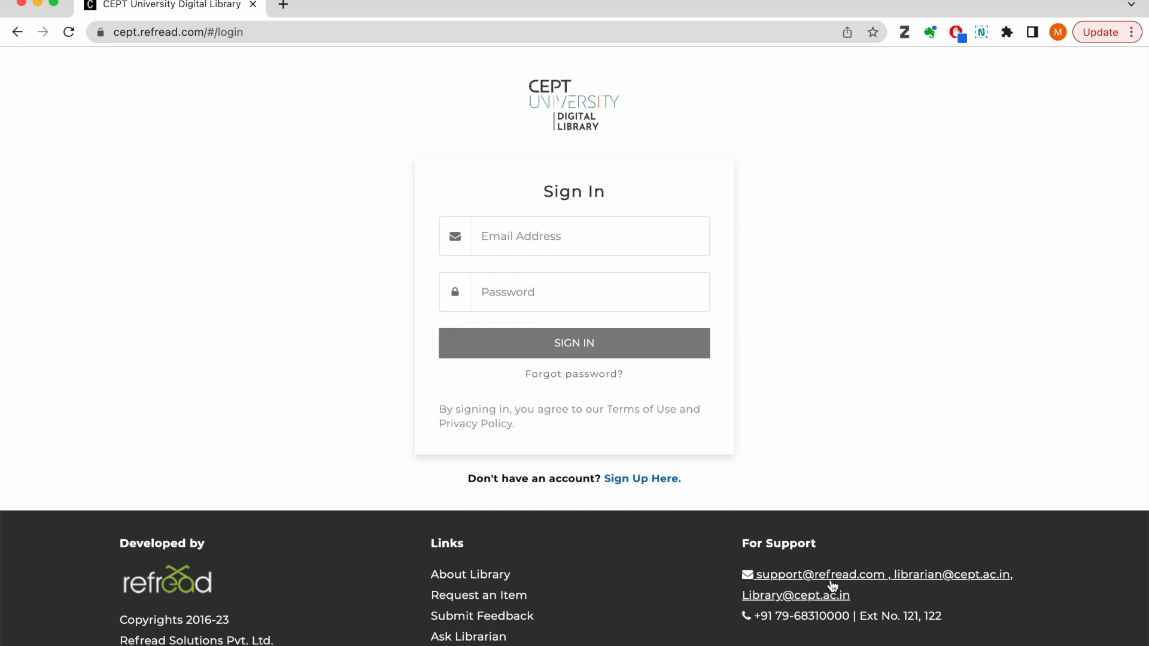
mouse_move(869, 599)
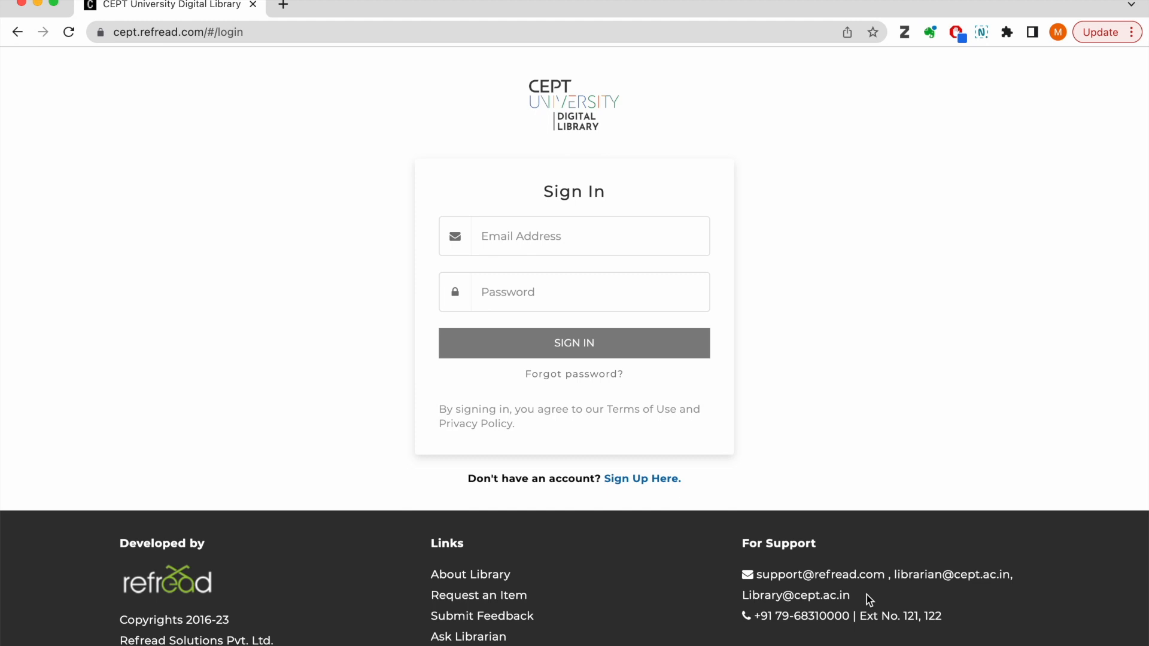
click(573, 236)
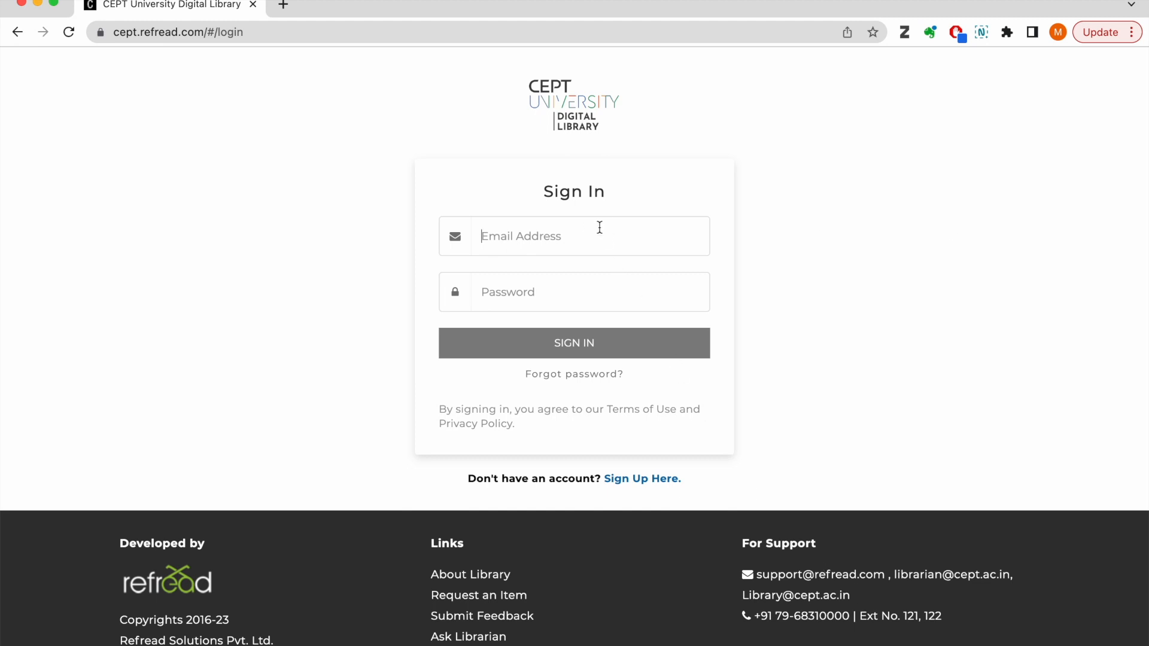
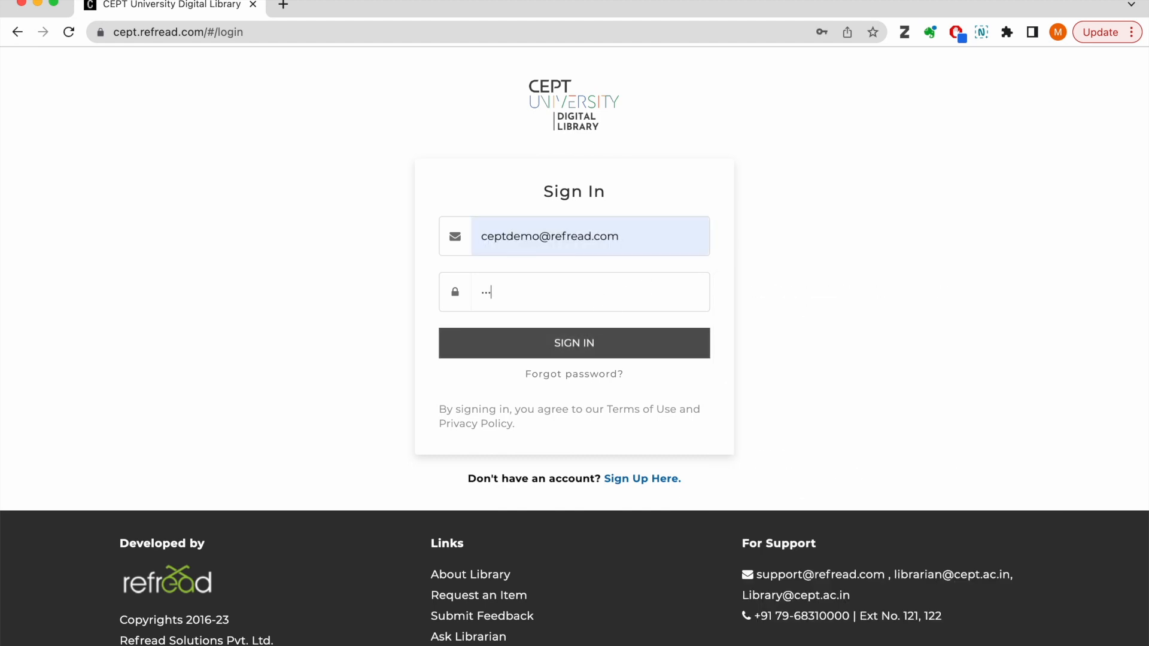
text(password)
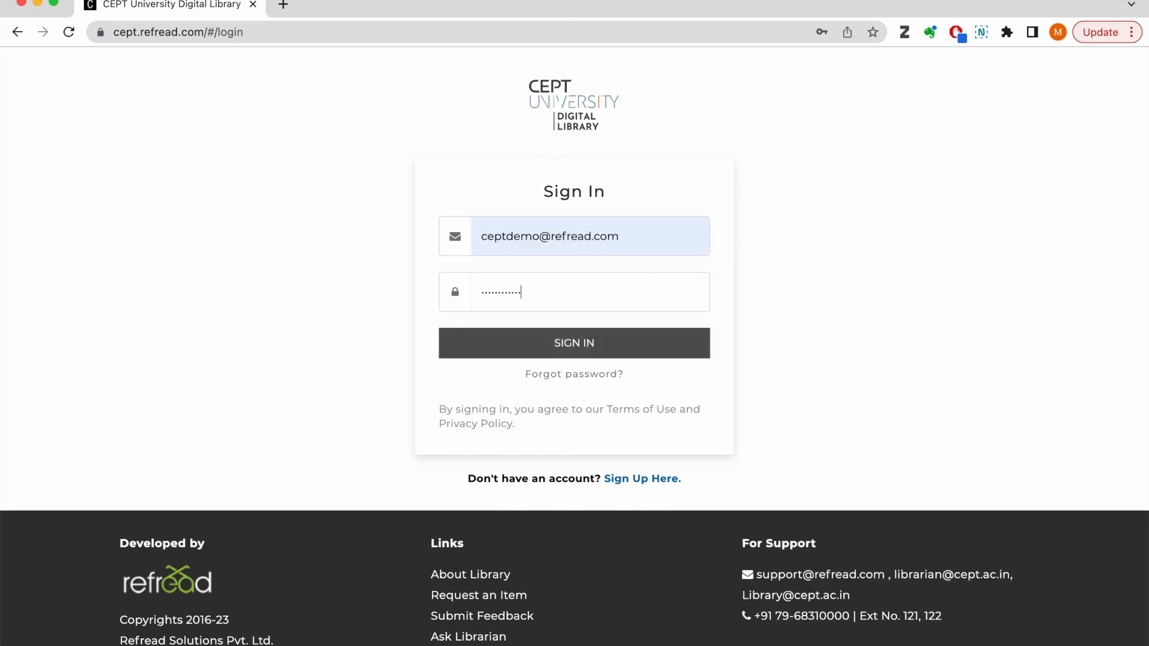
click(574, 344)
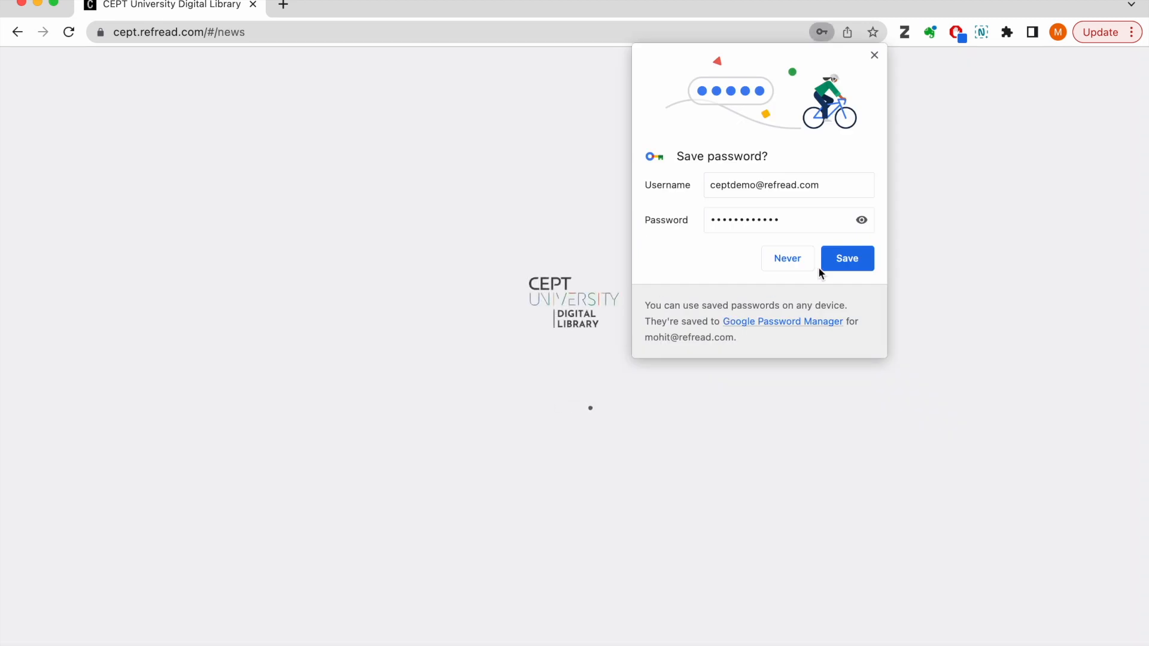
Step: Dismiss Chrome's save-password offer and browse down the signed-in home page
click(846, 259)
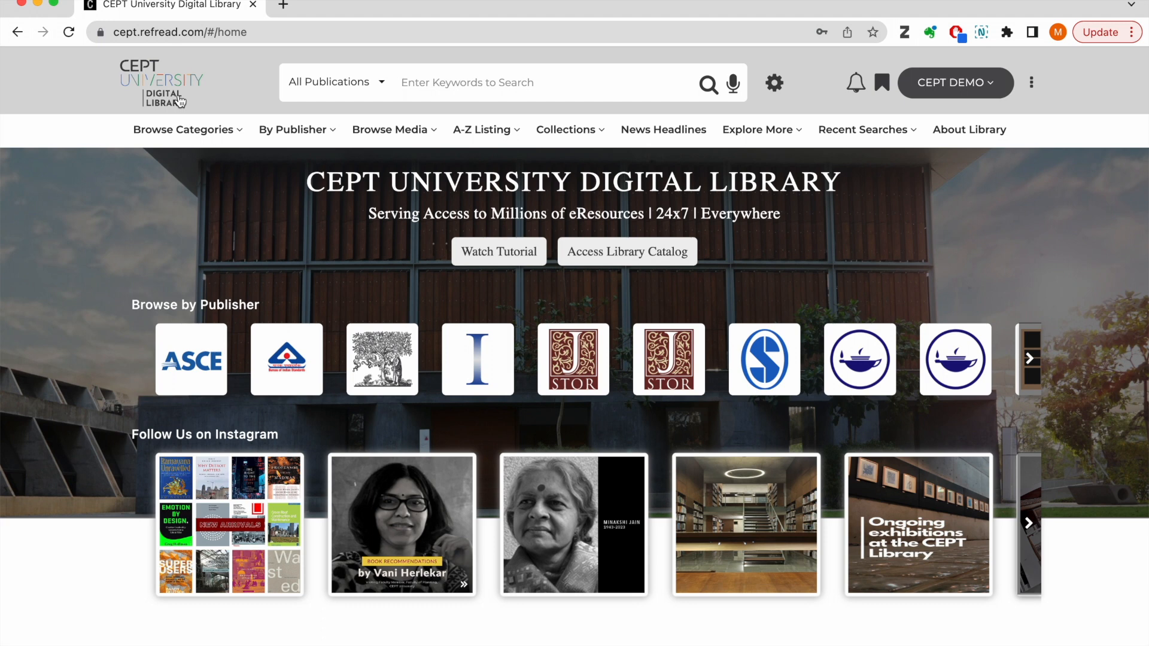
mouse_move(283, 286)
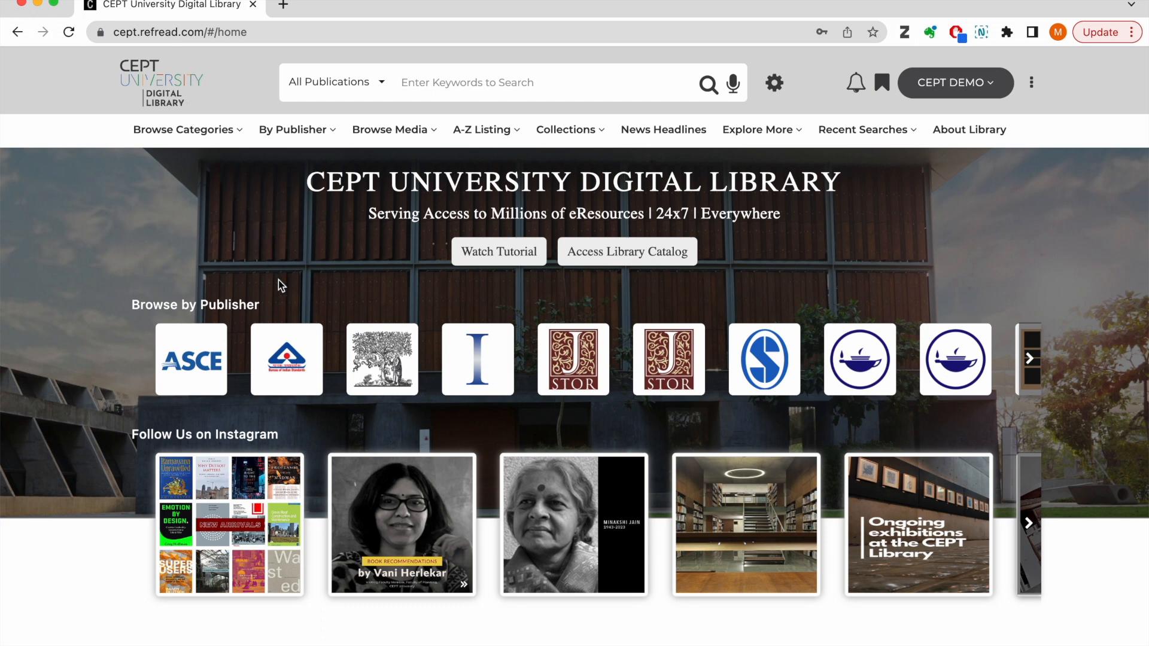
scroll(down, 3)
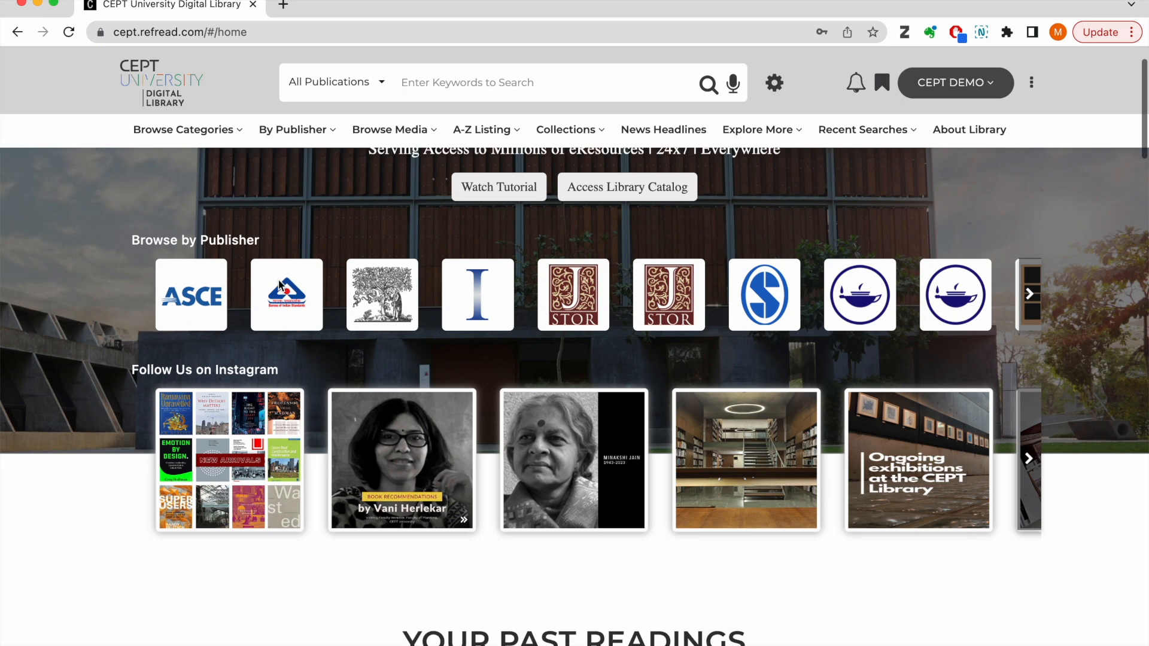
scroll(down, 3)
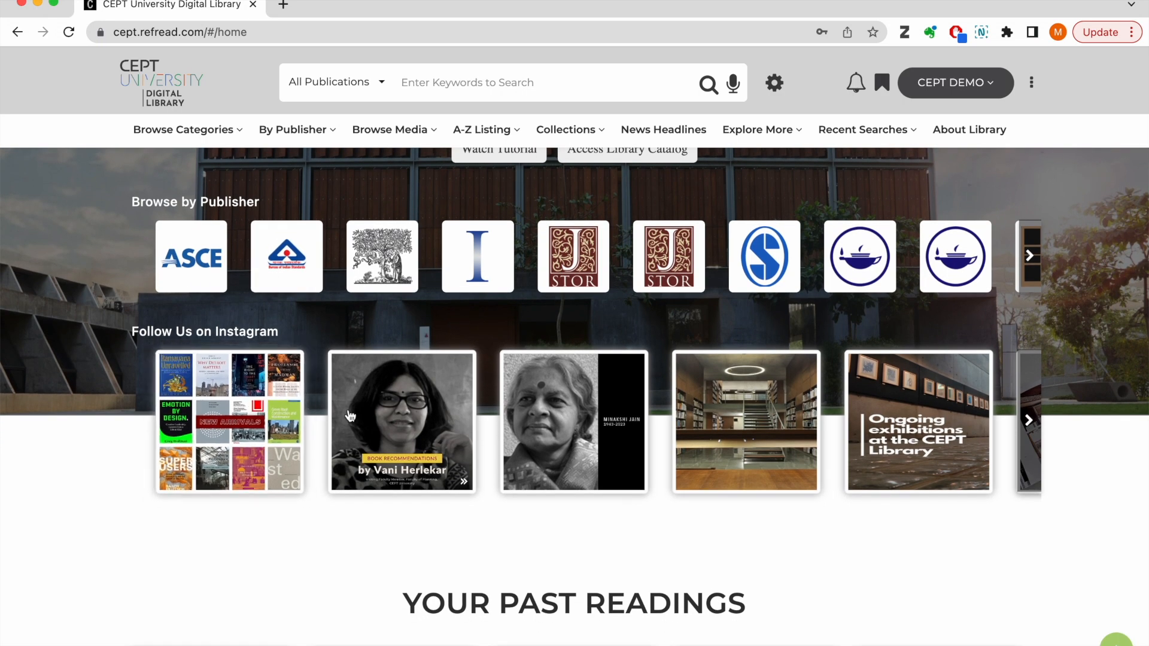
mouse_move(557, 432)
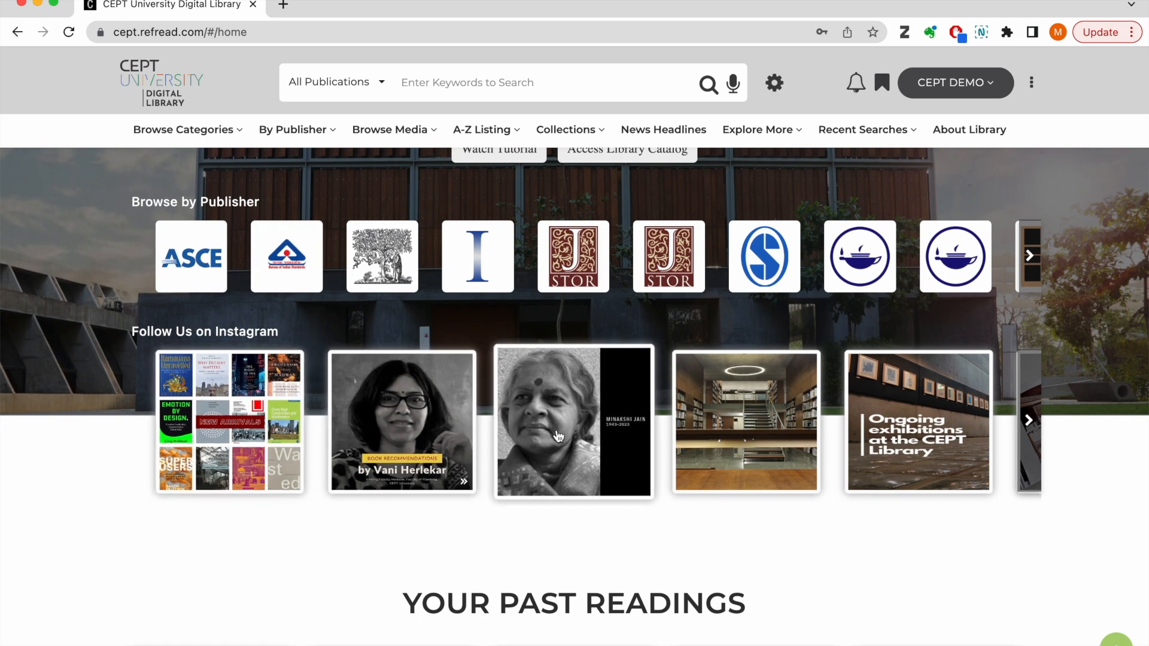
scroll(down, 3)
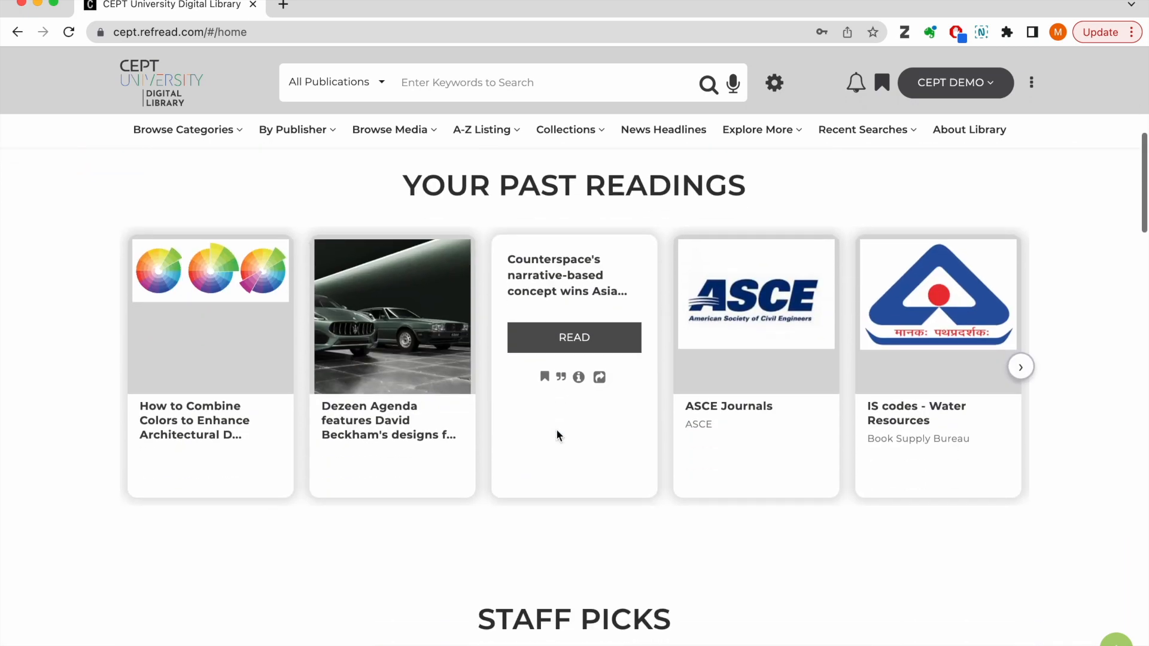
scroll(down, 3)
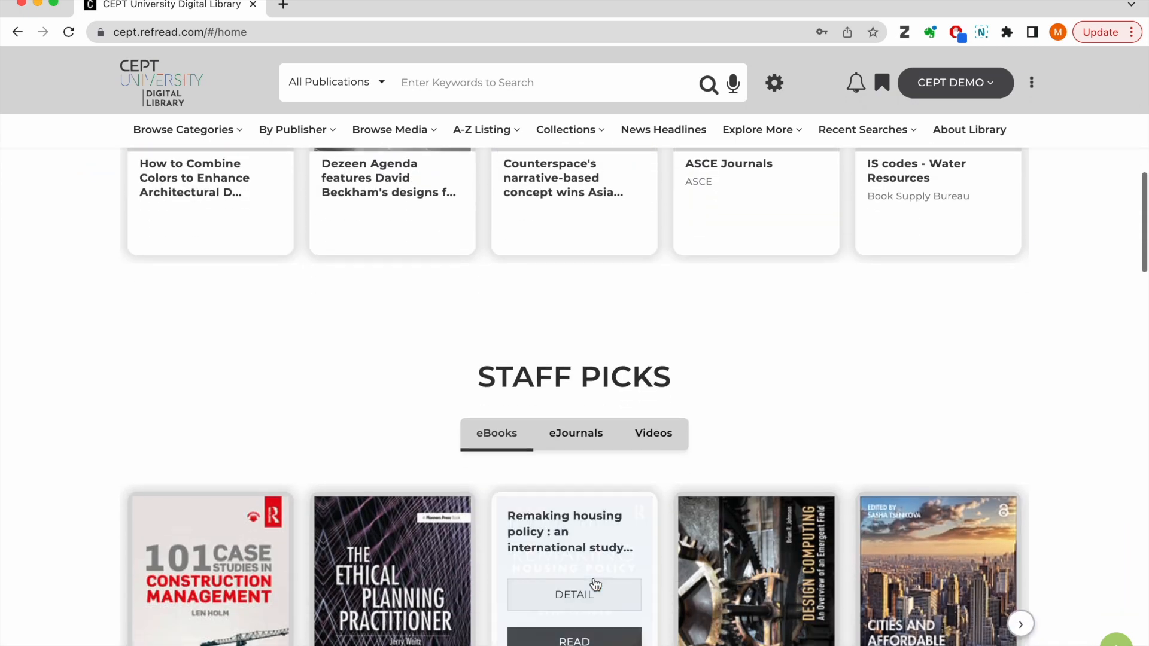
scroll(down, 3)
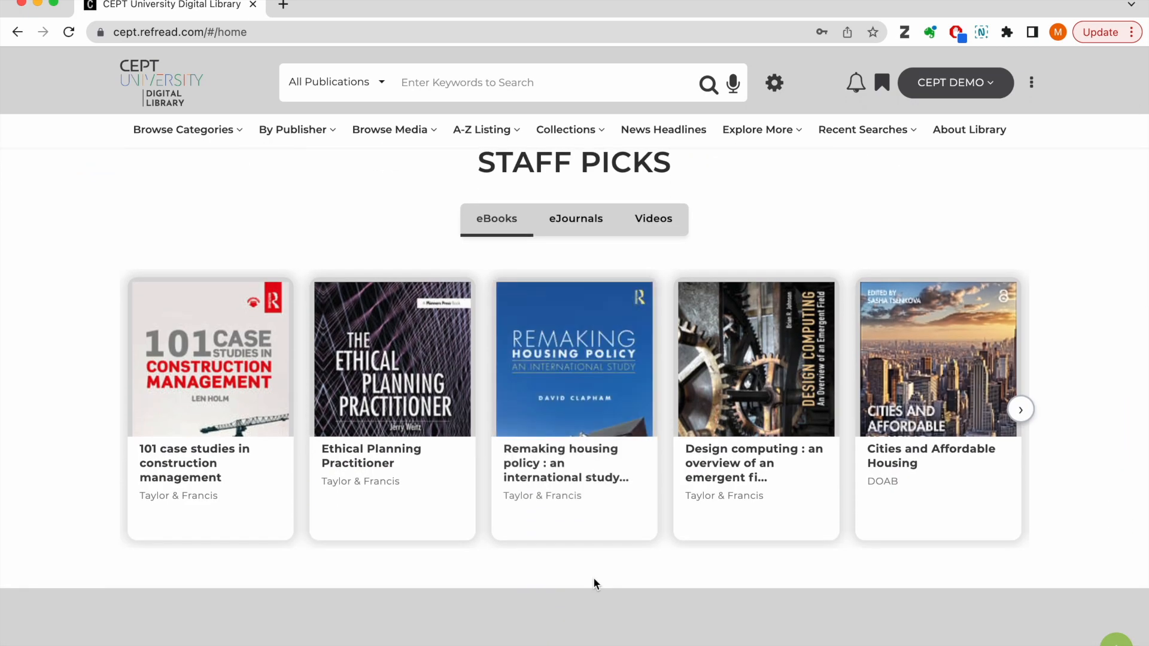
scroll(down, 3)
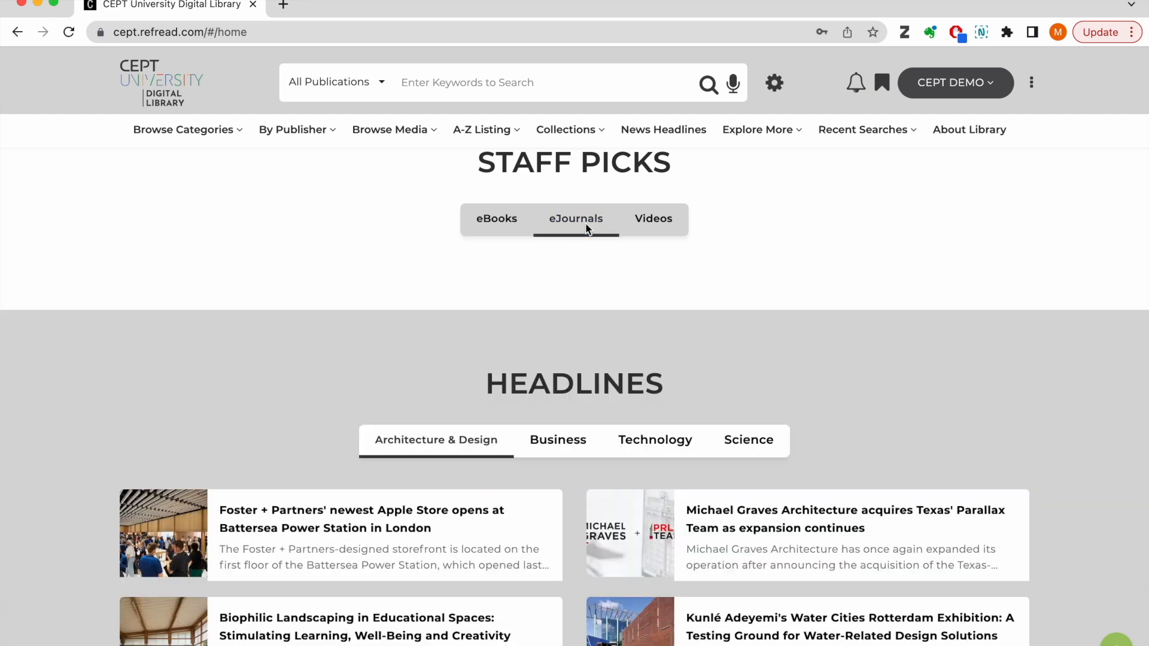
Step: Switch Staff Picks to eJournals and browse the headlines and trending sections
click(576, 218)
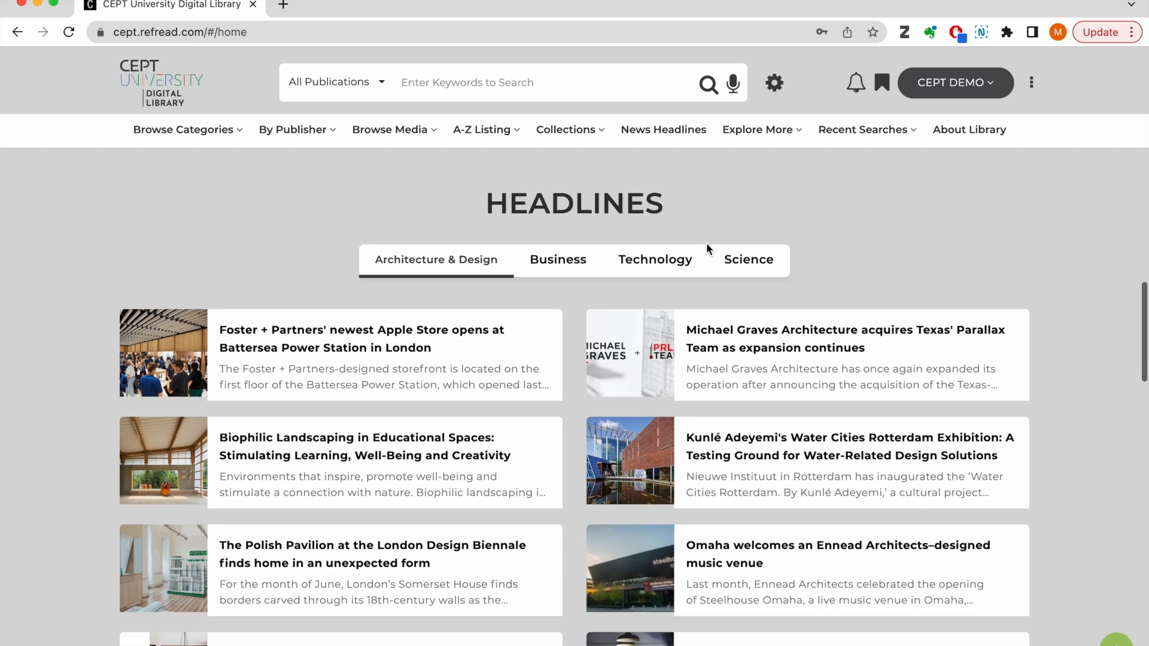
scroll(down, 3)
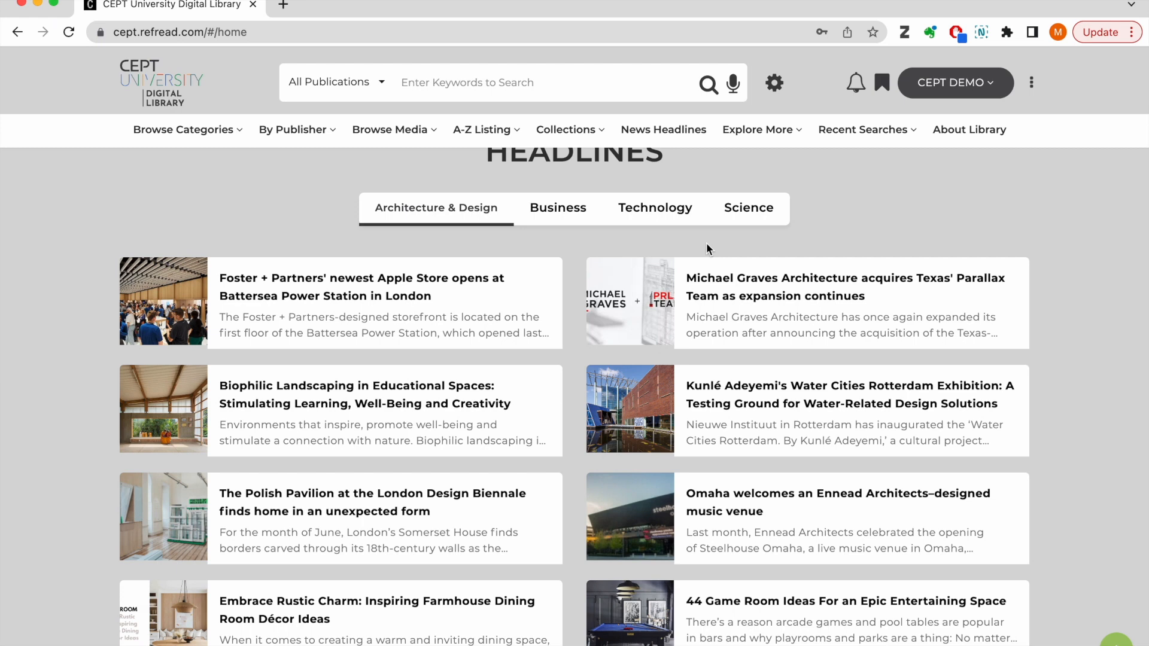
scroll(down, 3)
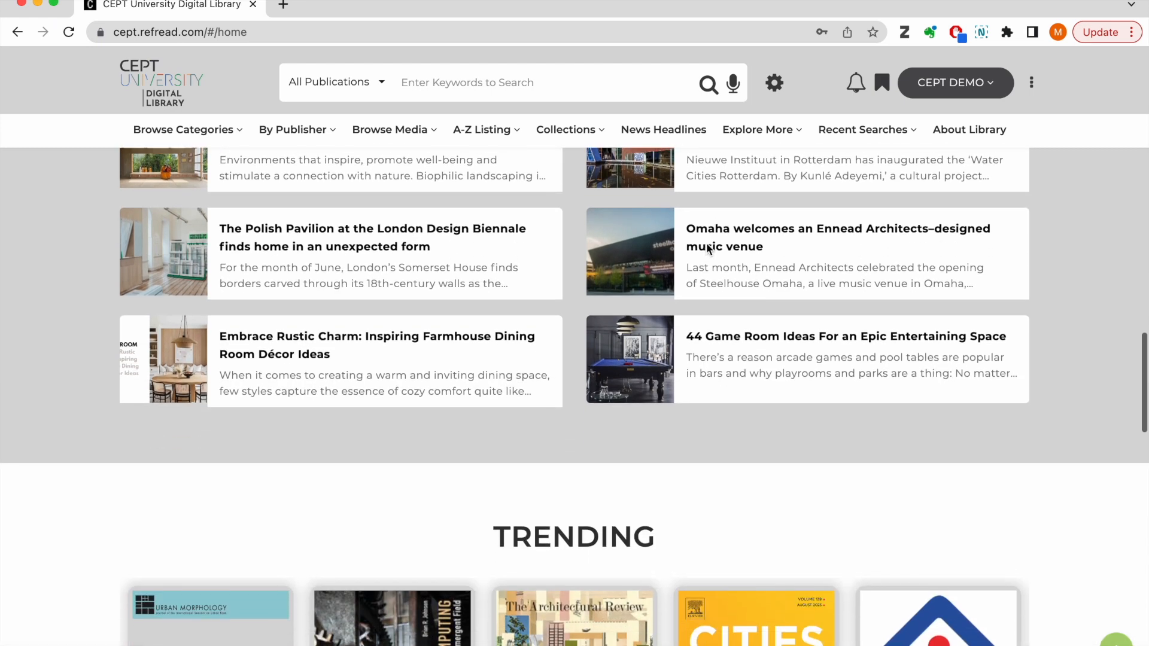
scroll(down, 3)
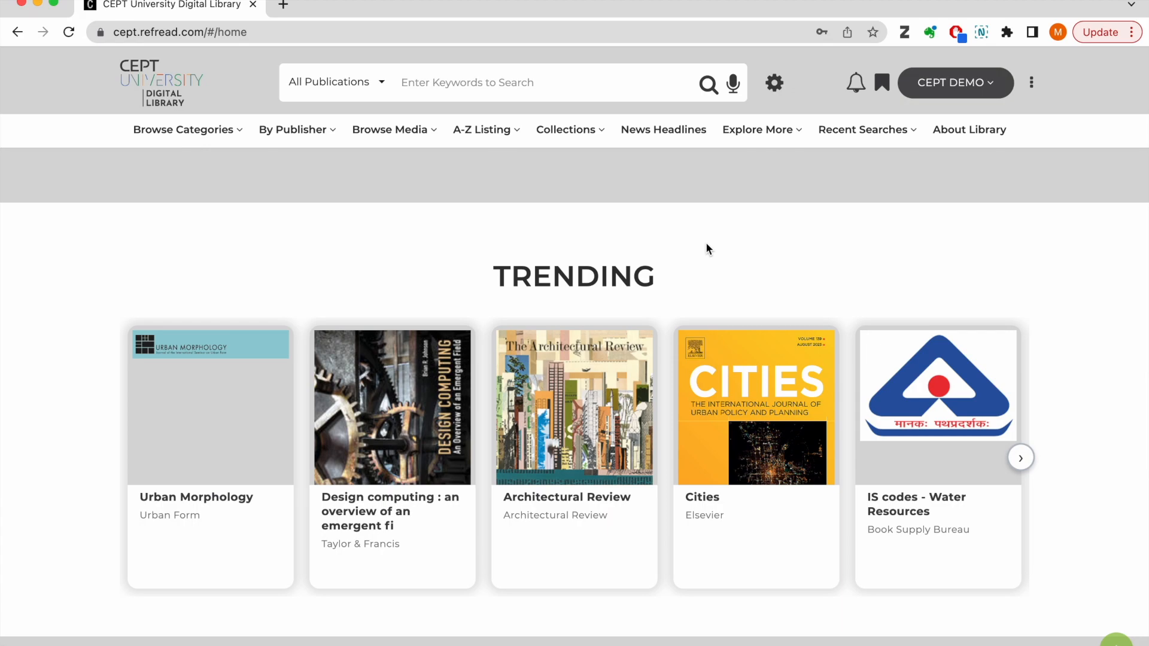
scroll(down, 3)
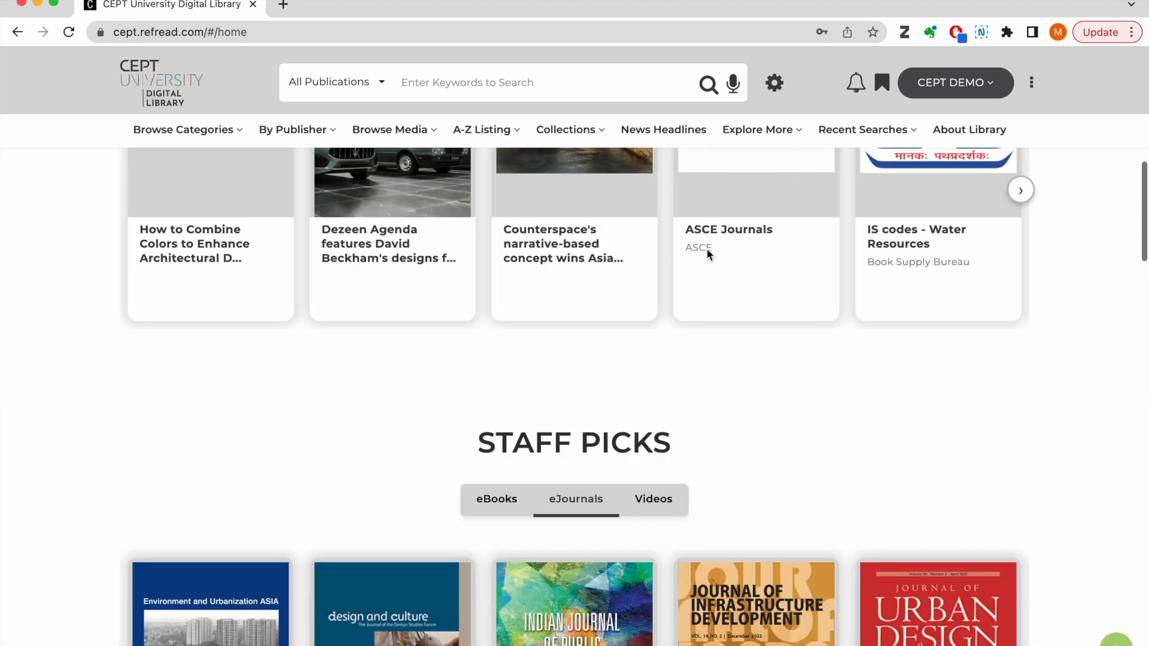
scroll(up, 3)
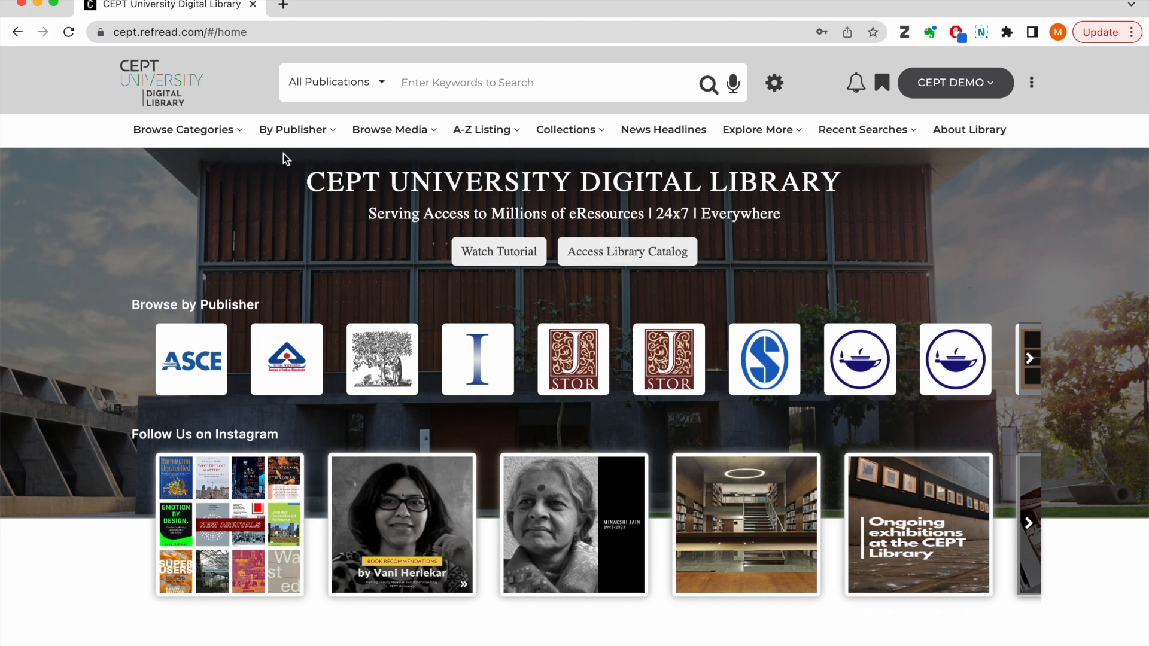
Step: Choose Architecture from Browse Categories to list its 1,422 titles
click(185, 129)
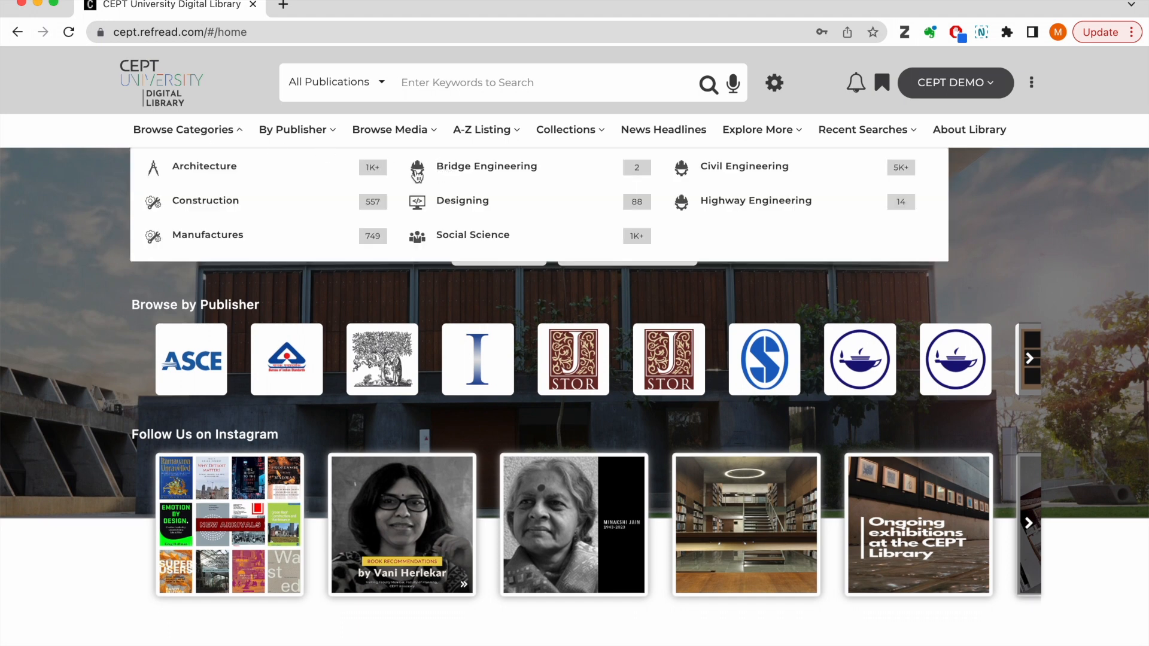
mouse_move(280, 220)
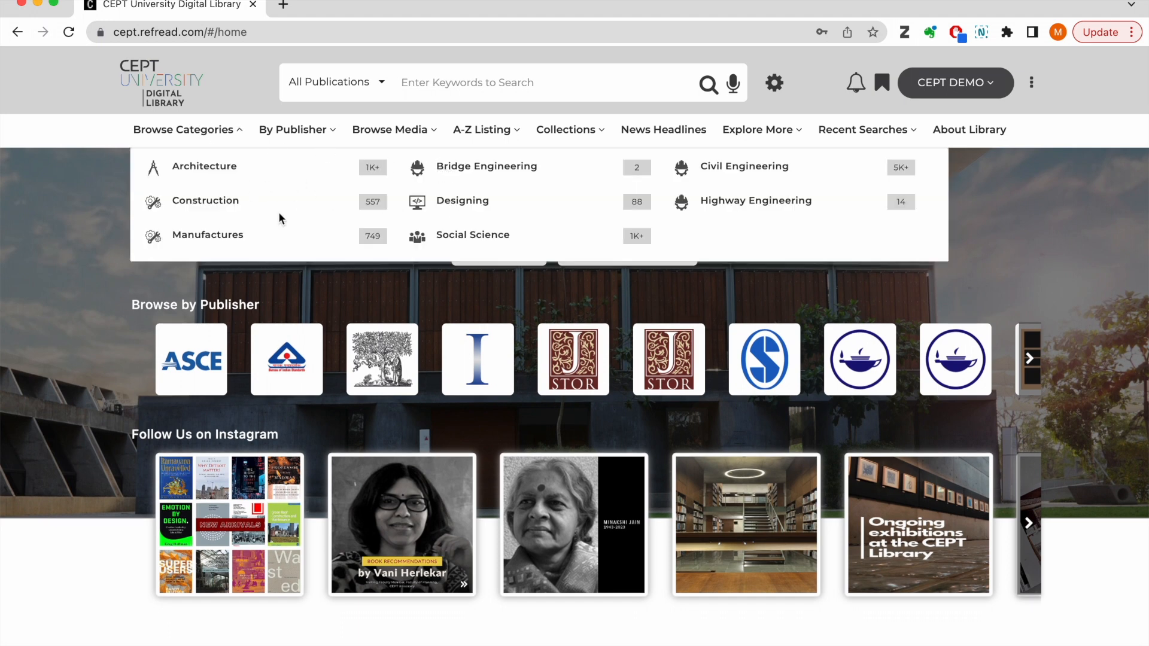
mouse_move(198, 176)
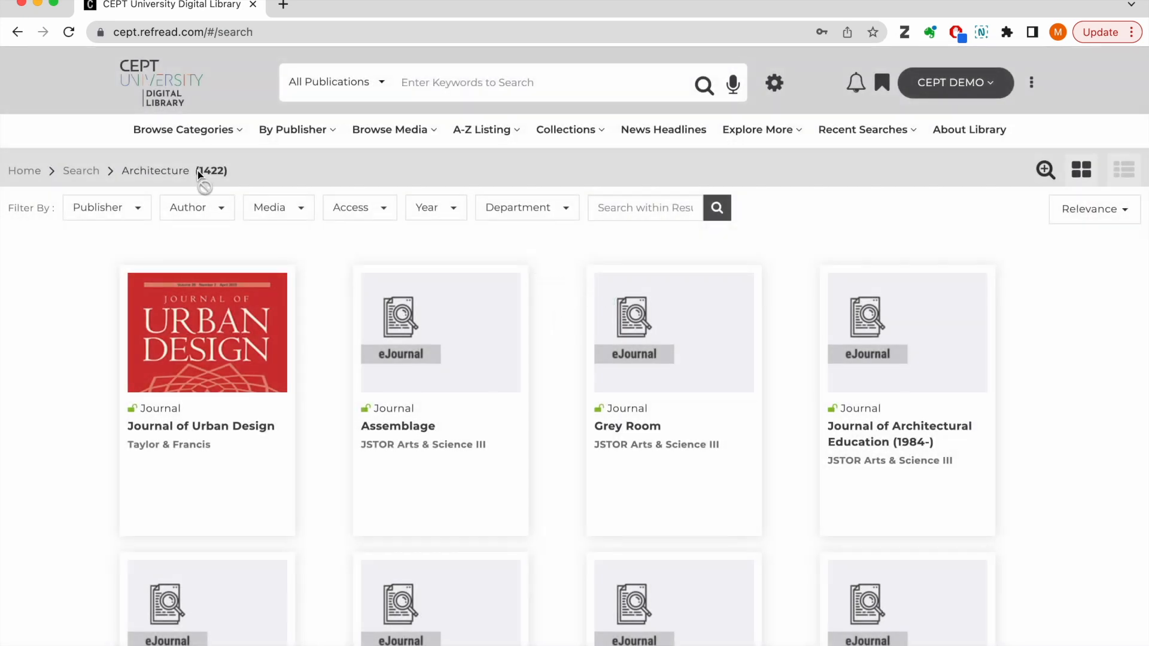
scroll(down, 3)
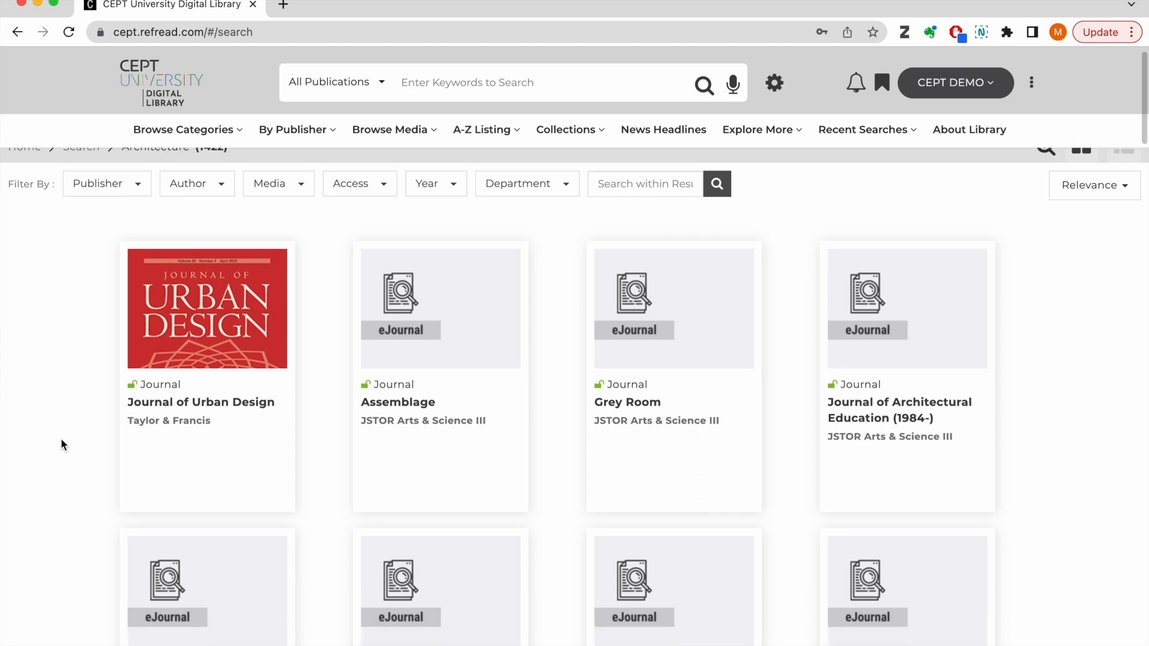
Step: Filter By Publisher to Taylor and Francis Journals, showing five titles
click(293, 129)
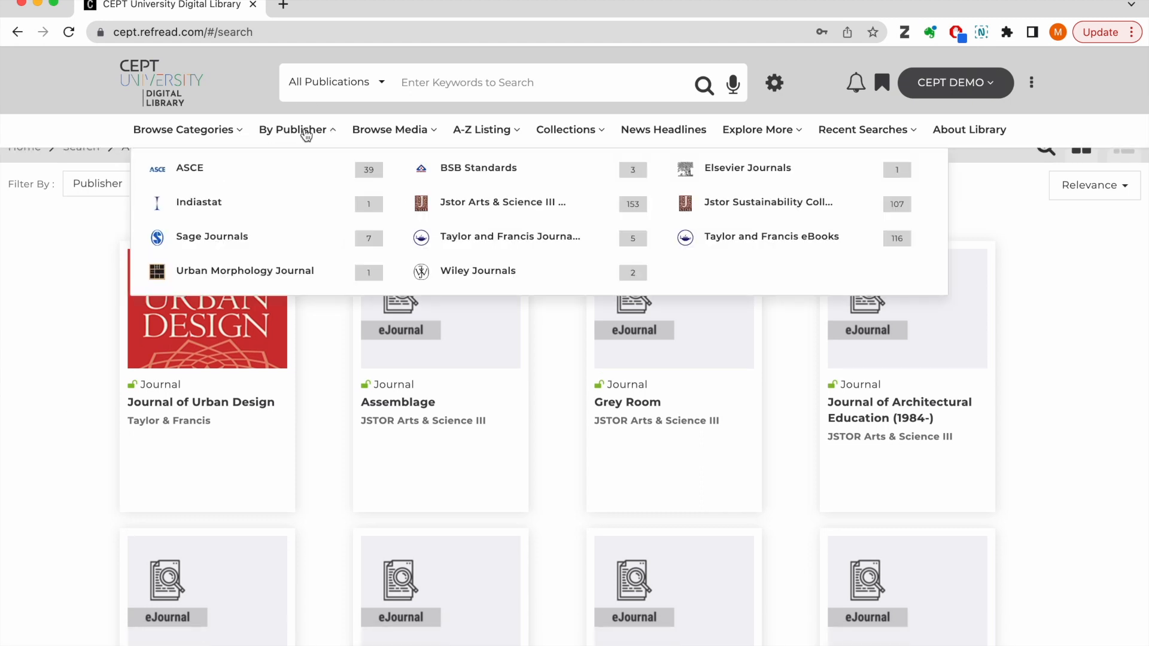
mouse_move(567, 230)
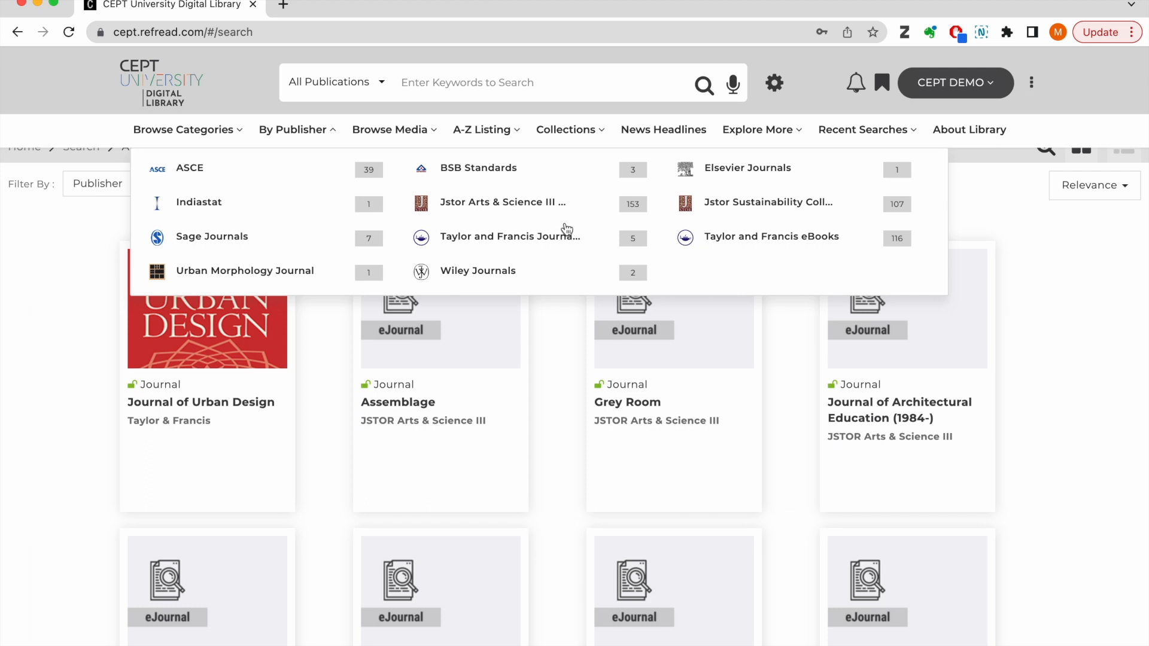
mouse_move(597, 261)
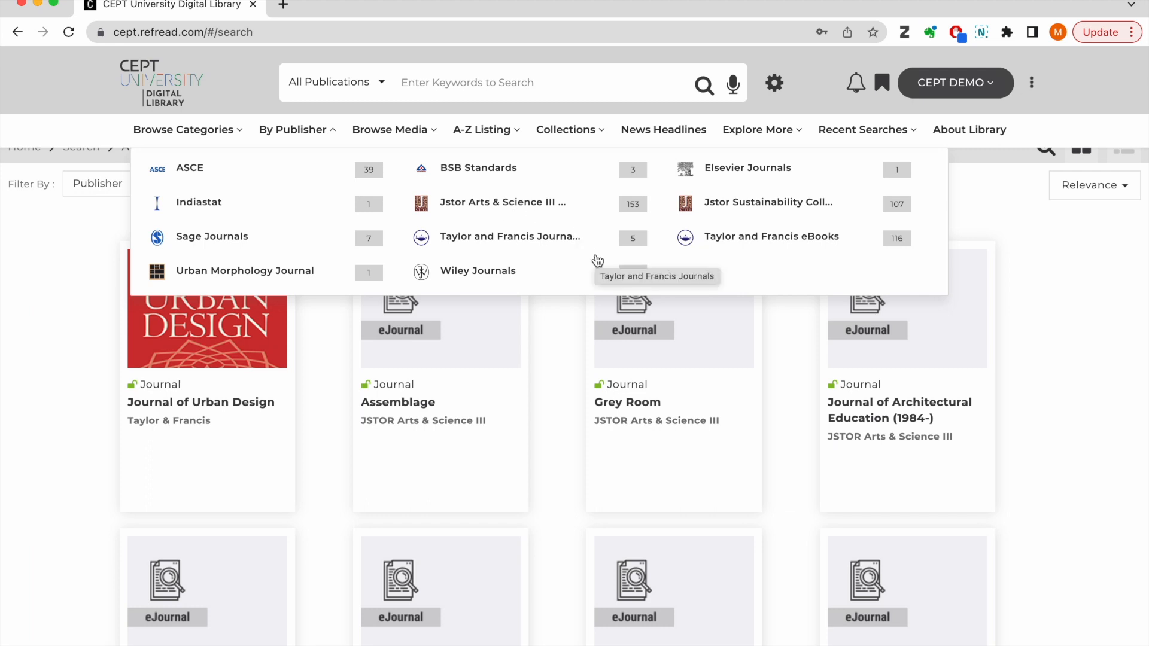
mouse_move(732, 173)
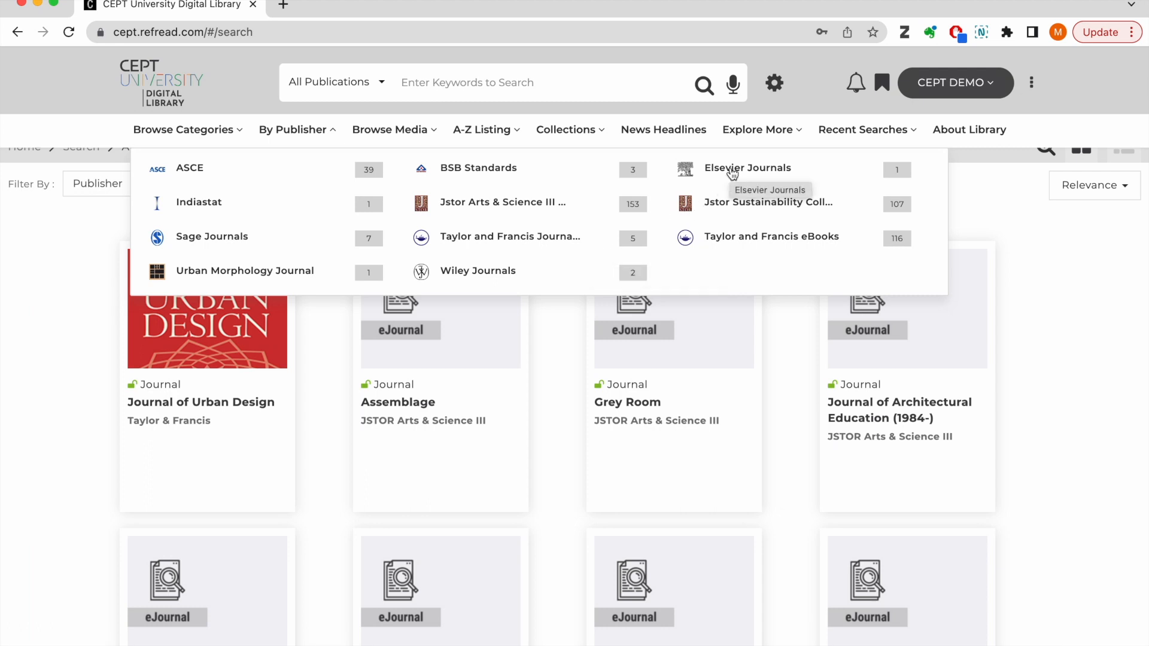
mouse_move(733, 232)
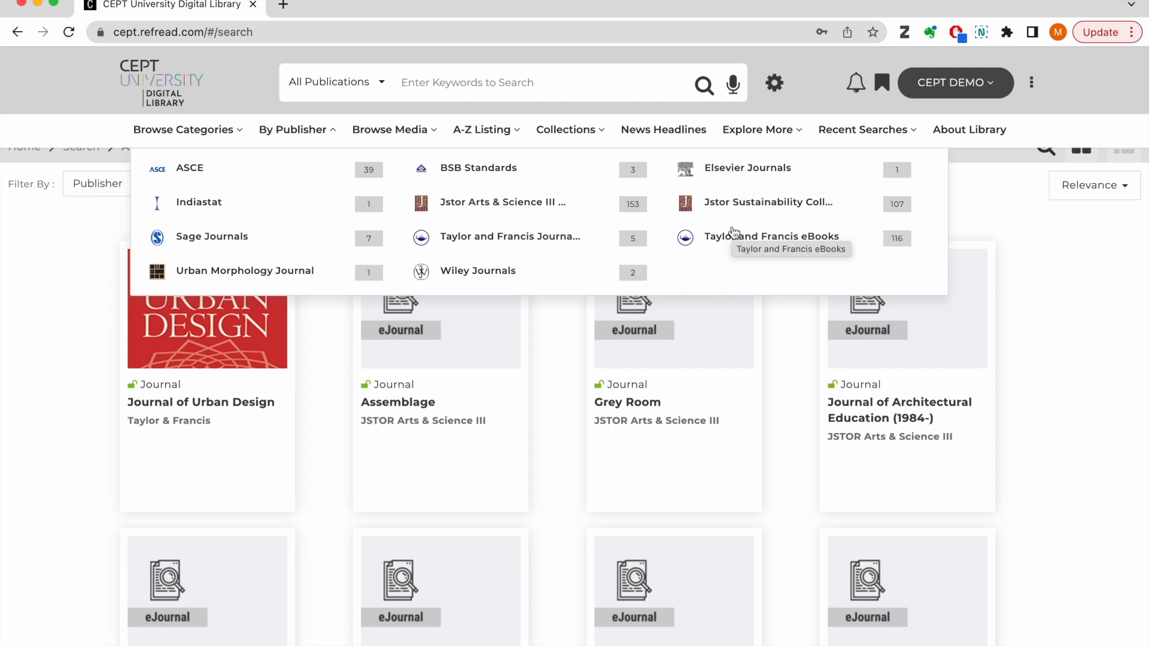
mouse_move(541, 235)
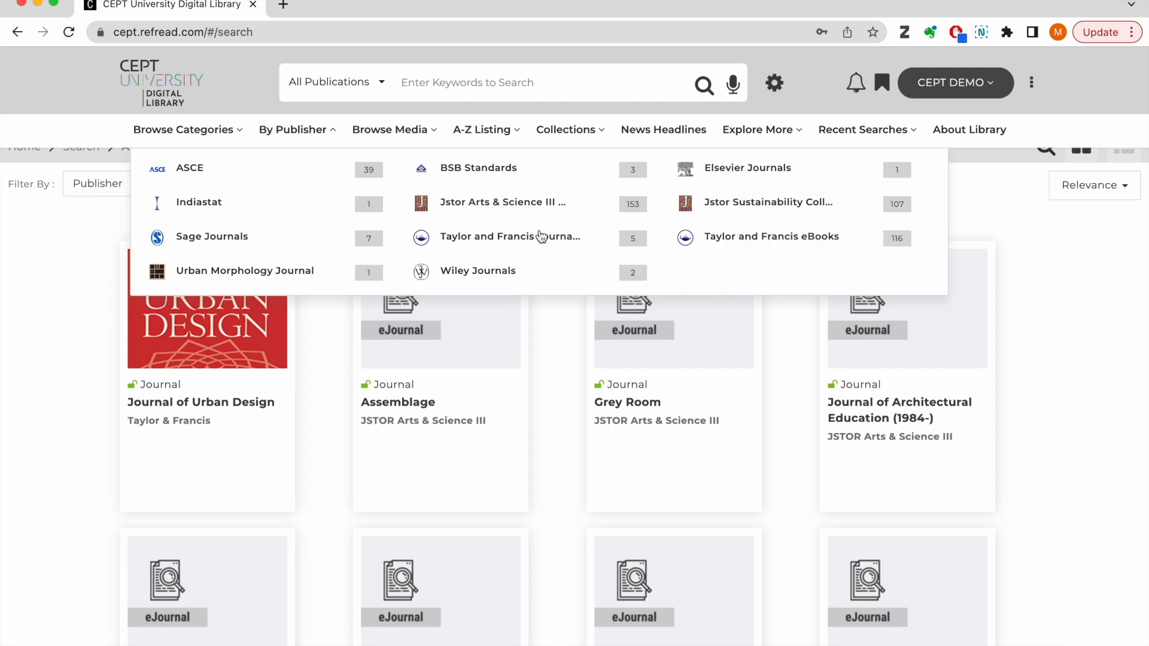
click(511, 236)
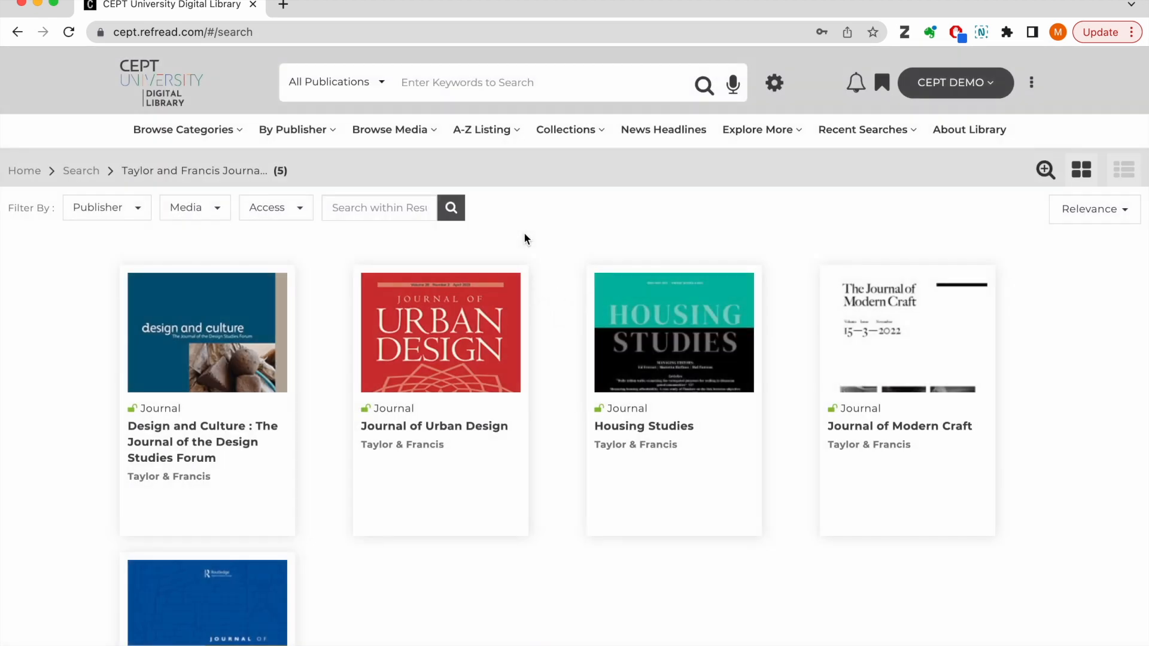
scroll(down, 3)
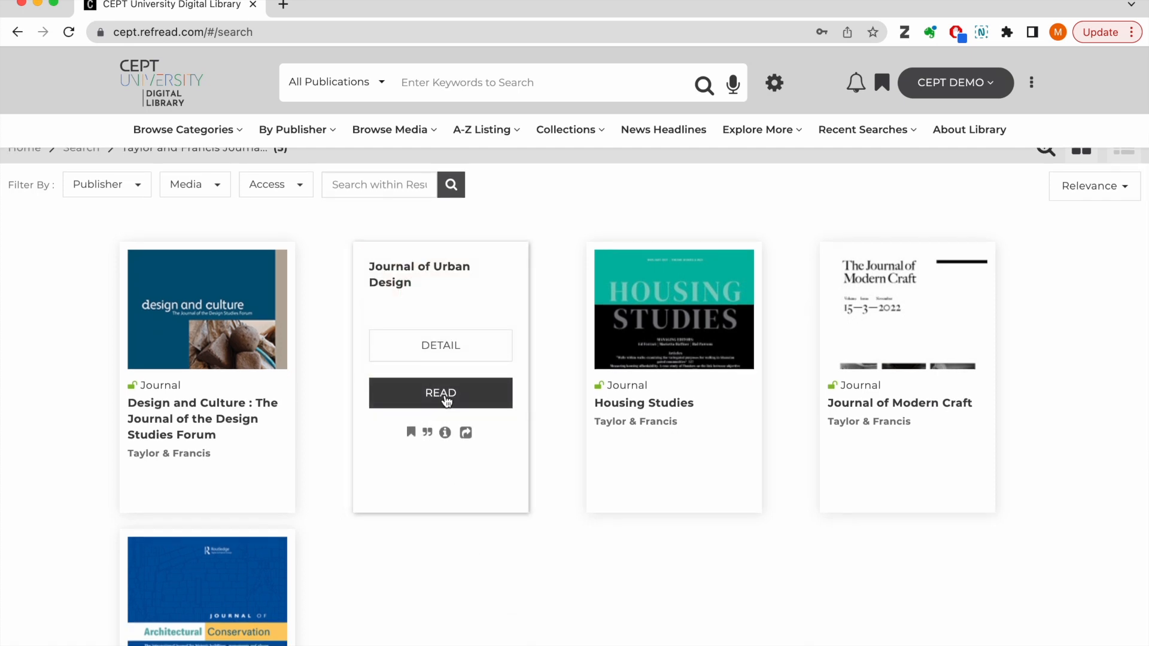
Step: Read Journal of Urban Design online and open the 'Public art in cities' article
click(440, 393)
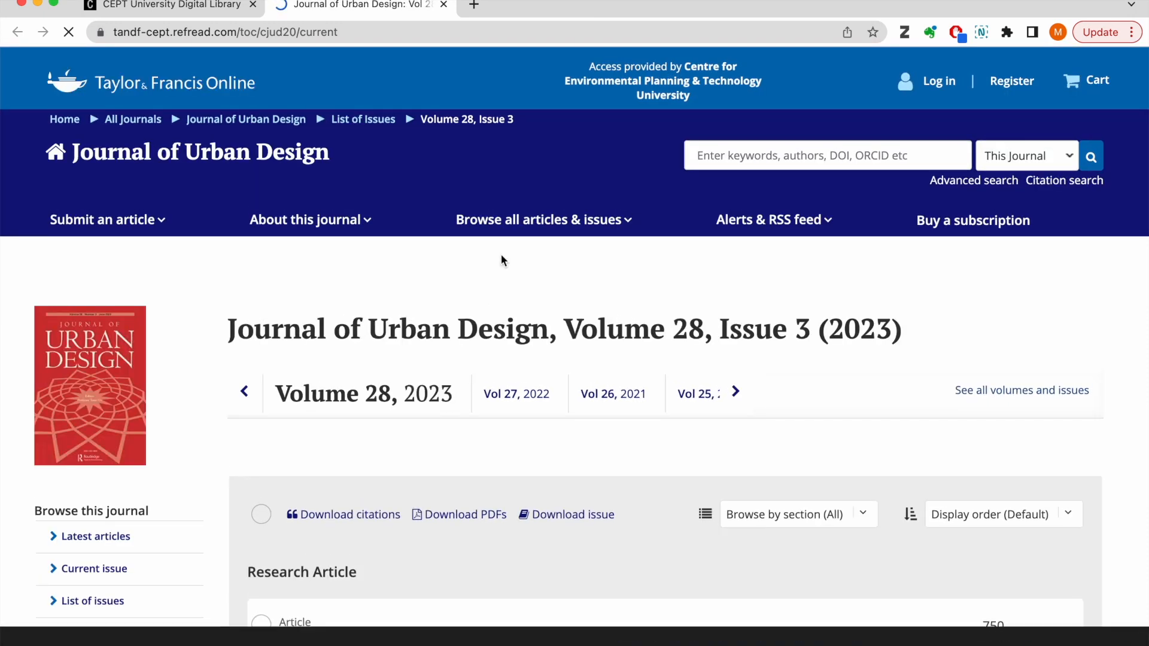
scroll(down, 3)
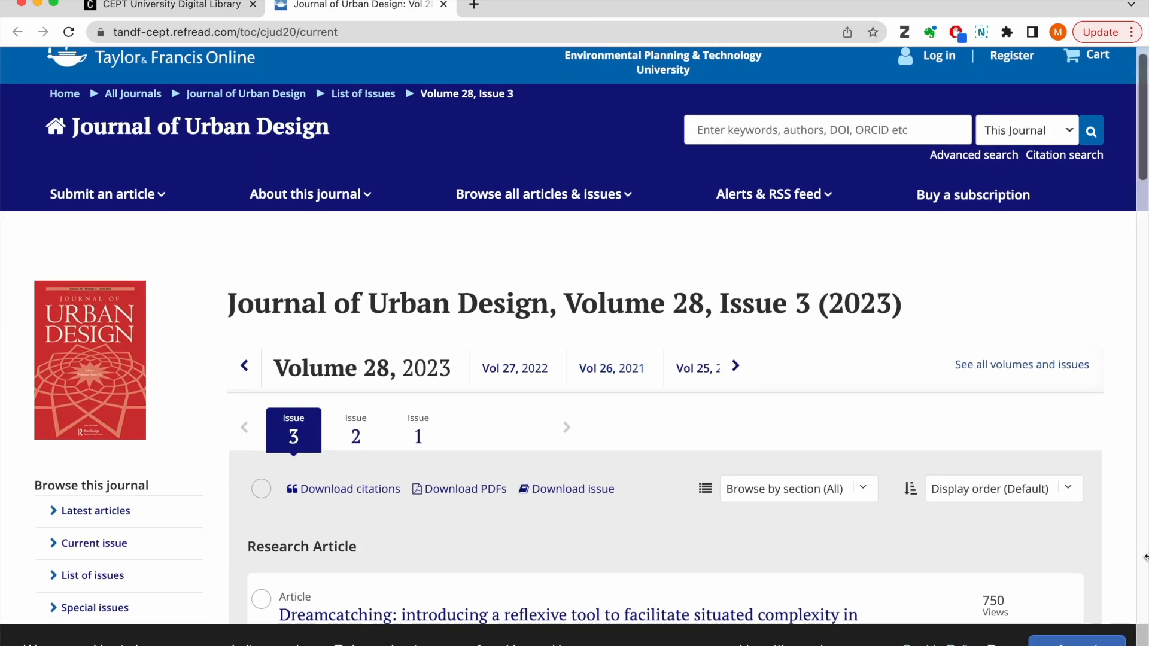
scroll(down, 3)
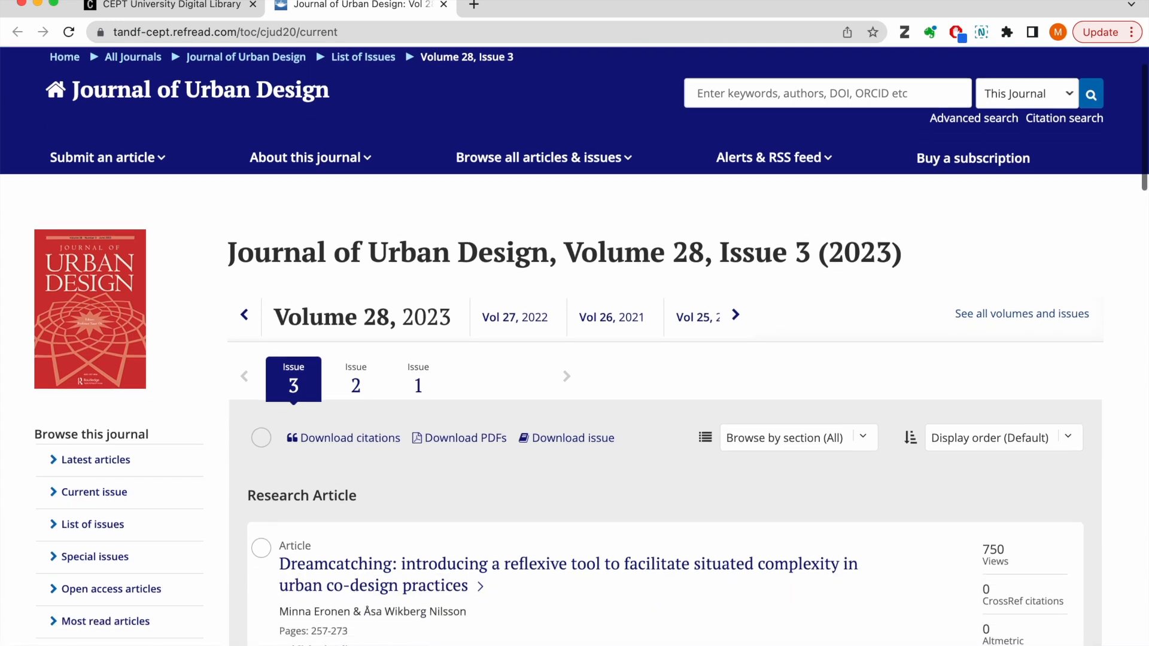
scroll(down, 3)
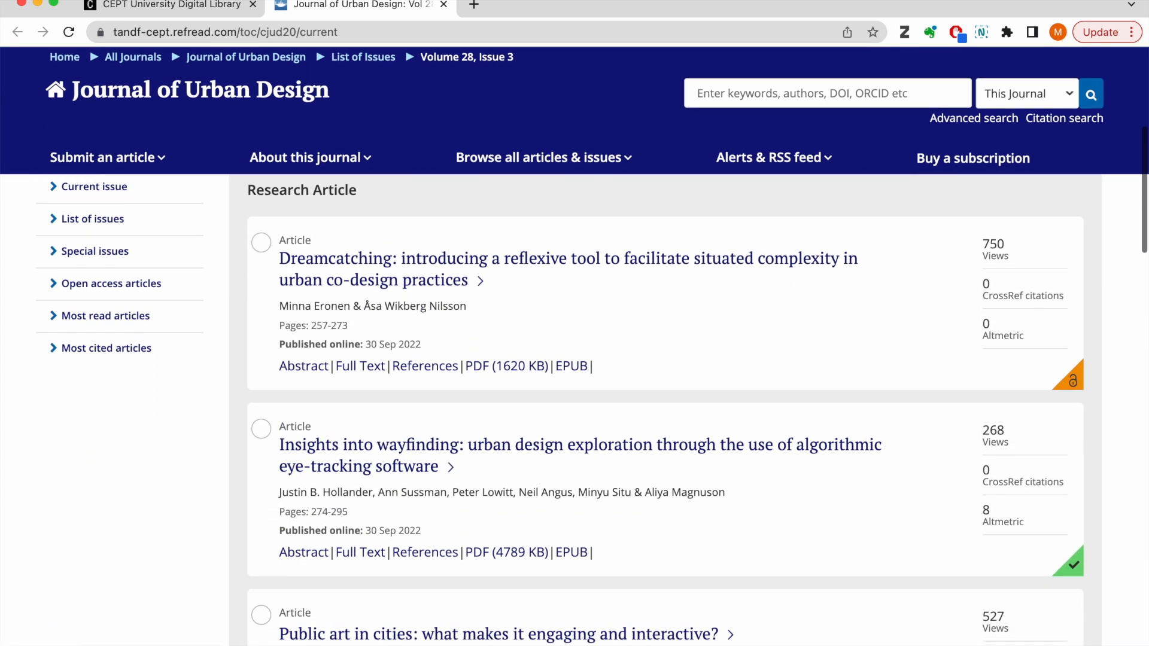
scroll(down, 3)
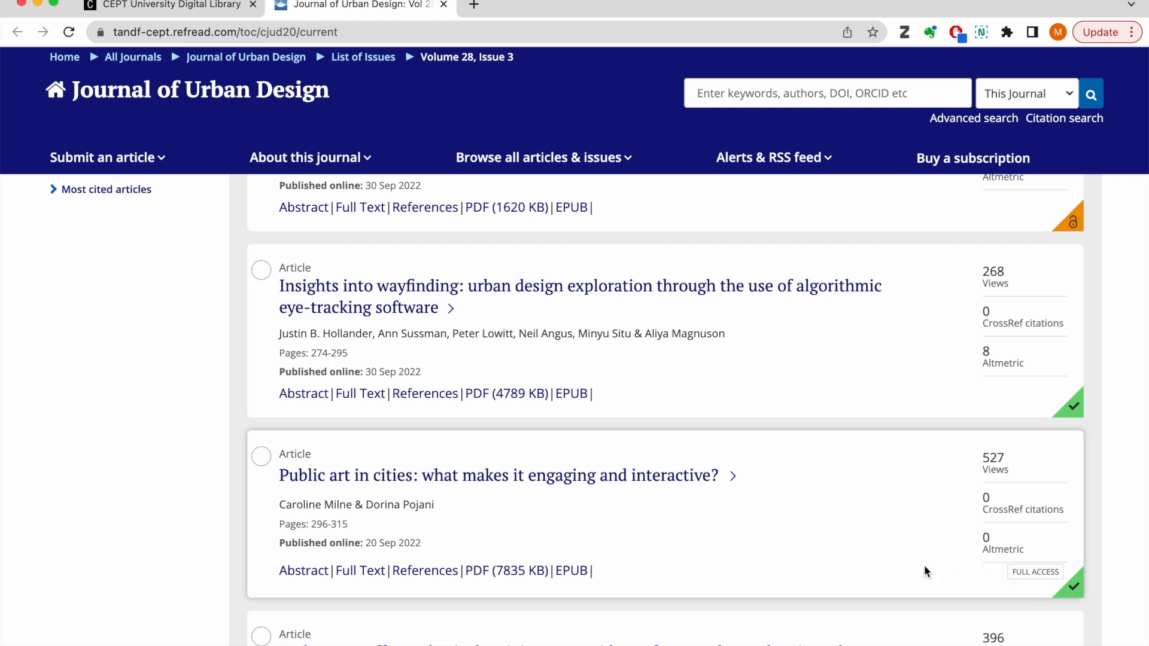
click(497, 475)
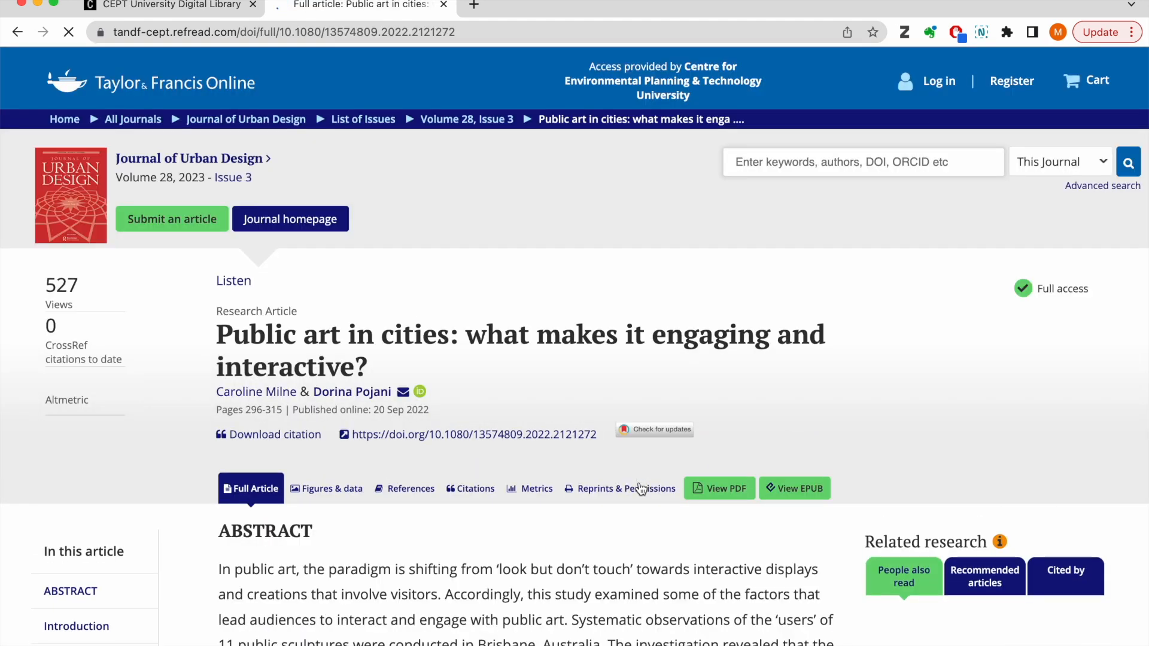
Step: View the article as a PDF, then return to the digital library
scroll(down, 3)
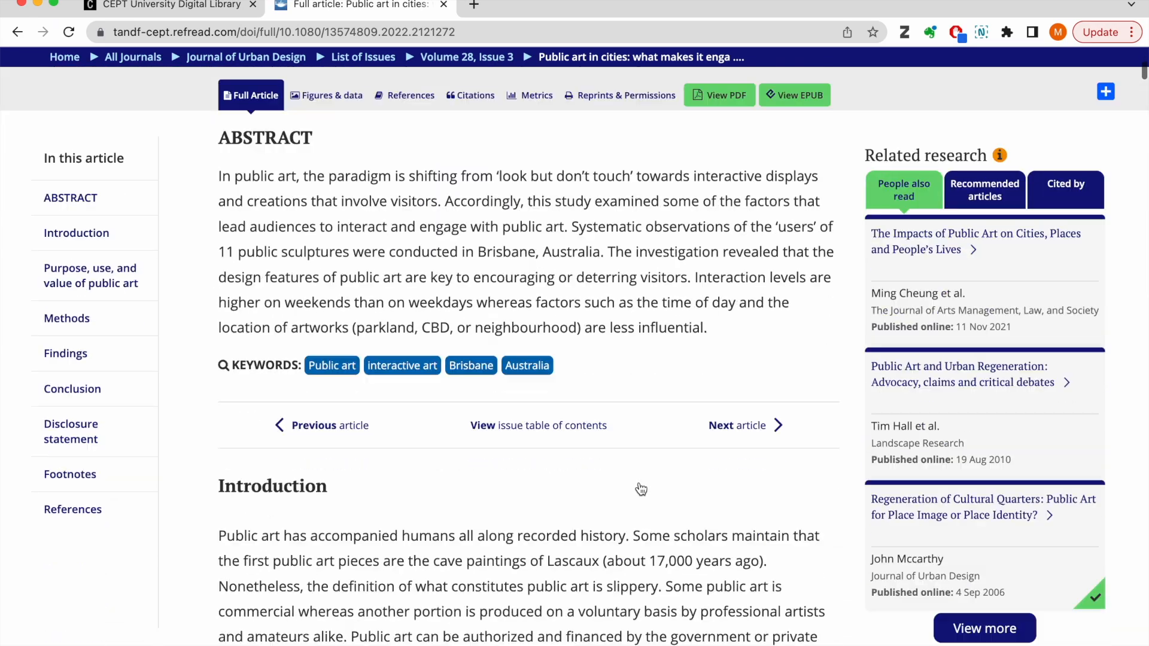
scroll(down, 3)
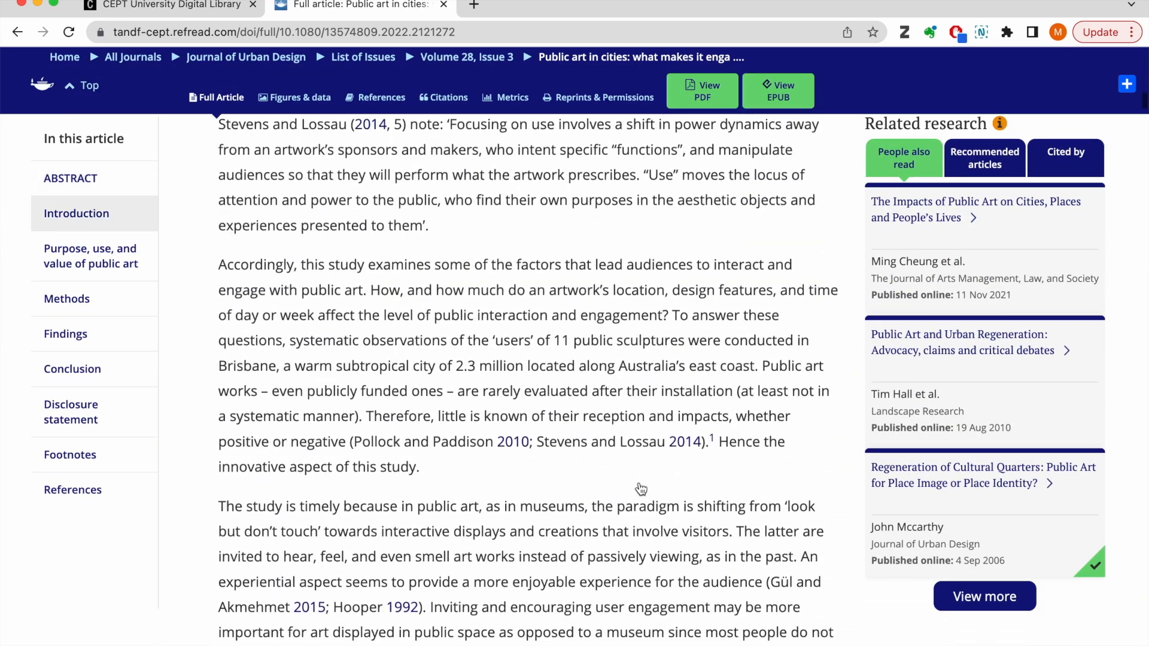
scroll(up, 3)
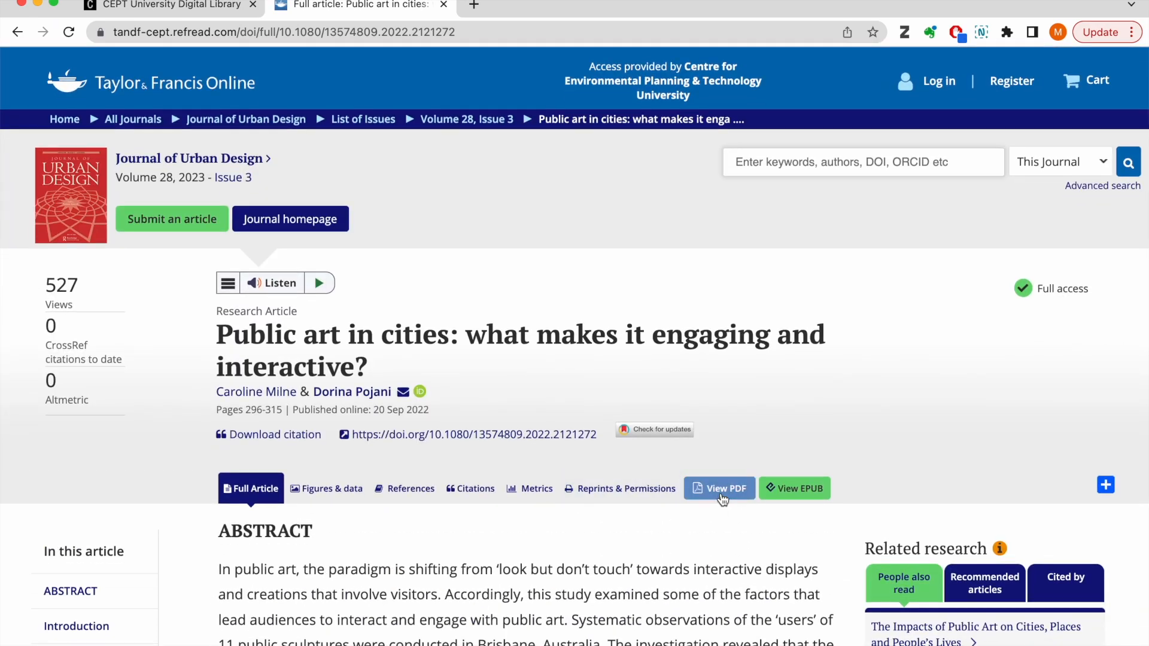
click(720, 489)
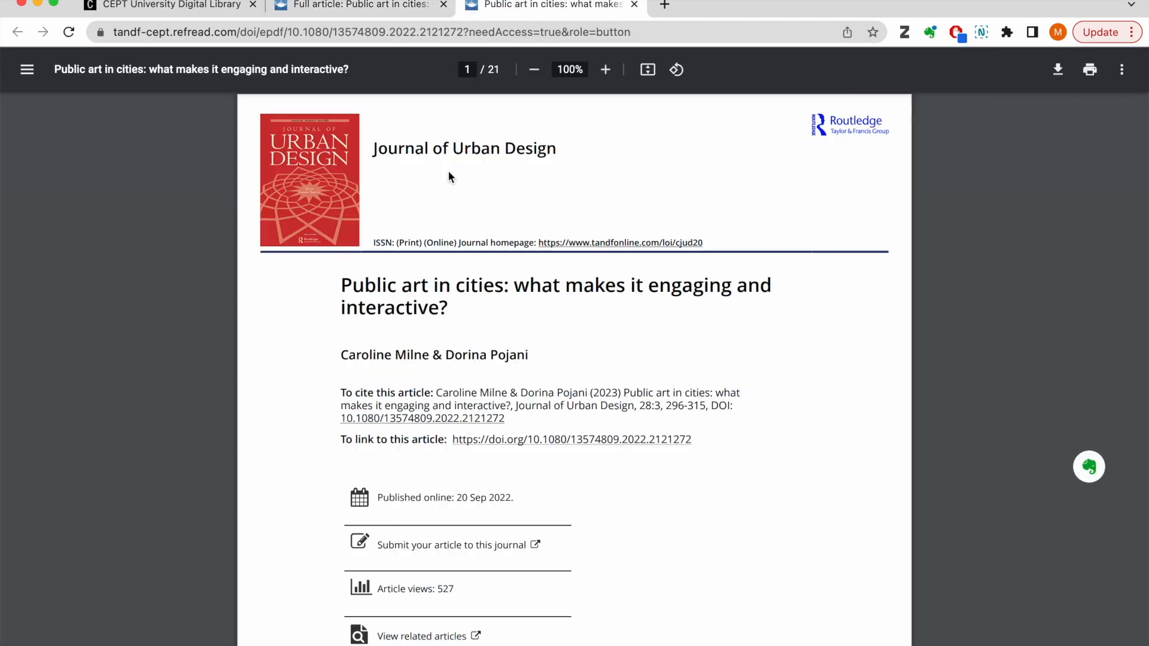
scroll(down, 3)
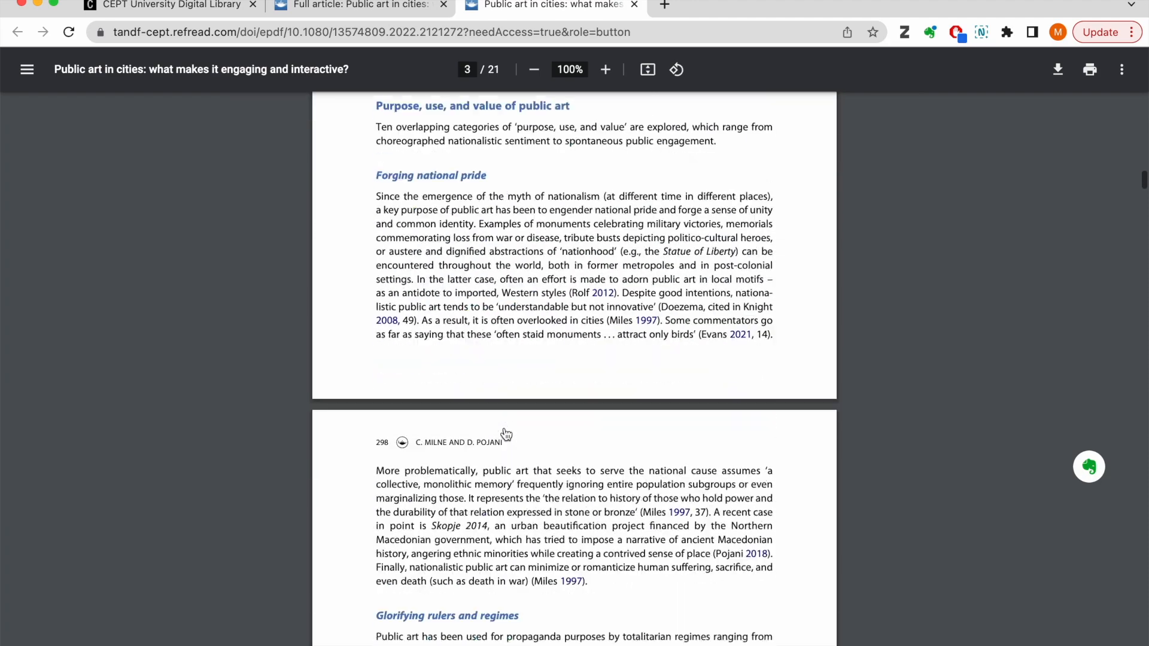
click(169, 5)
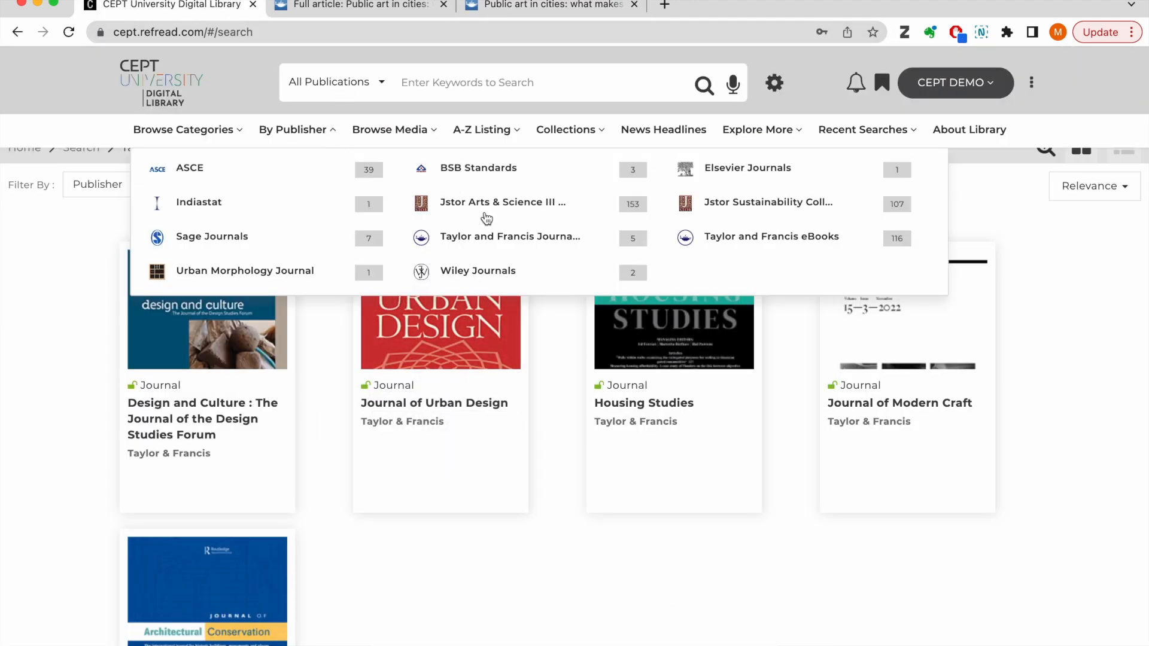
mouse_move(393, 285)
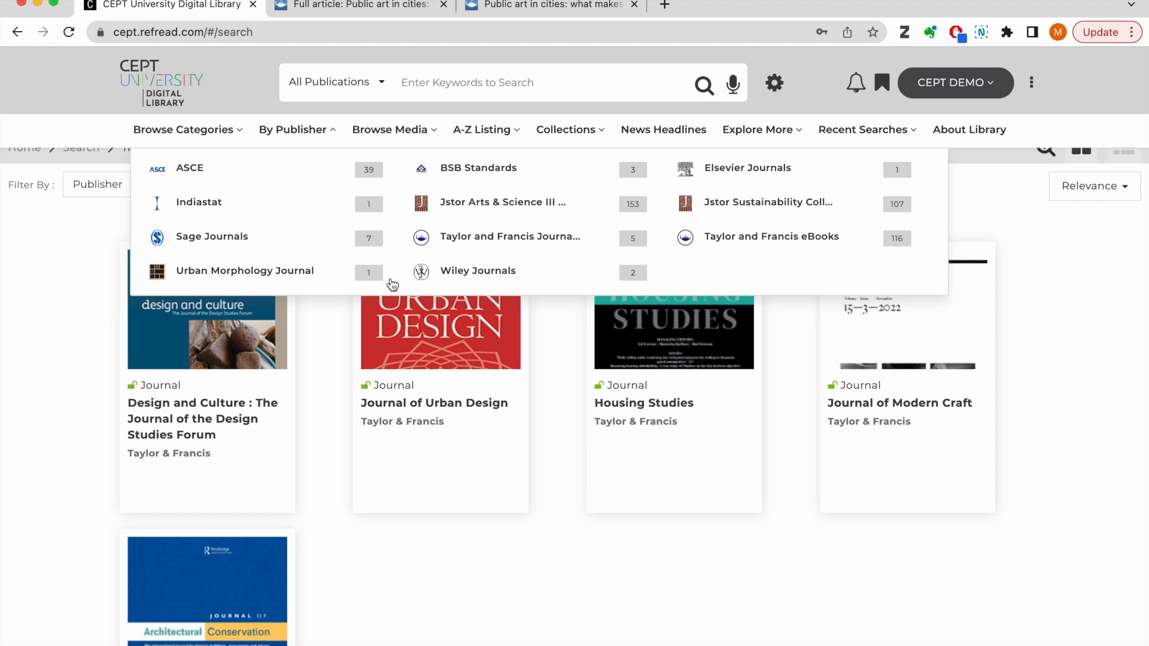
mouse_move(478, 273)
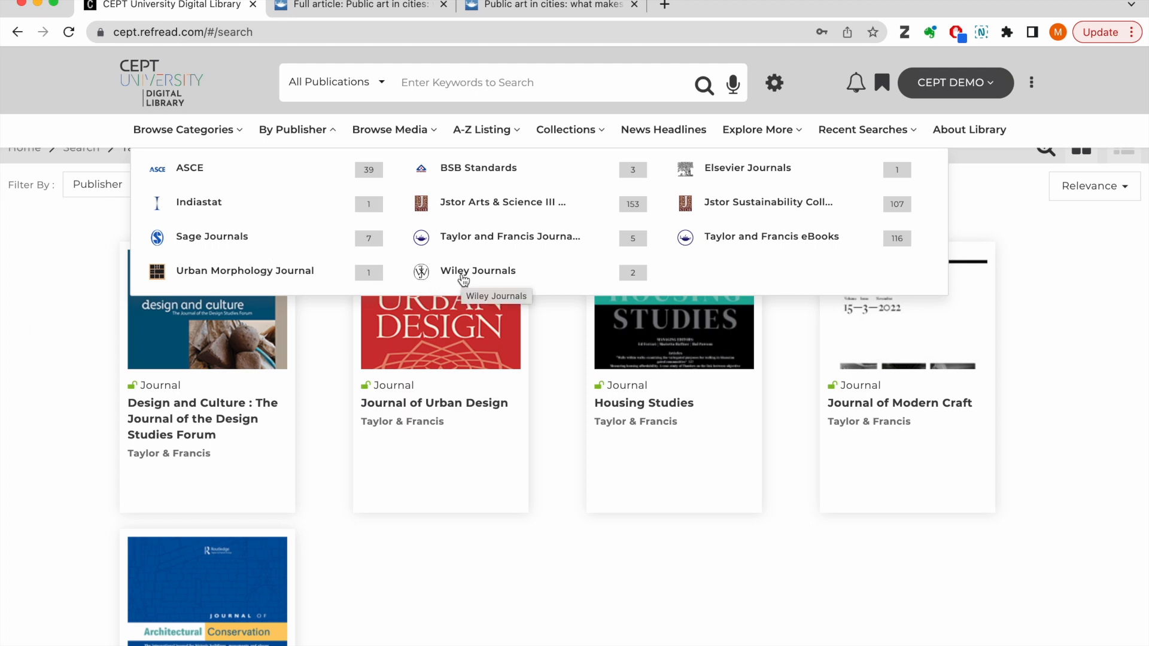
mouse_move(433, 163)
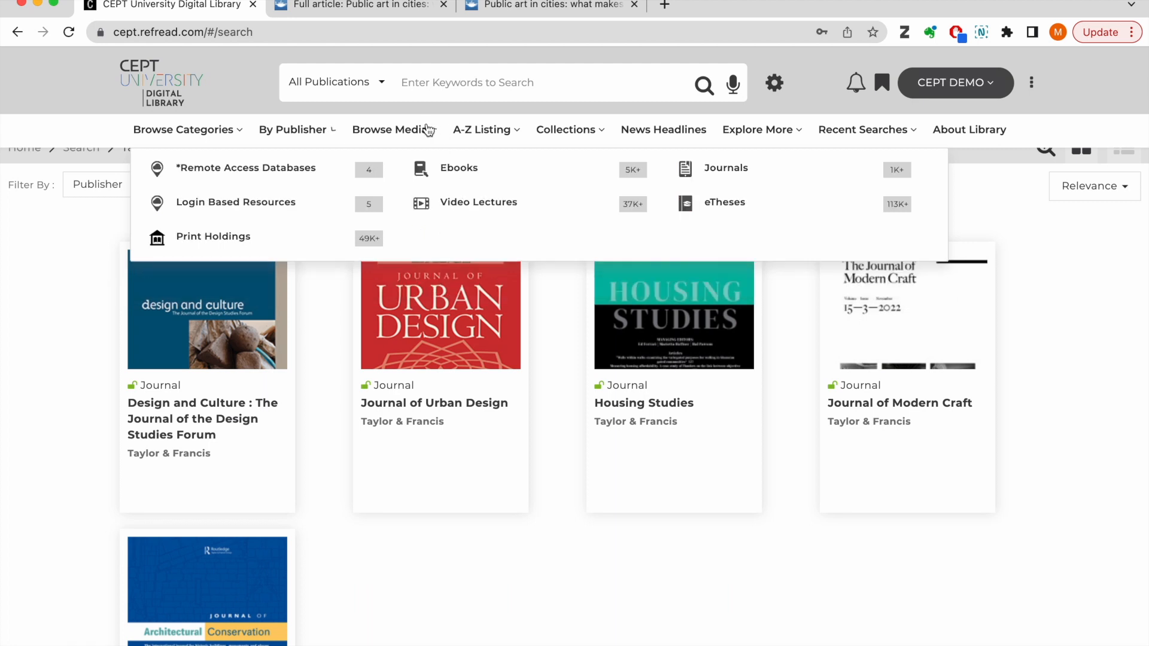
mouse_move(488, 224)
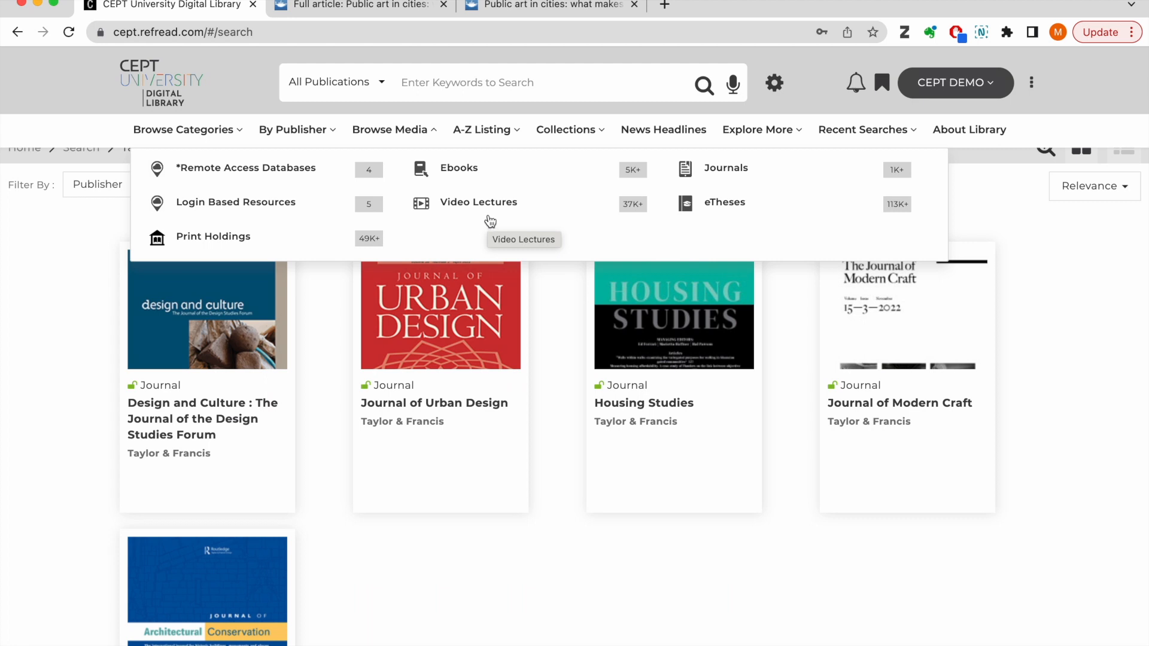
mouse_move(488, 218)
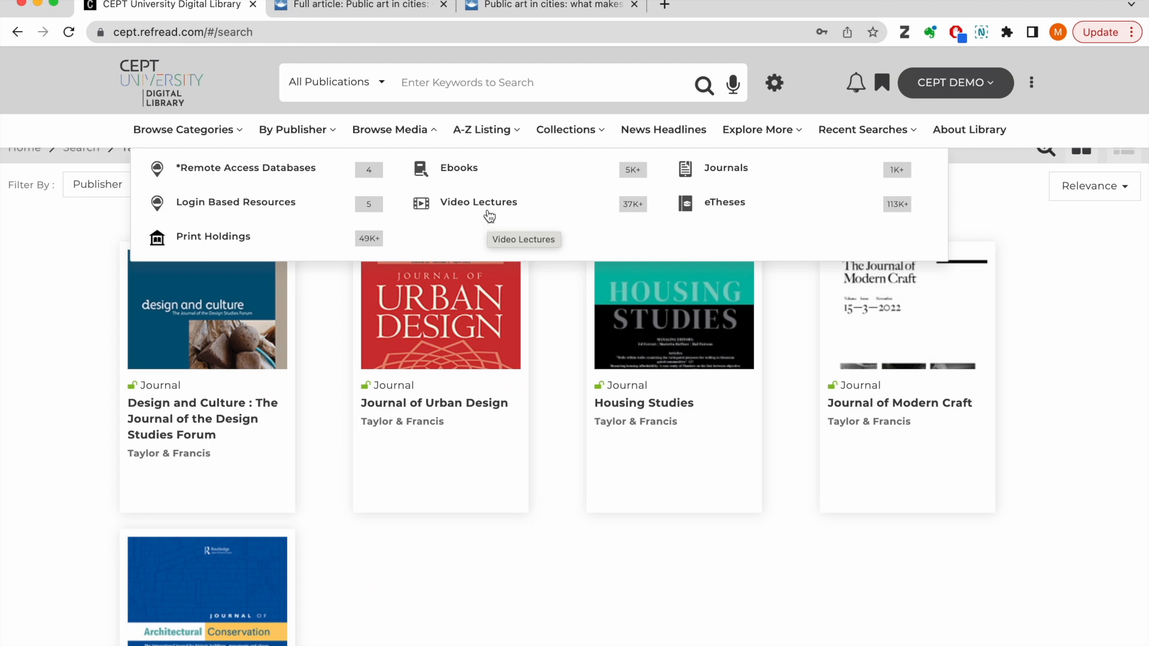
mouse_move(479, 216)
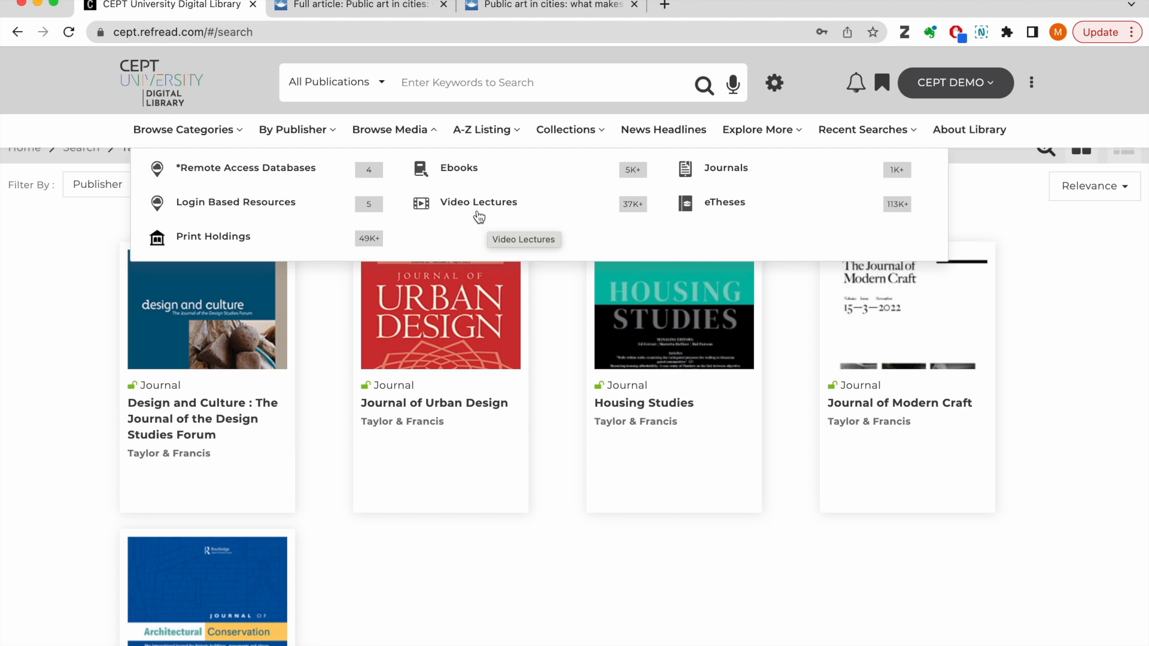
Step: Browse the Video Lectures collection of edX, MIT and Stanford lectures
click(478, 202)
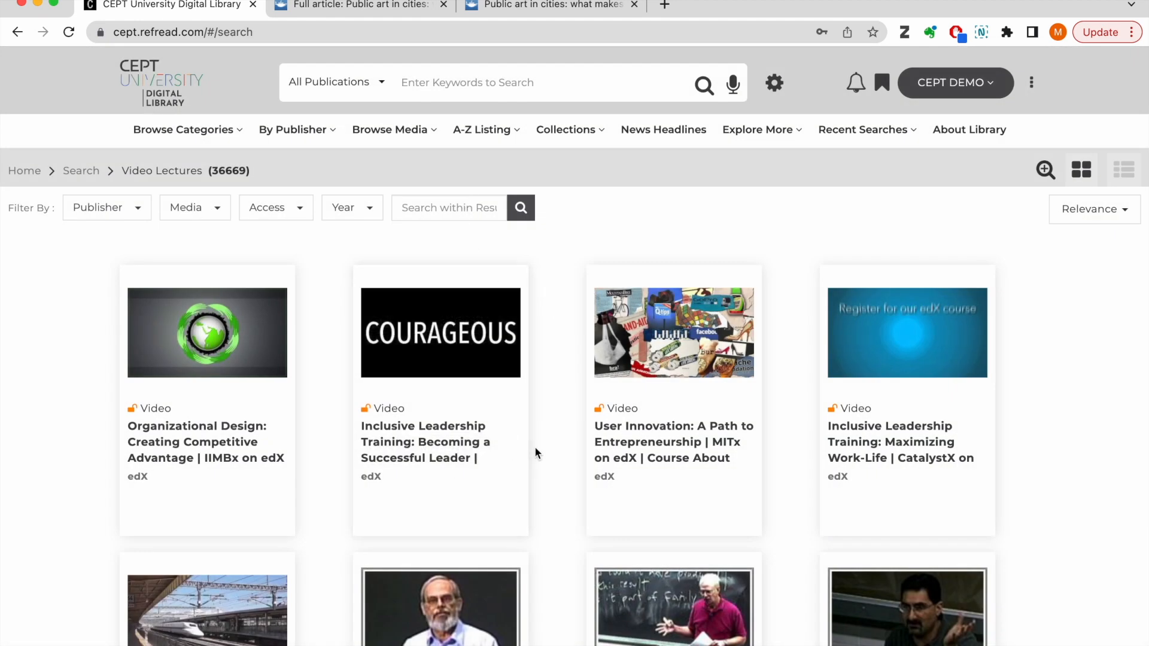
scroll(down, 3)
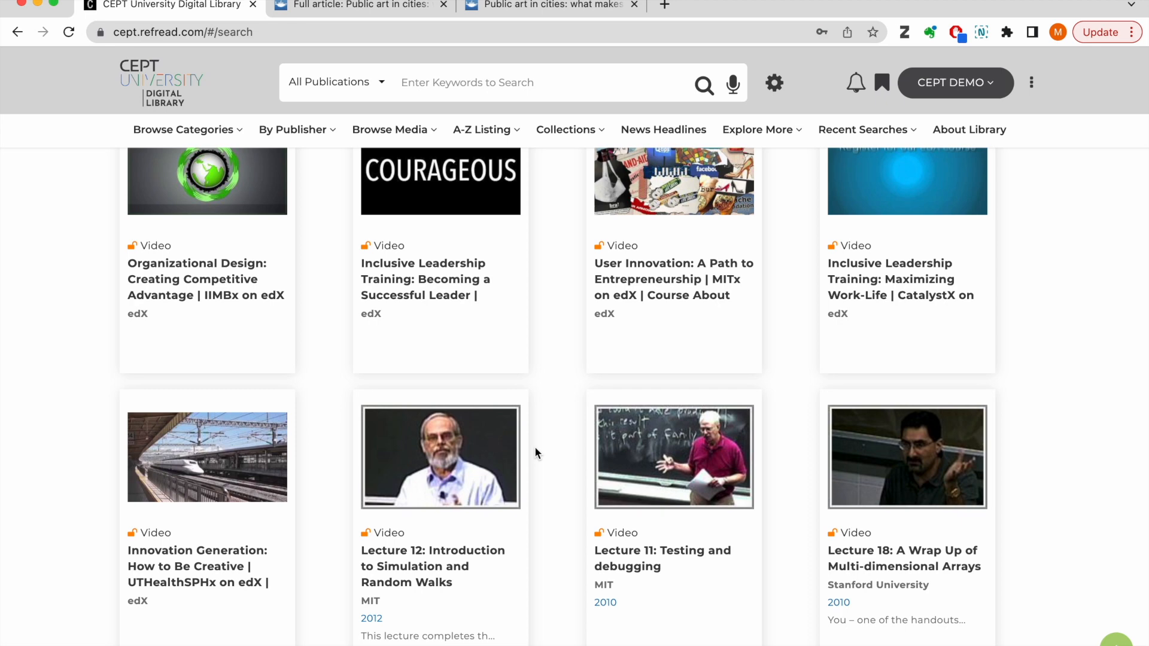
scroll(up, 3)
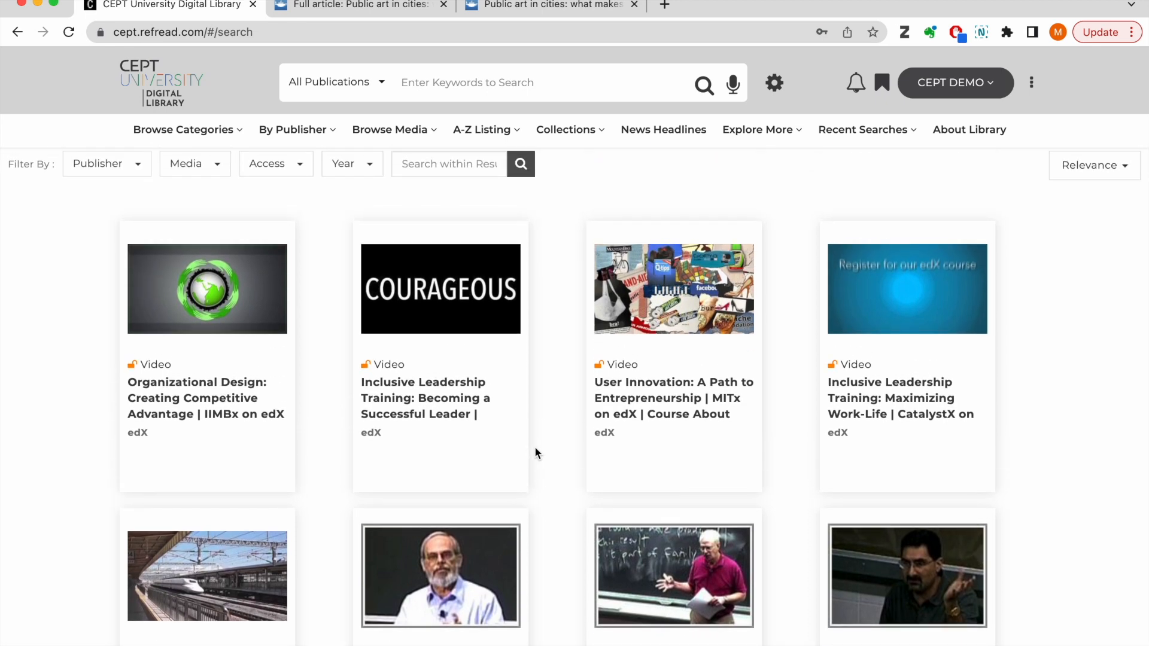
mouse_move(452, 182)
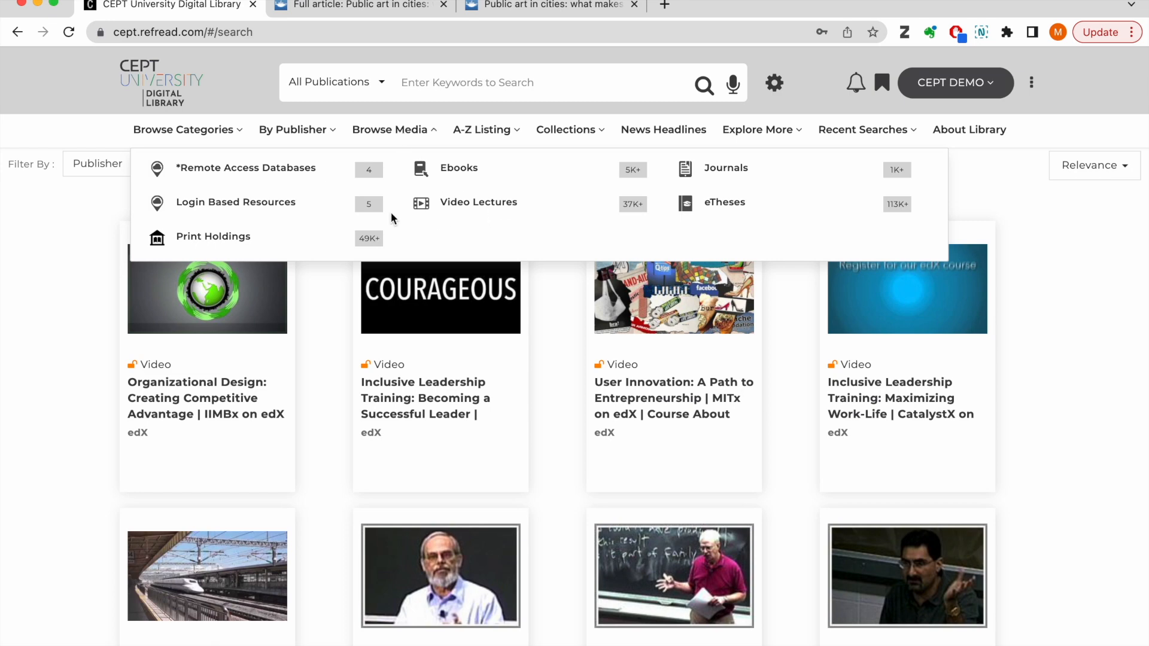
mouse_move(258, 209)
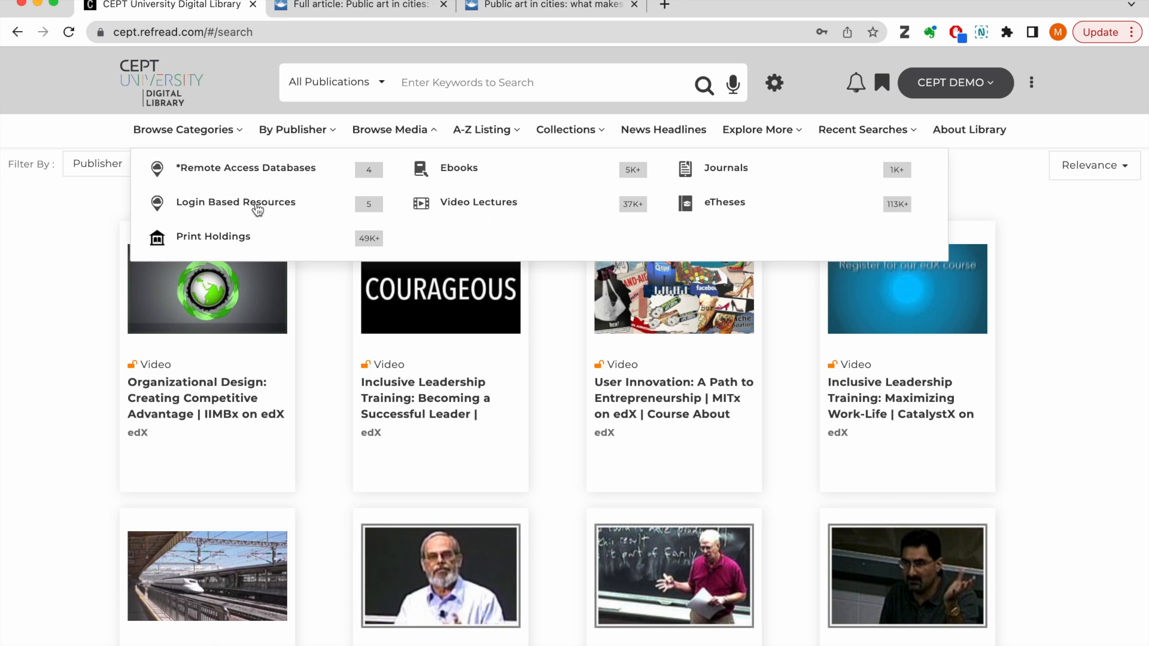
Step: Show the Login Based Resources collection and dismiss the login-based eResource notice
click(235, 202)
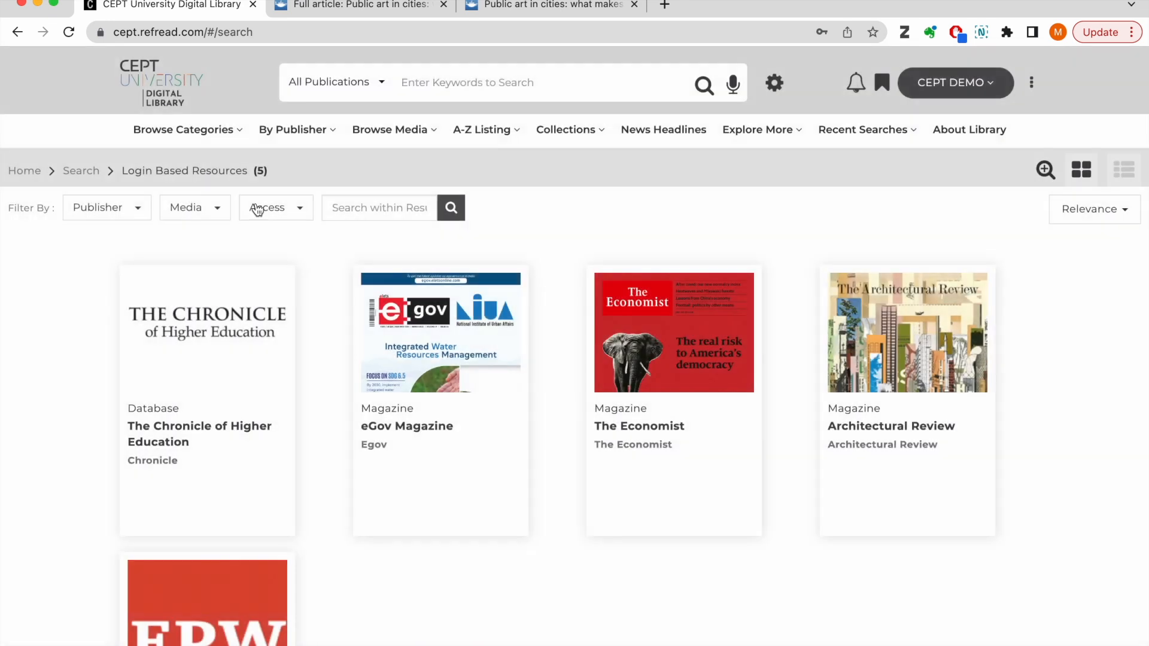
scroll(down, 3)
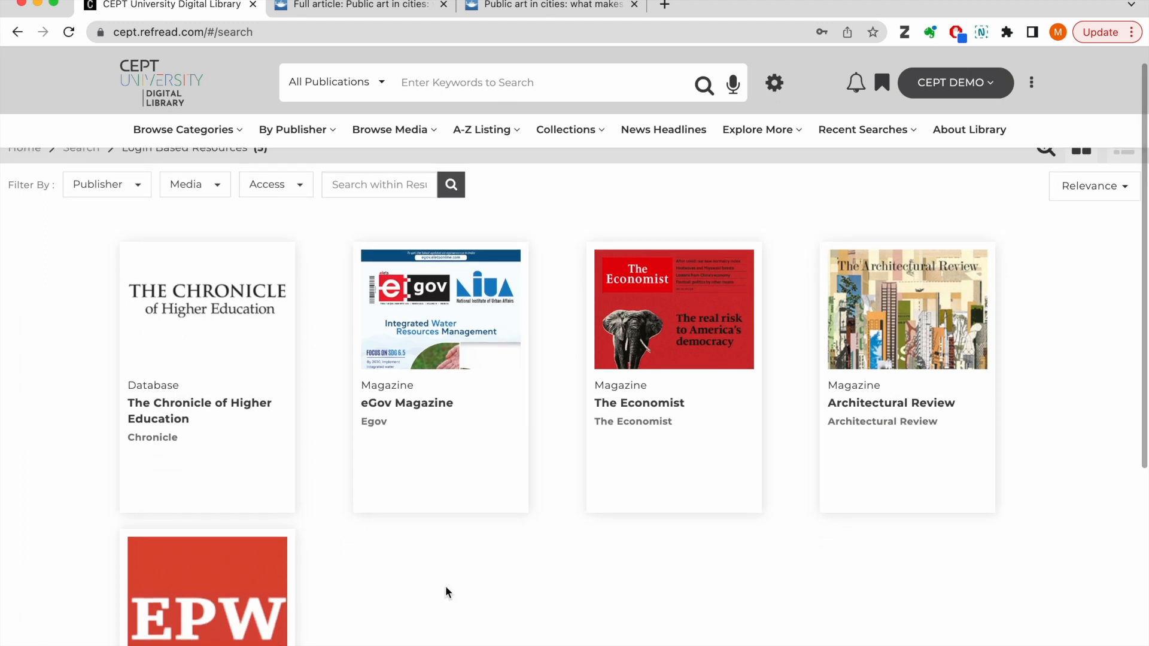
mouse_move(469, 551)
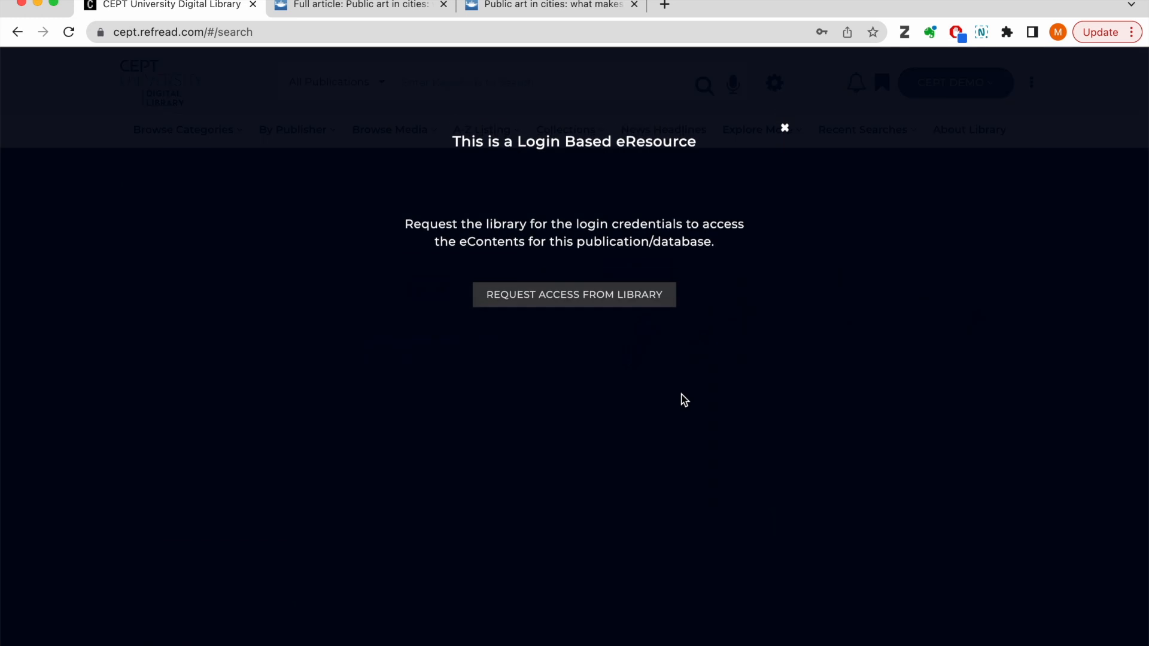
mouse_move(568, 304)
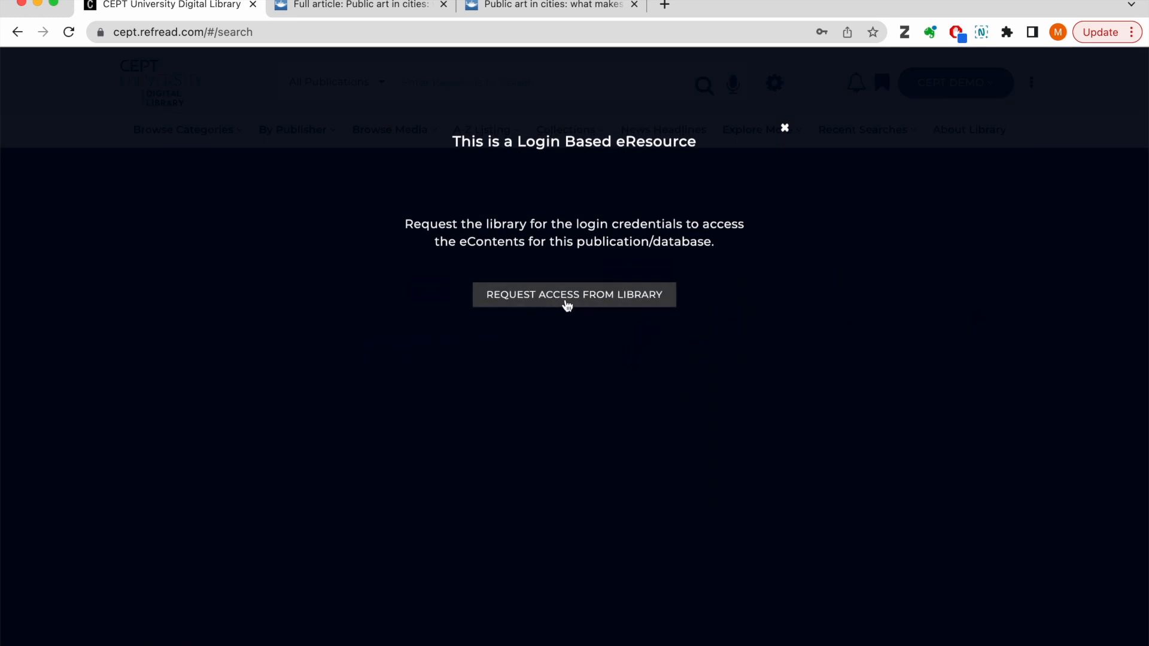
mouse_move(573, 295)
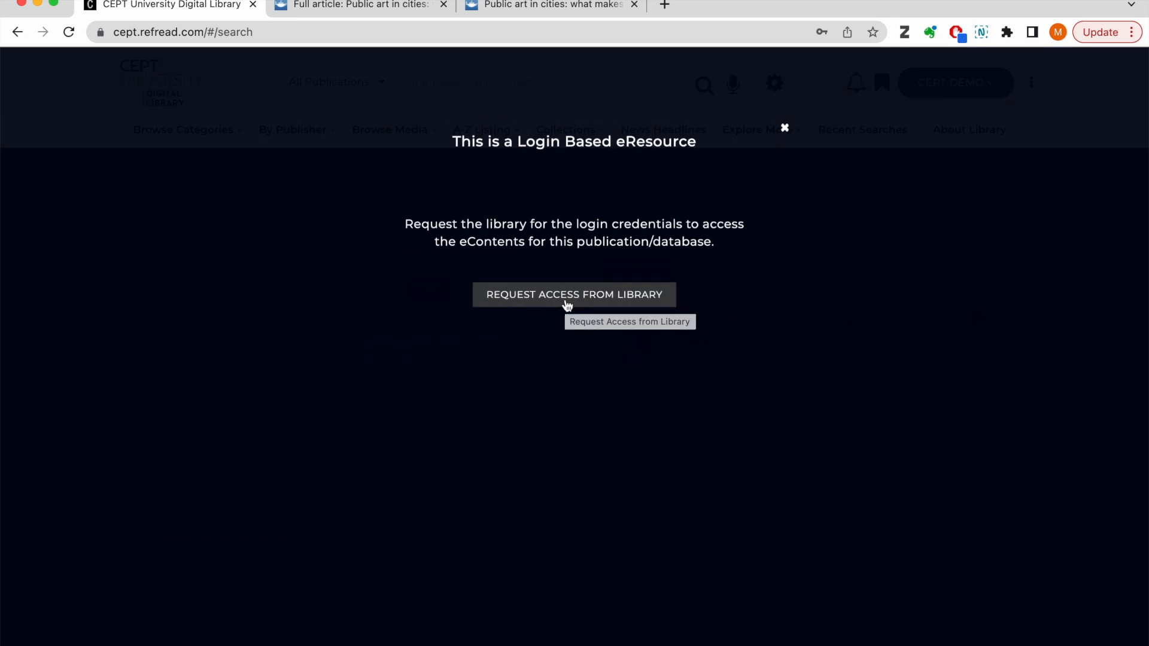
click(783, 128)
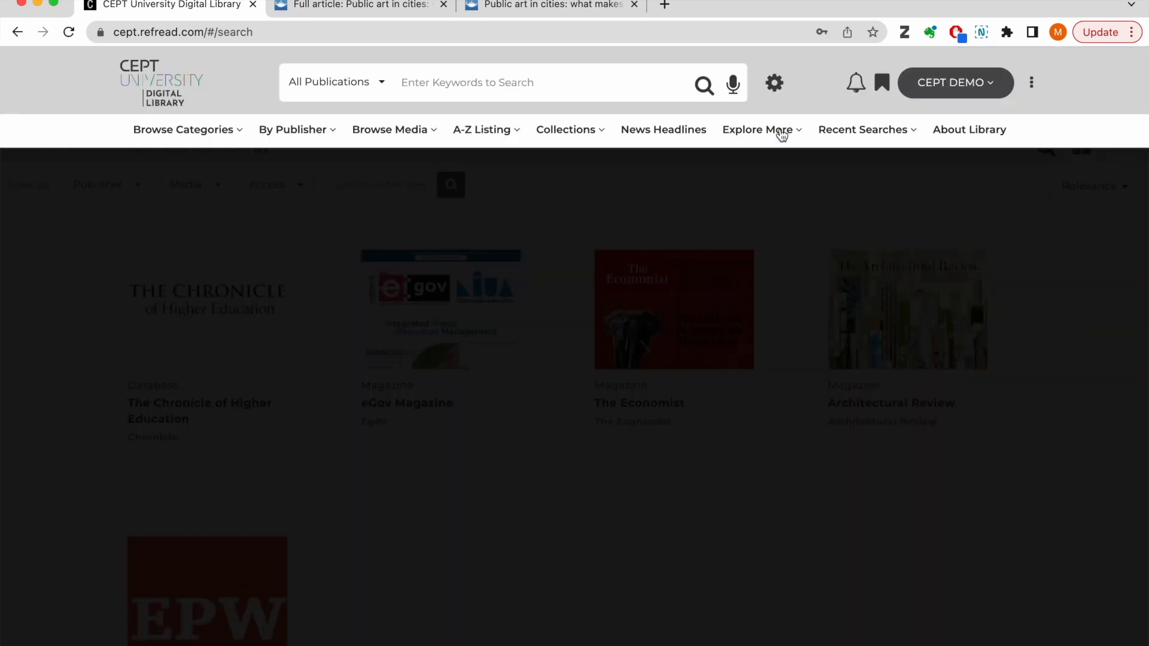
Step: View the Coursewise Collection, then the Thematic Collection of six themed sets
click(566, 129)
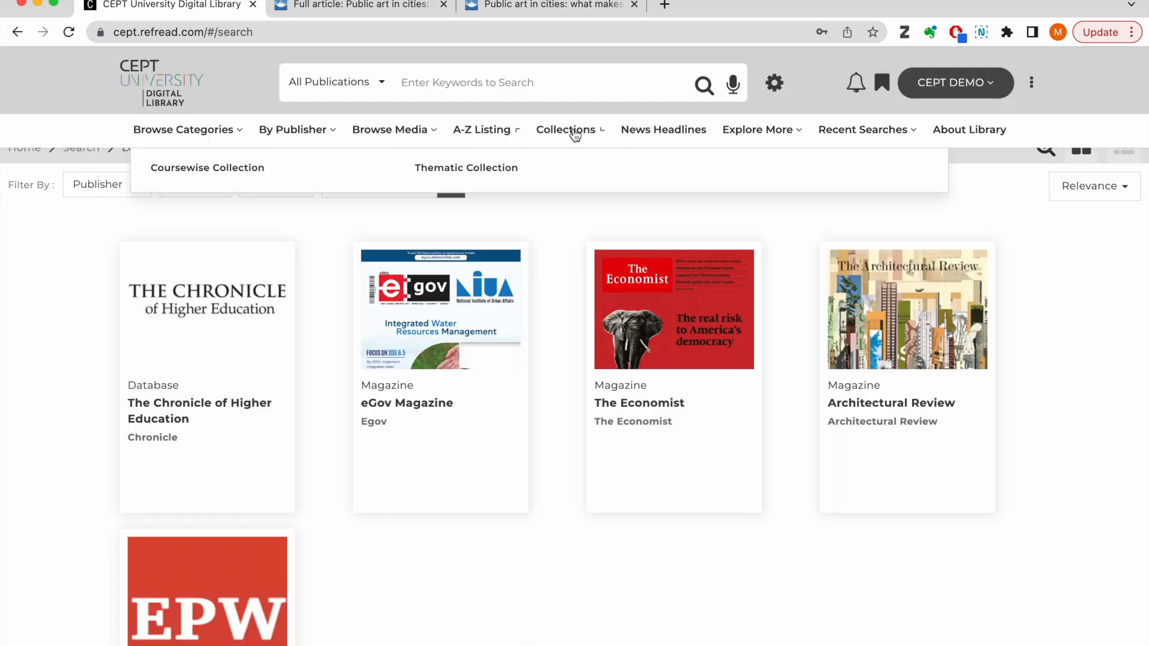
click(207, 168)
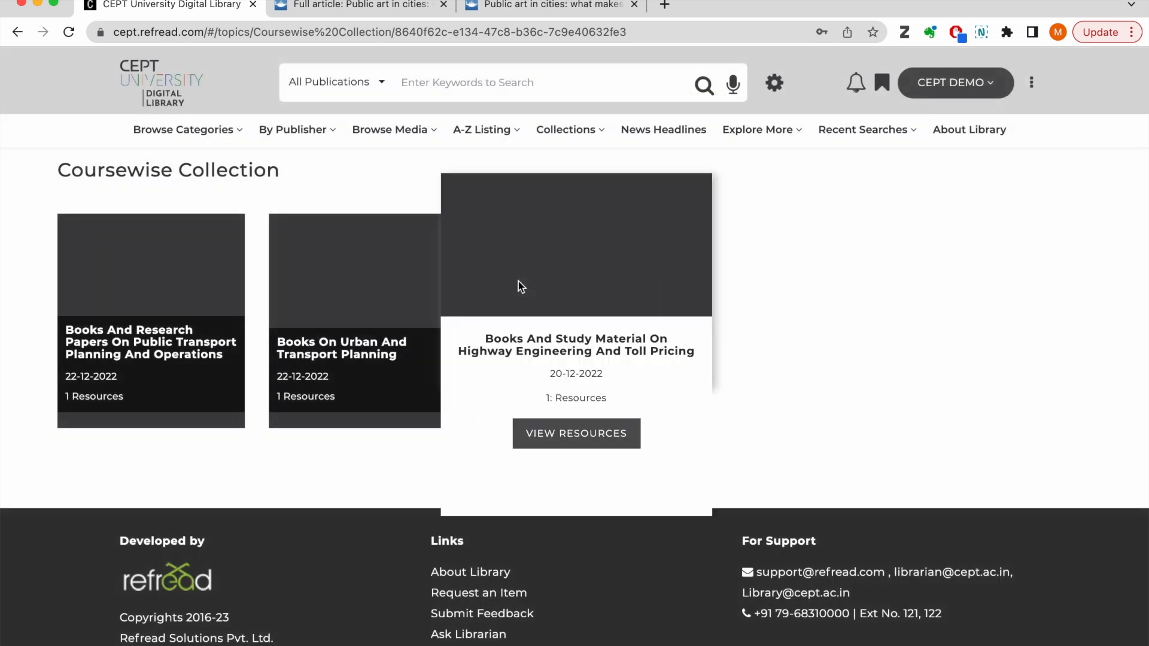
mouse_move(933, 376)
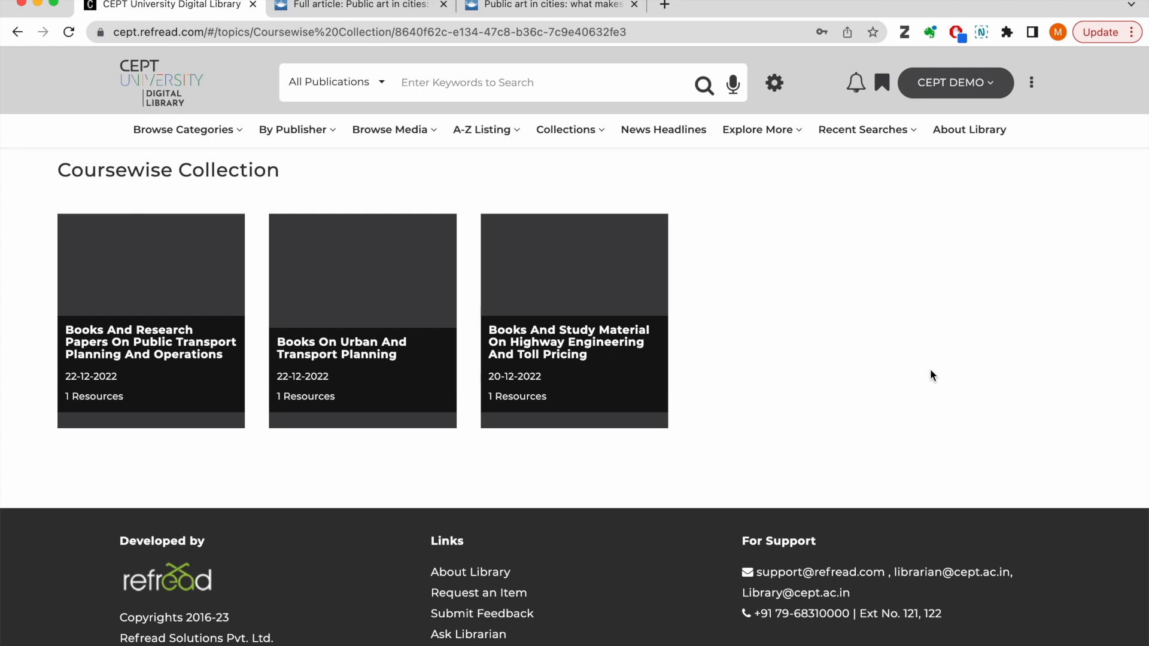
mouse_move(498, 141)
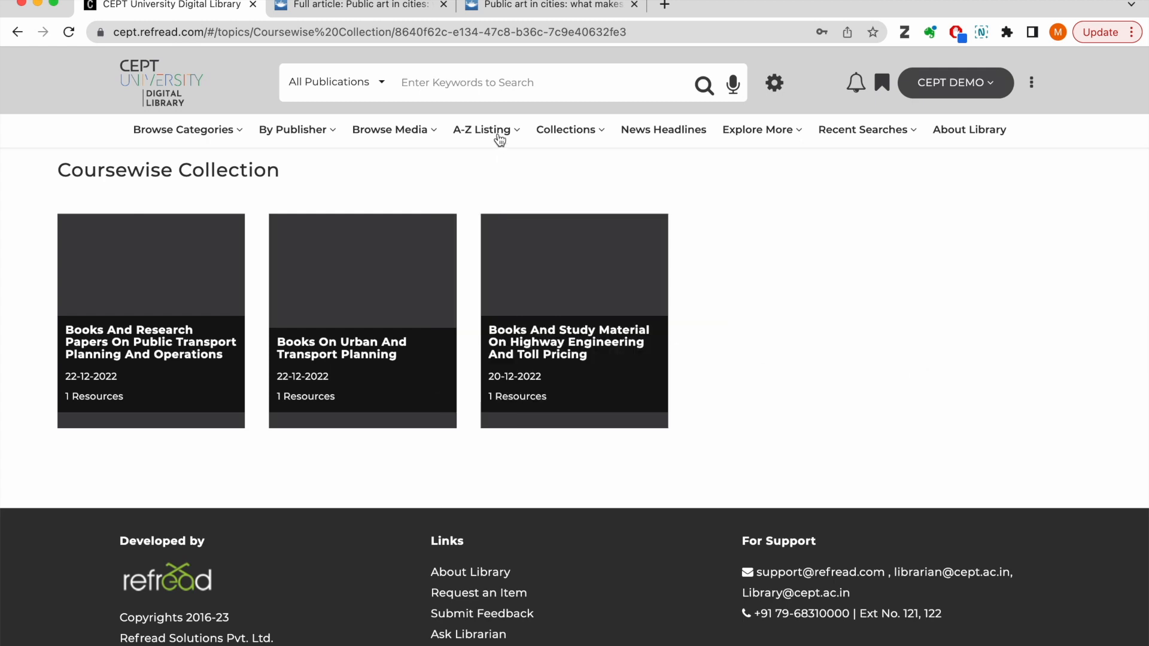
click(567, 129)
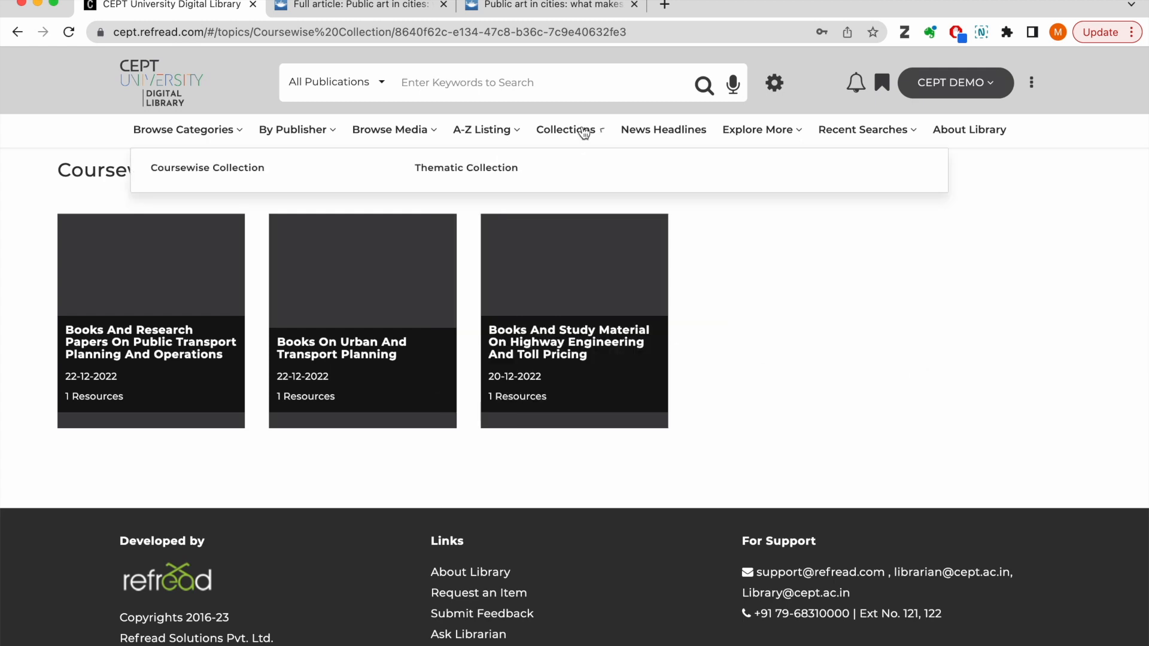
click(466, 168)
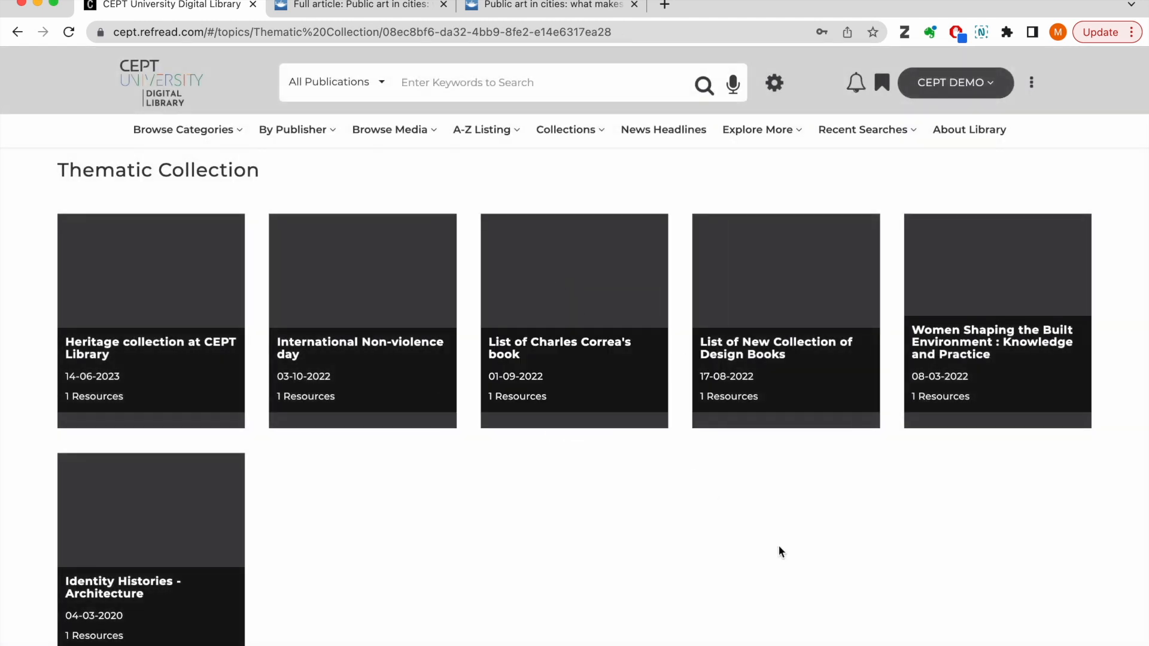
scroll(down, 3)
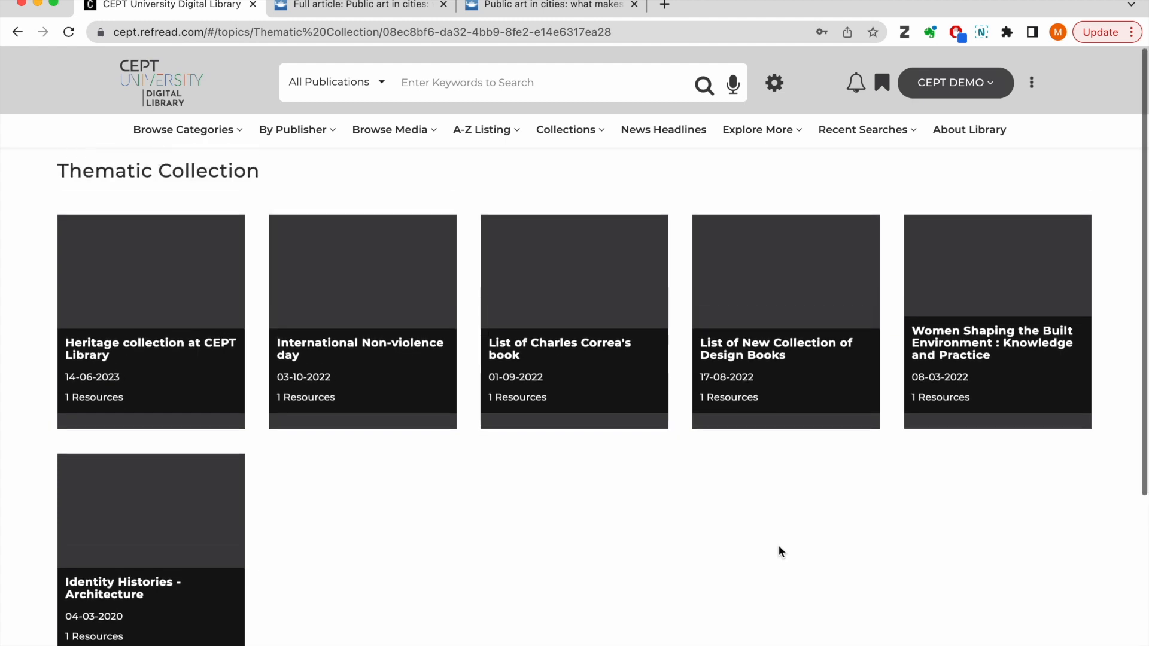
Step: Choose Expert Talks under Explore More to list its TED Talks videos
click(567, 130)
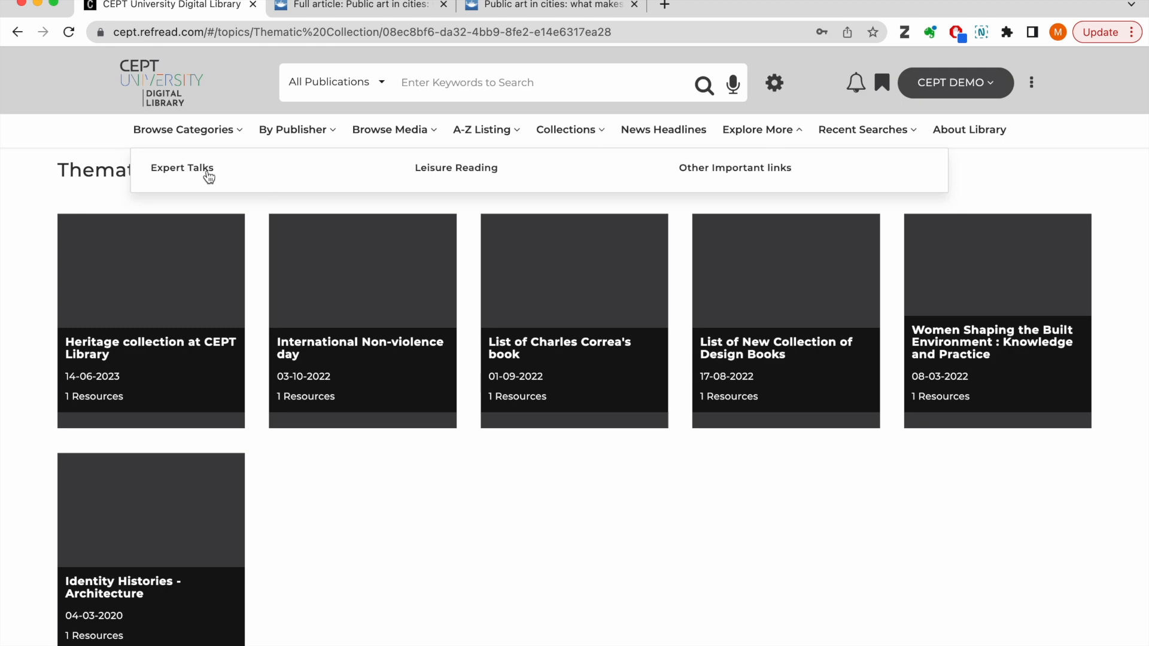
click(182, 168)
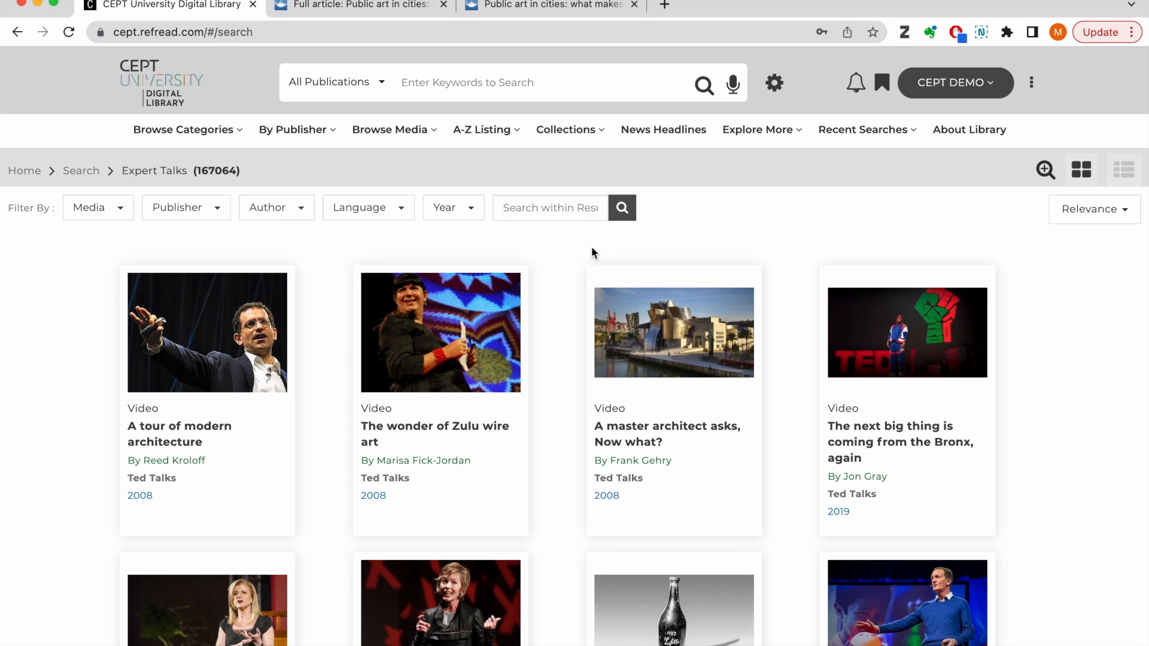
mouse_move(793, 141)
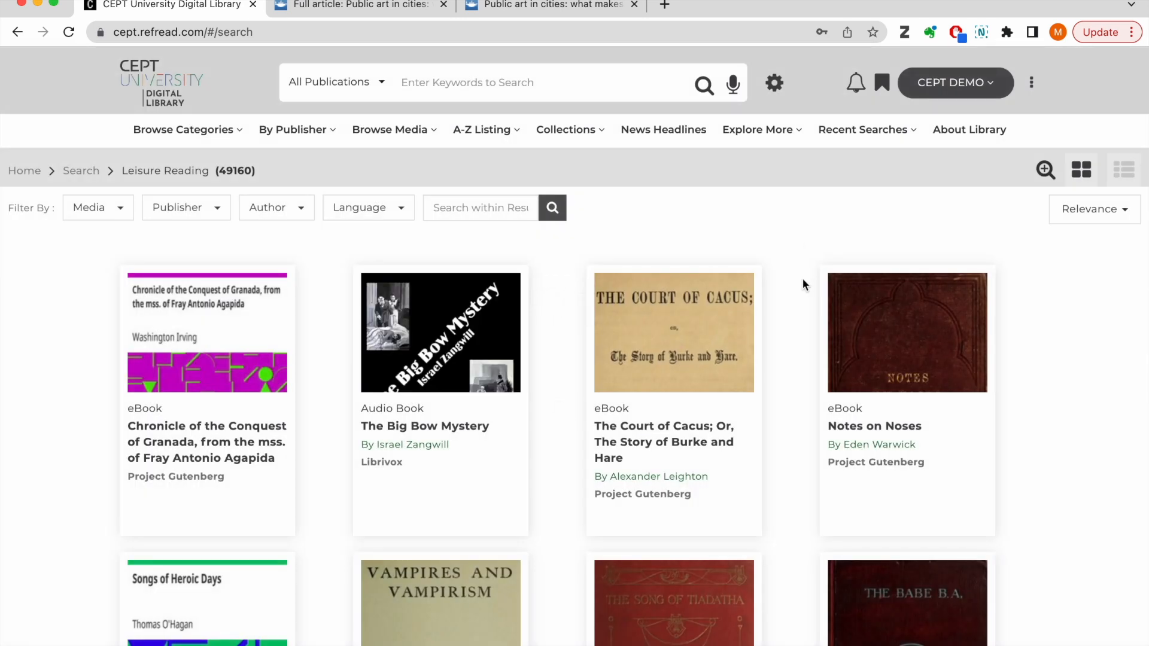
Step: Scroll through the Leisure Reading results, including Project Gutenberg eBooks and a Librivox audiobook
scroll(down, 3)
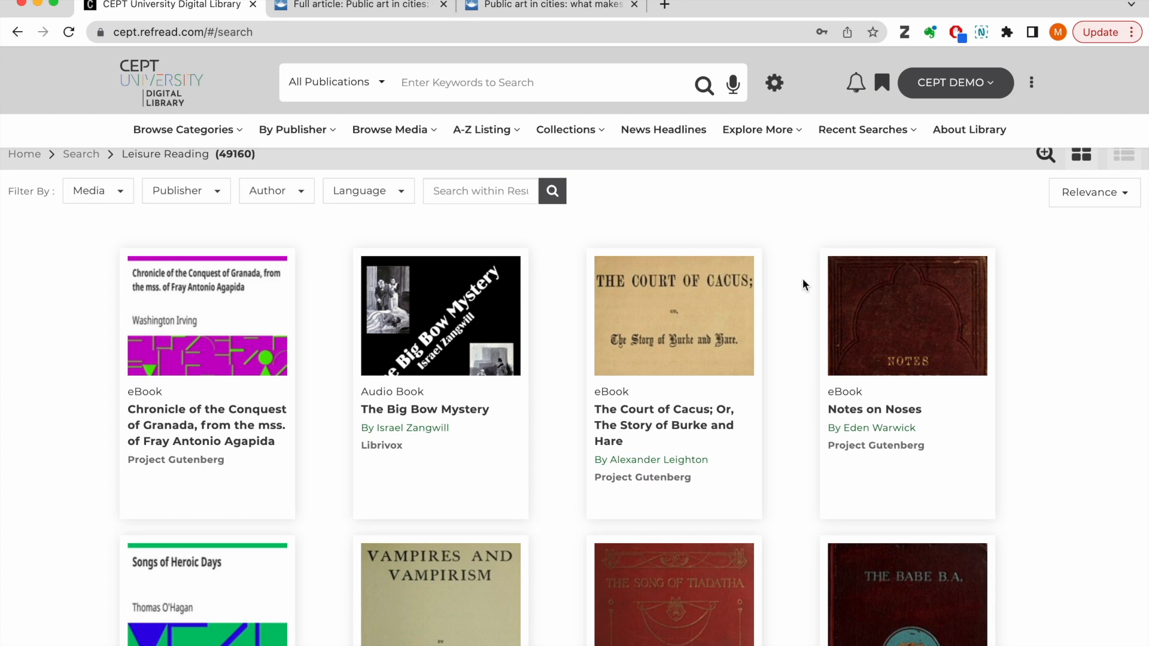
scroll(down, 3)
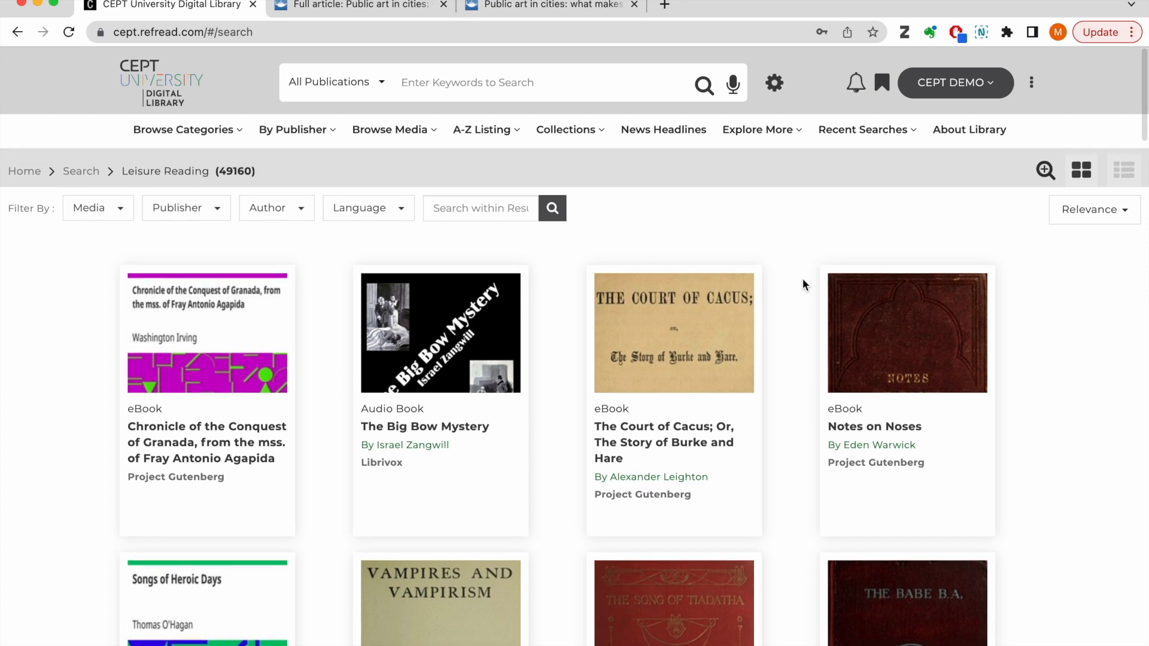
mouse_move(526, 106)
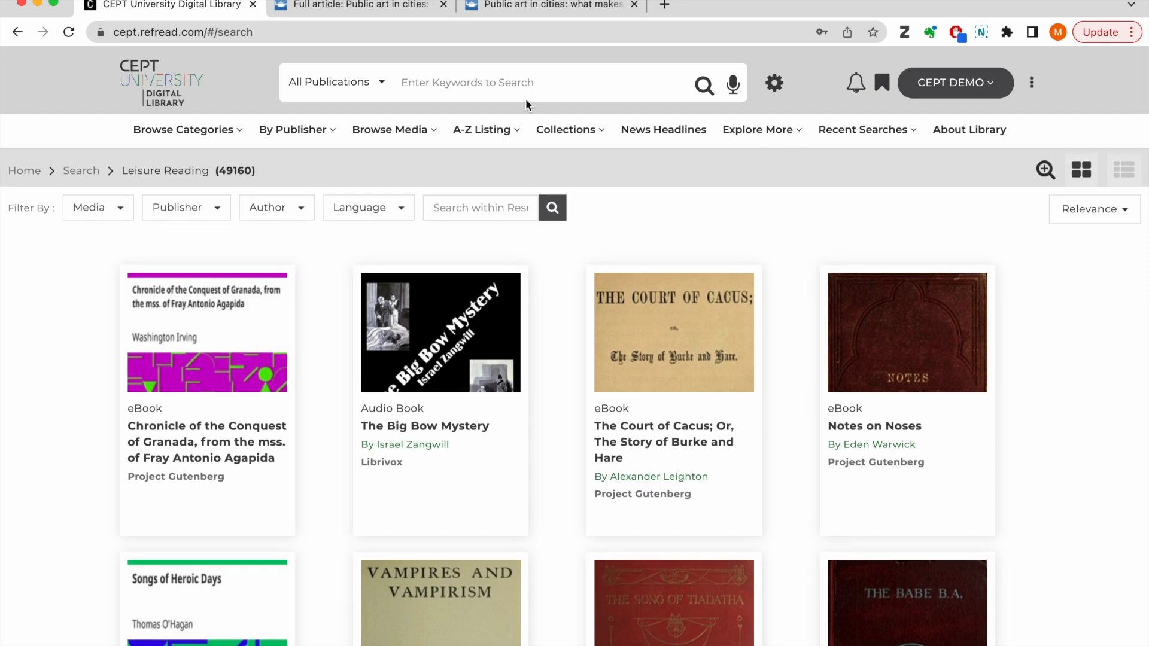
Step: From the home page, run a library-wide keyword search for 'Green Architecture'
click(160, 83)
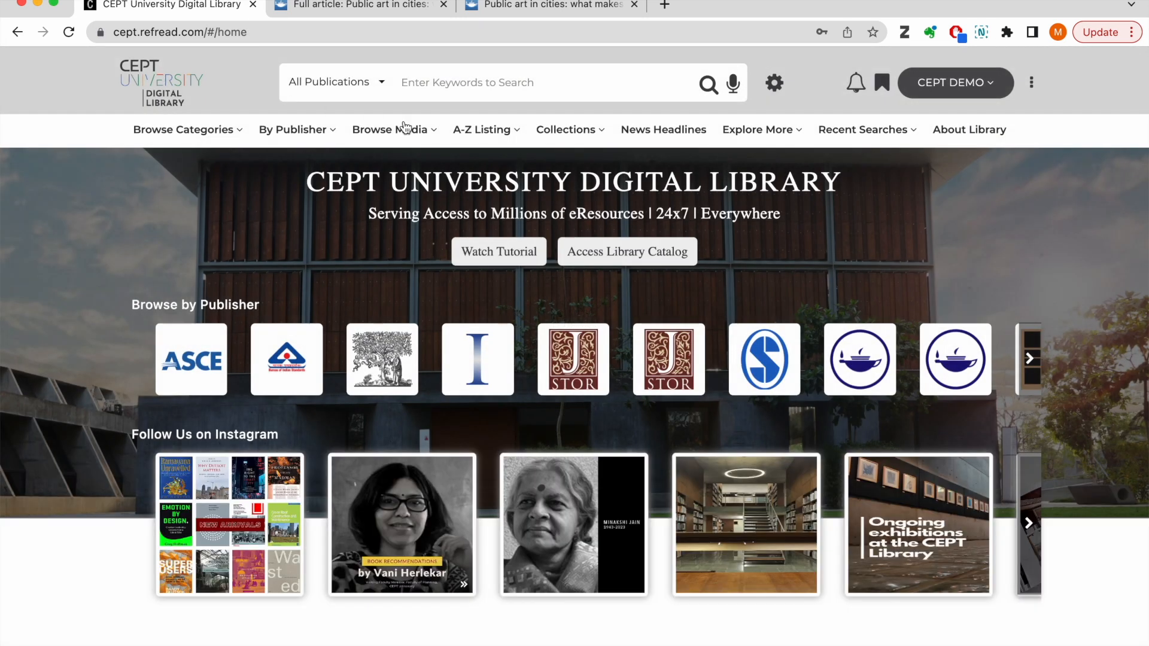
click(467, 83)
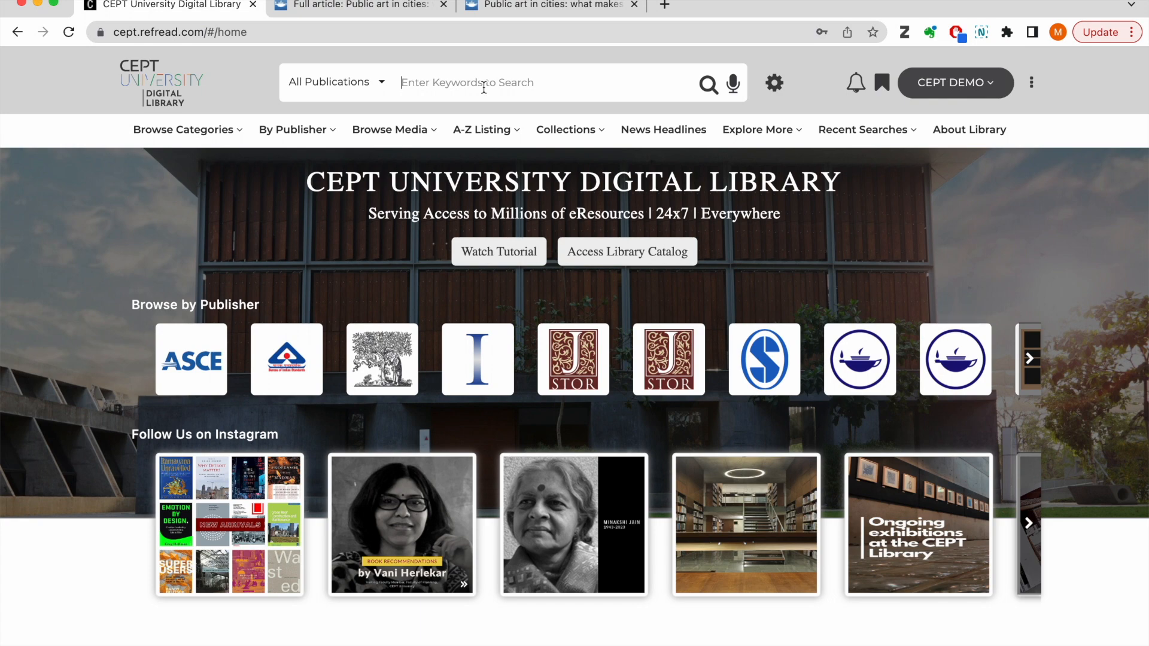
text(Green A)
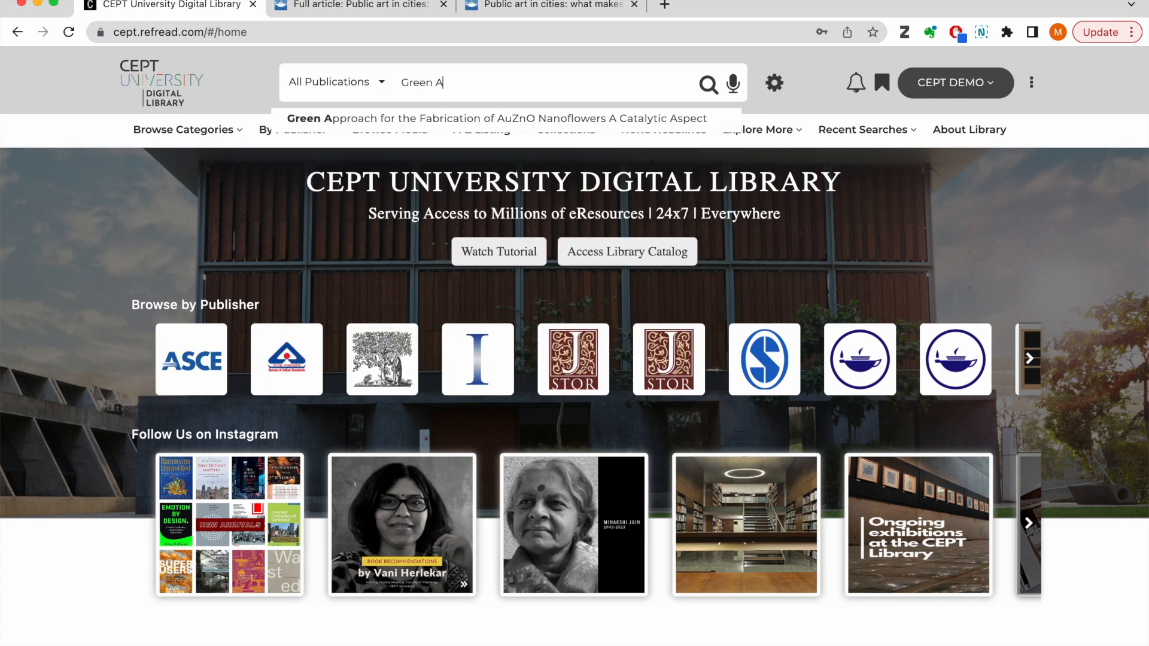
text(rchitecture)
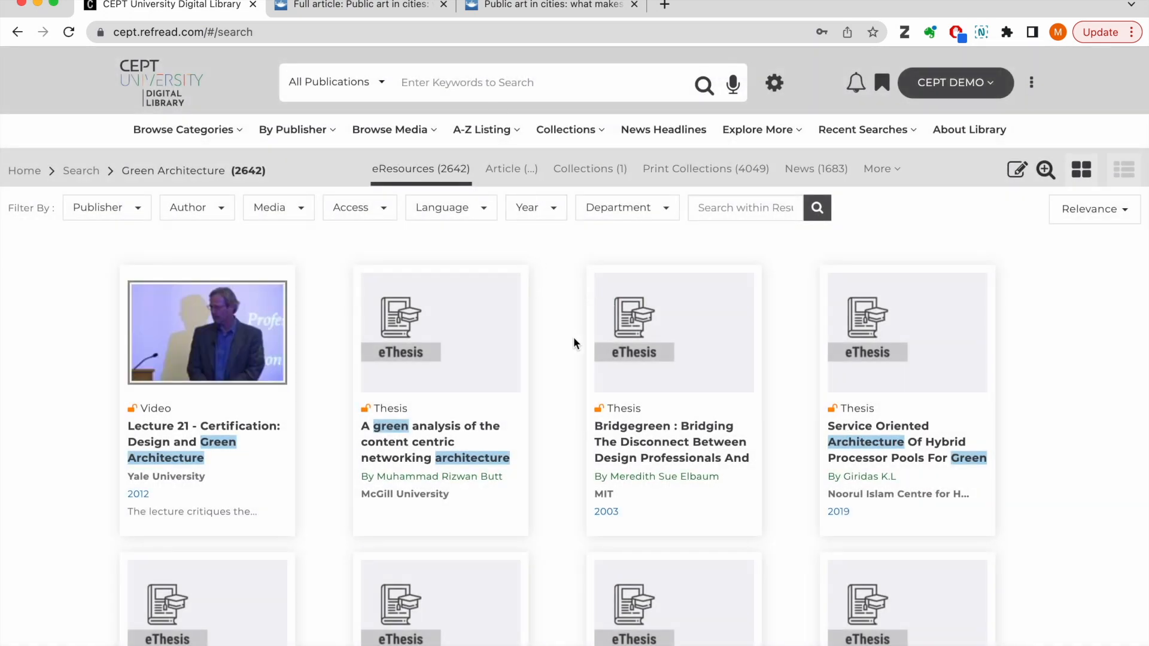
scroll(down, 3)
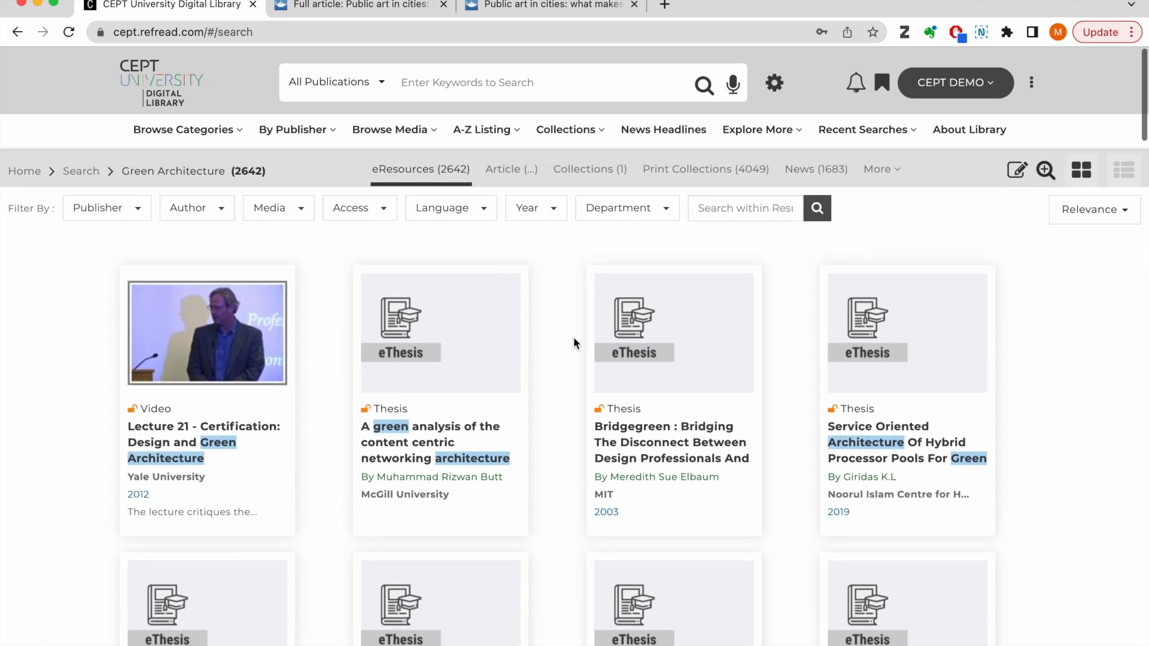
mouse_move(536, 213)
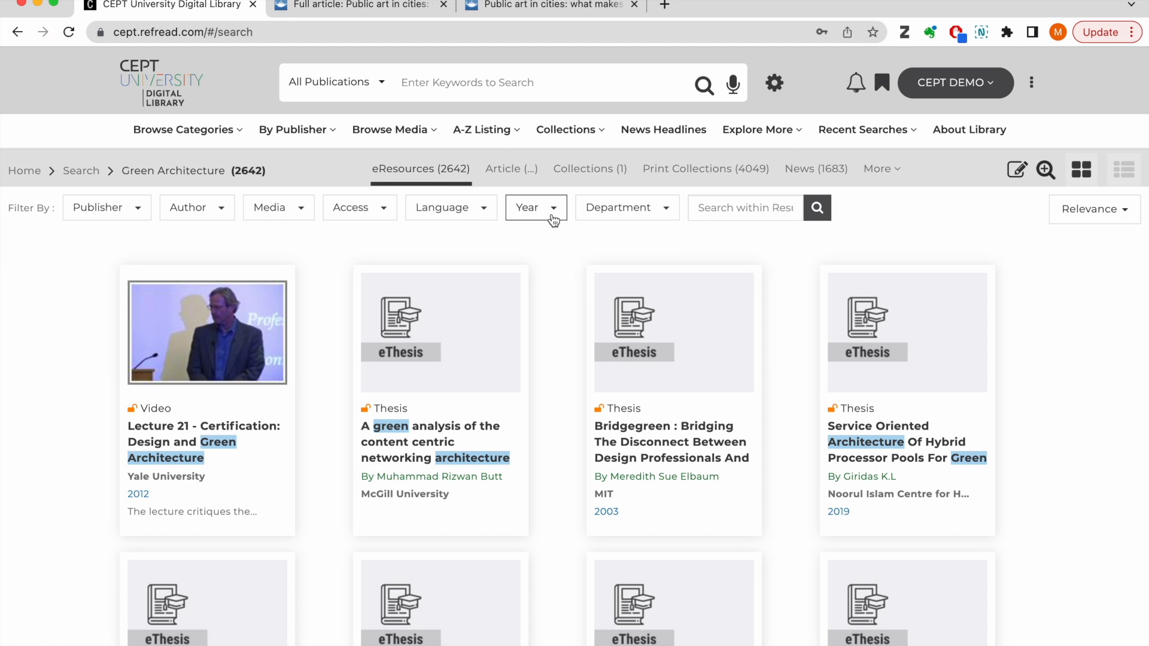
click(535, 207)
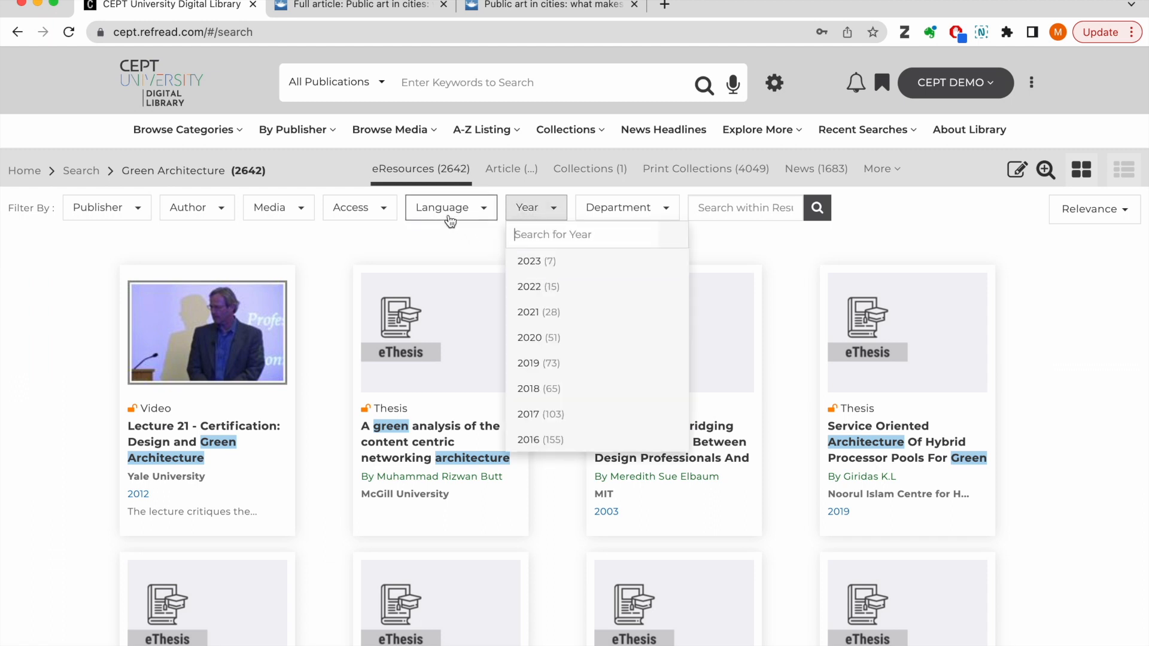
click(358, 207)
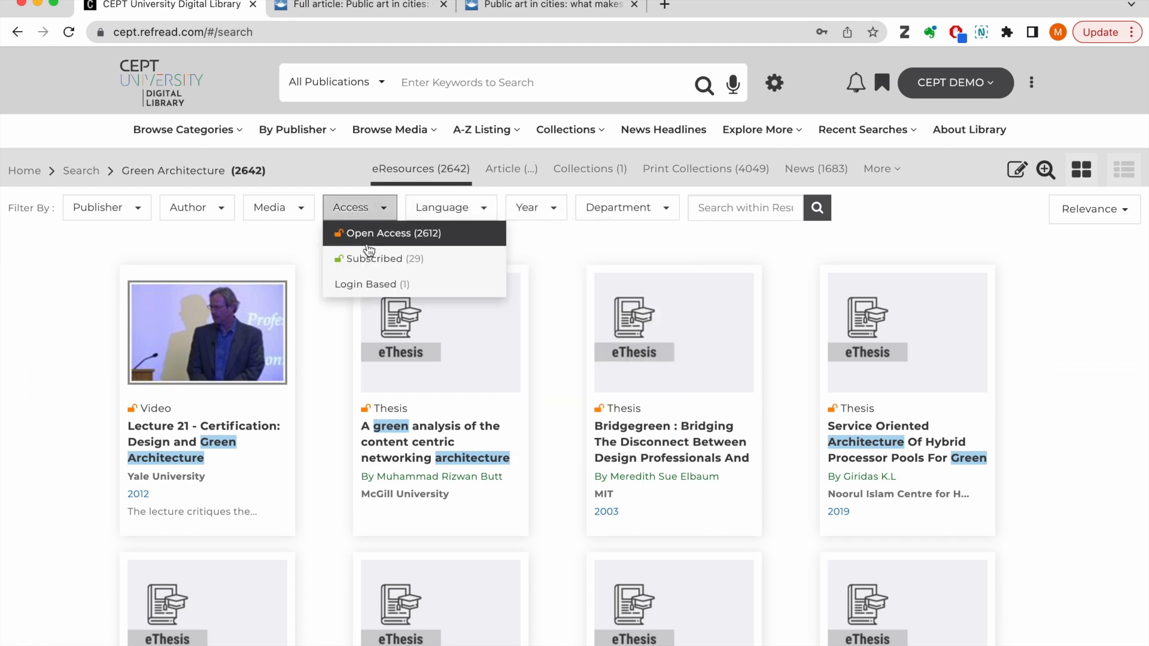
mouse_move(297, 213)
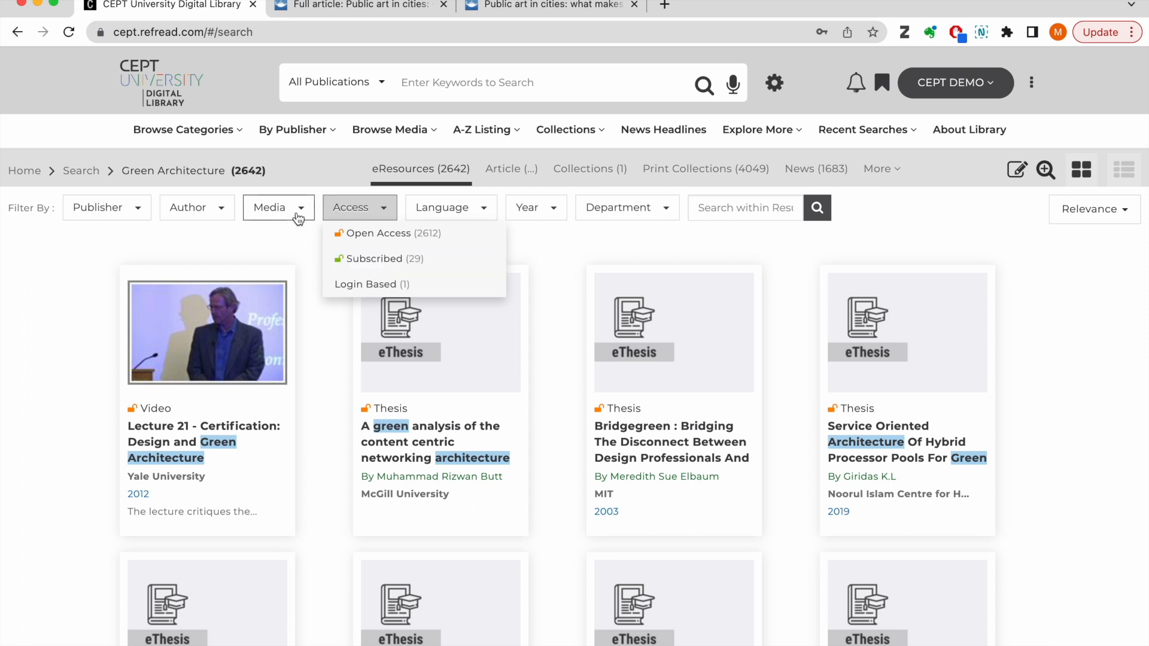
click(276, 207)
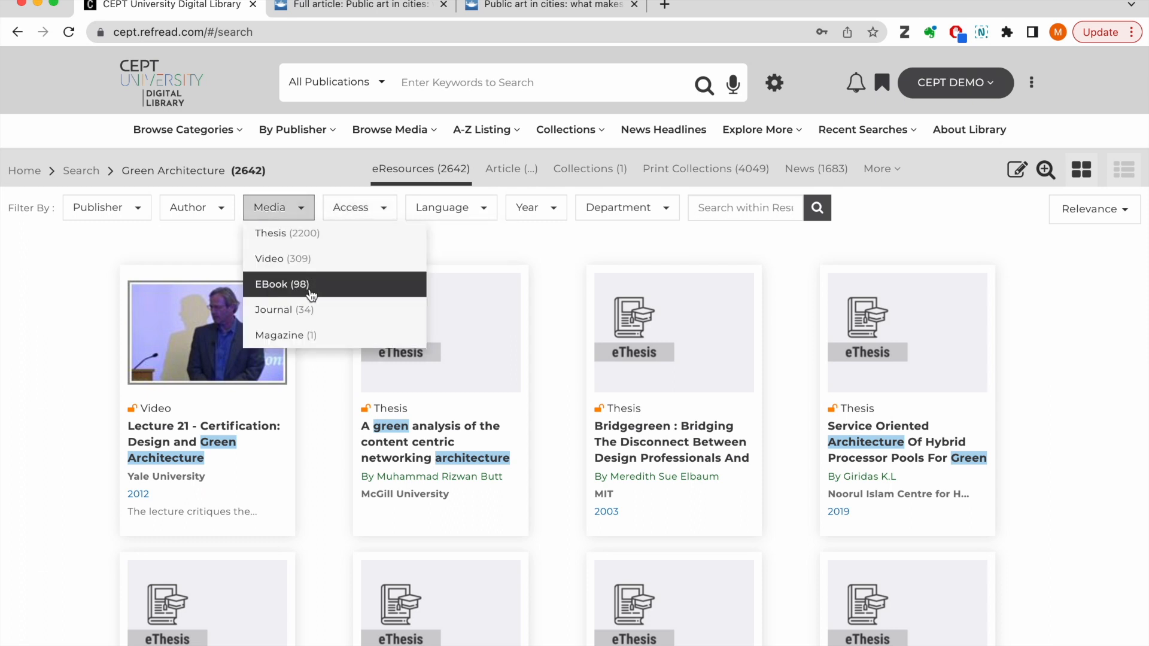
mouse_move(315, 335)
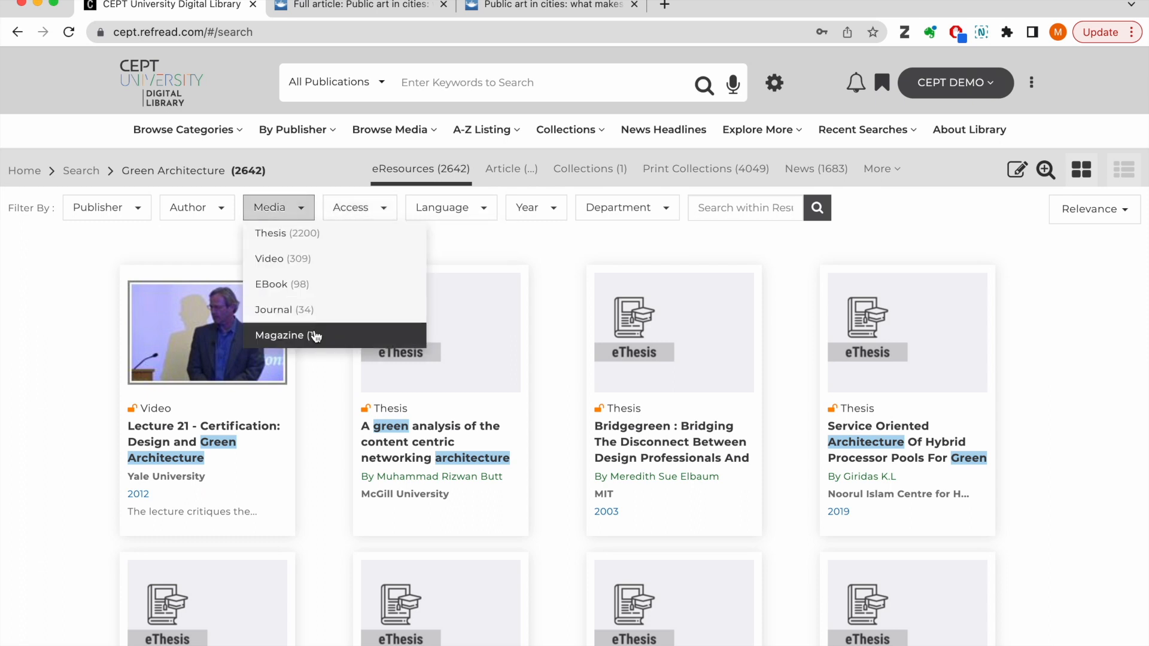
mouse_move(114, 212)
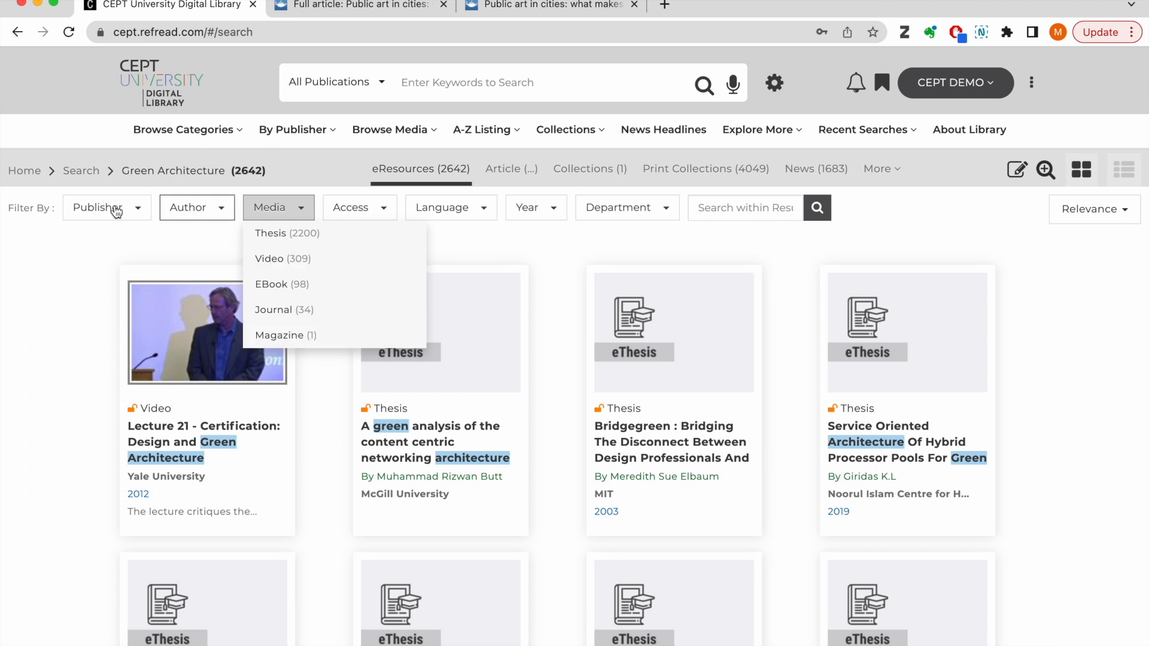
click(106, 207)
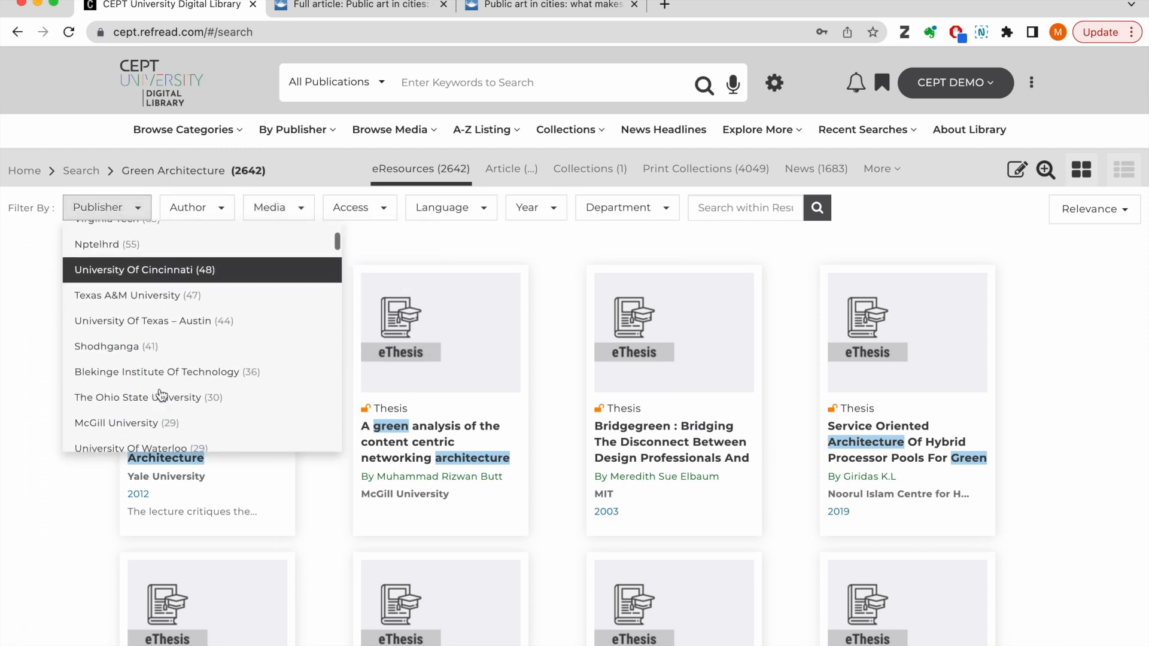
scroll(down, 3)
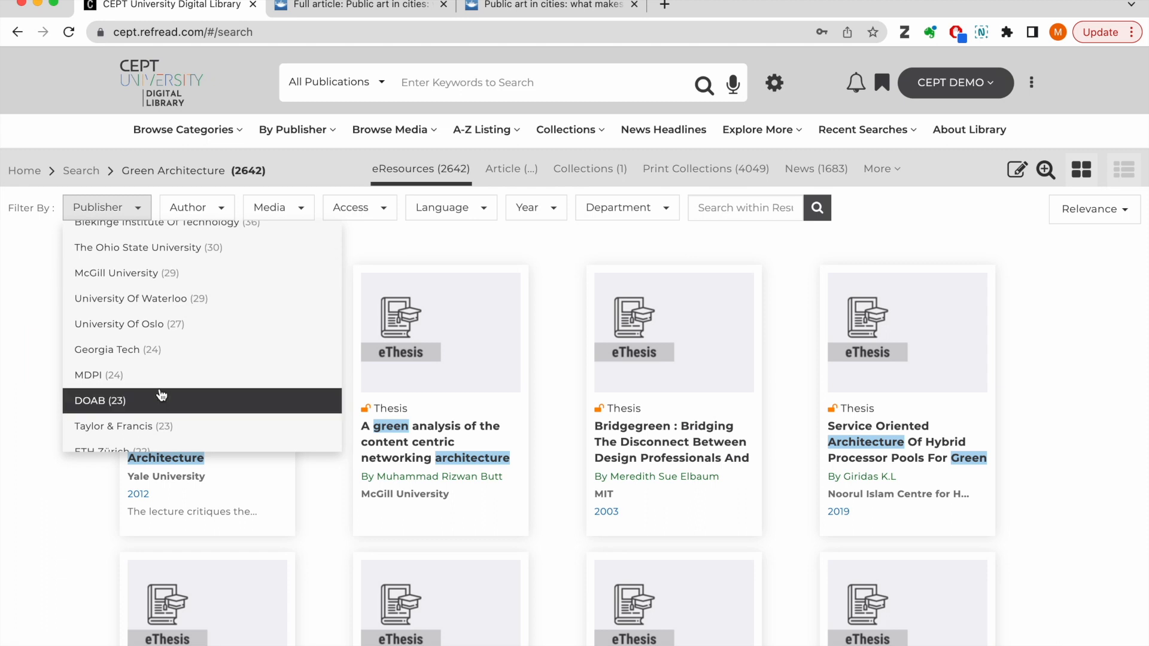
mouse_move(383, 234)
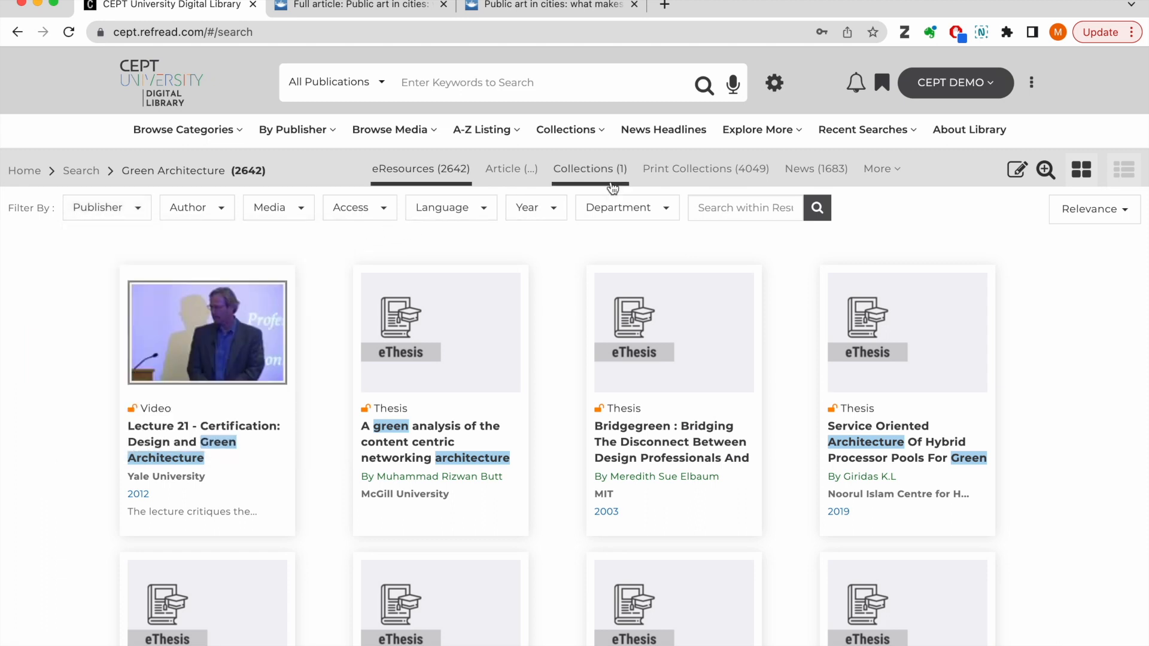
mouse_move(577, 182)
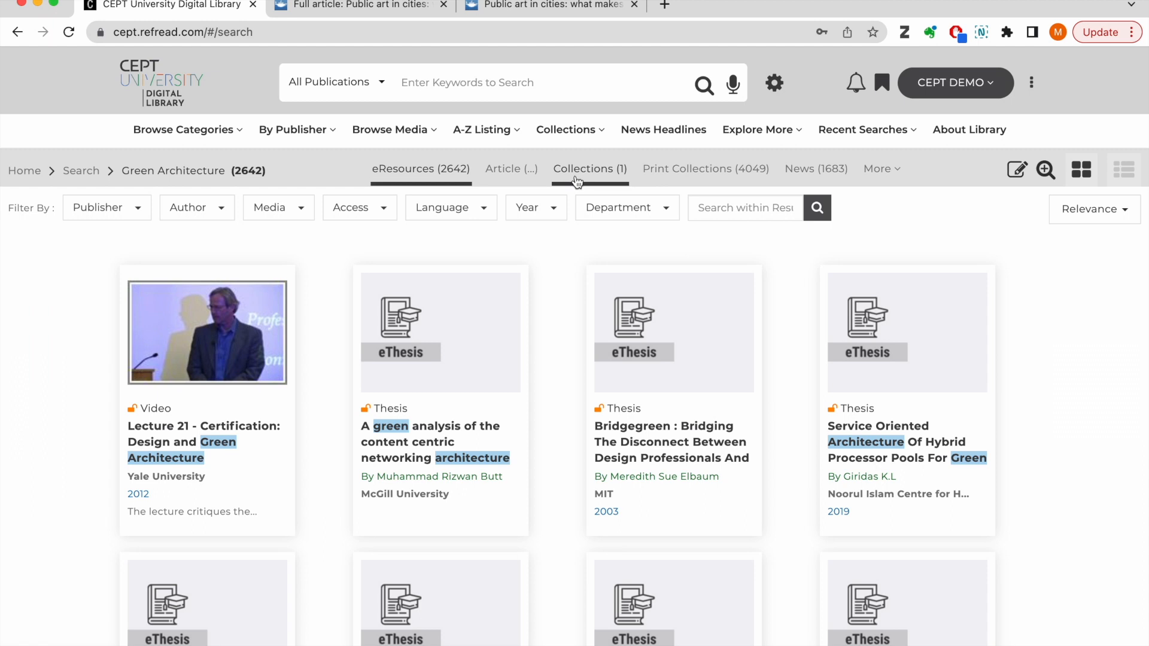
Step: View the Collections and Print Collections results and open the 'Green shift' catalogue record
click(590, 168)
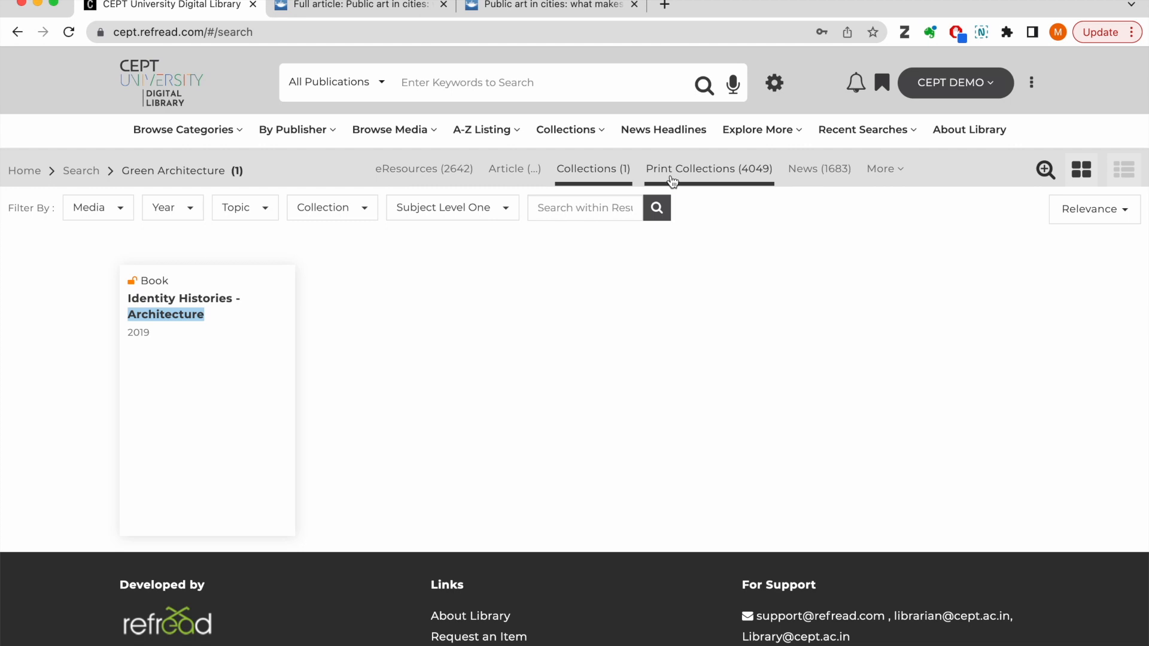
mouse_move(706, 181)
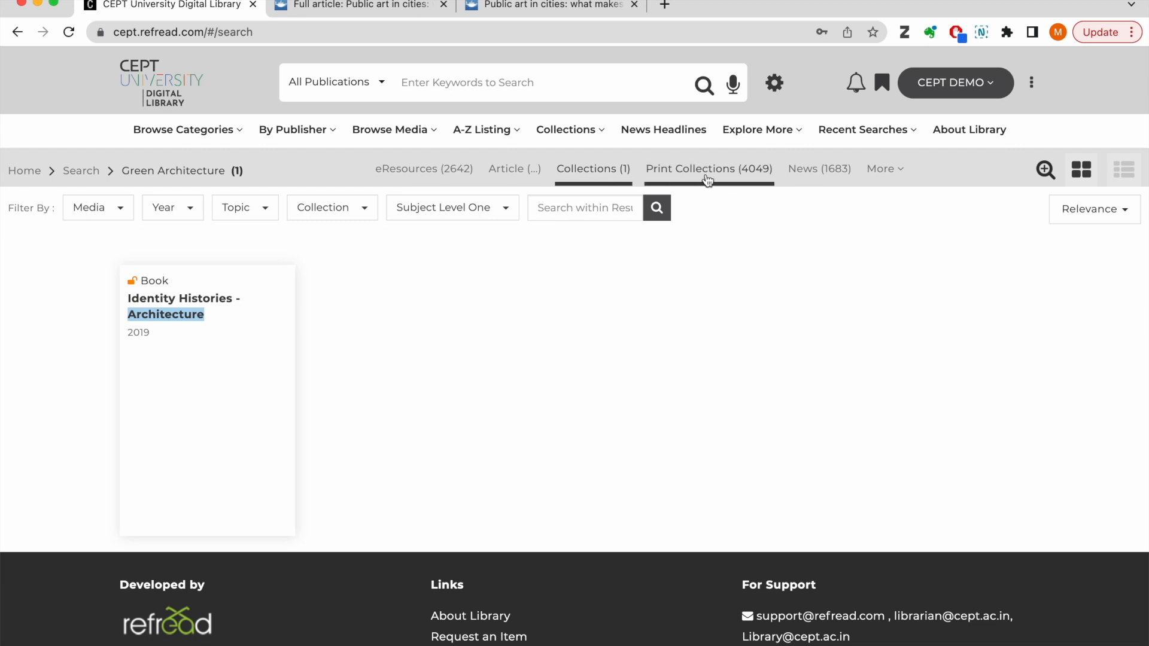
click(707, 169)
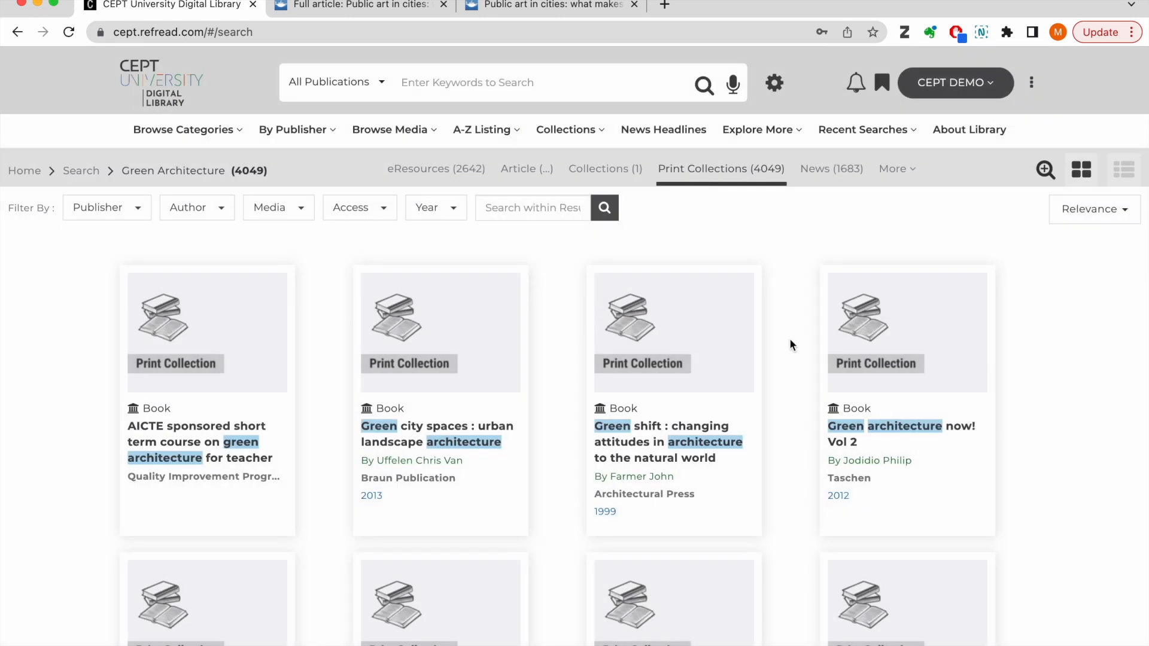
scroll(down, 3)
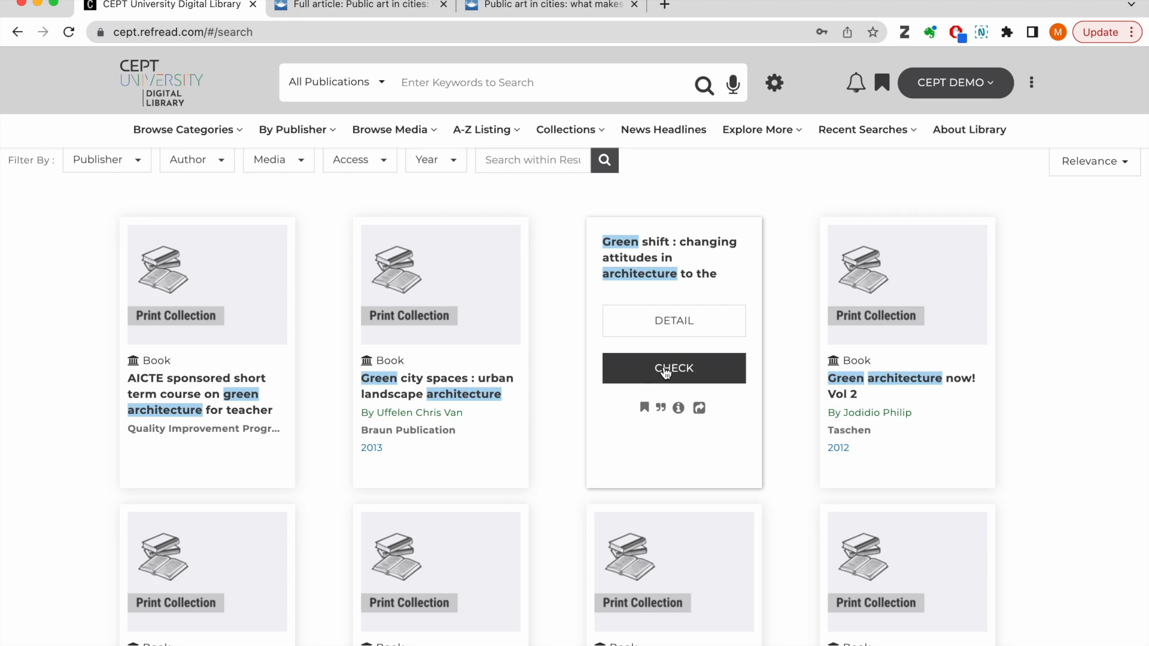
click(673, 368)
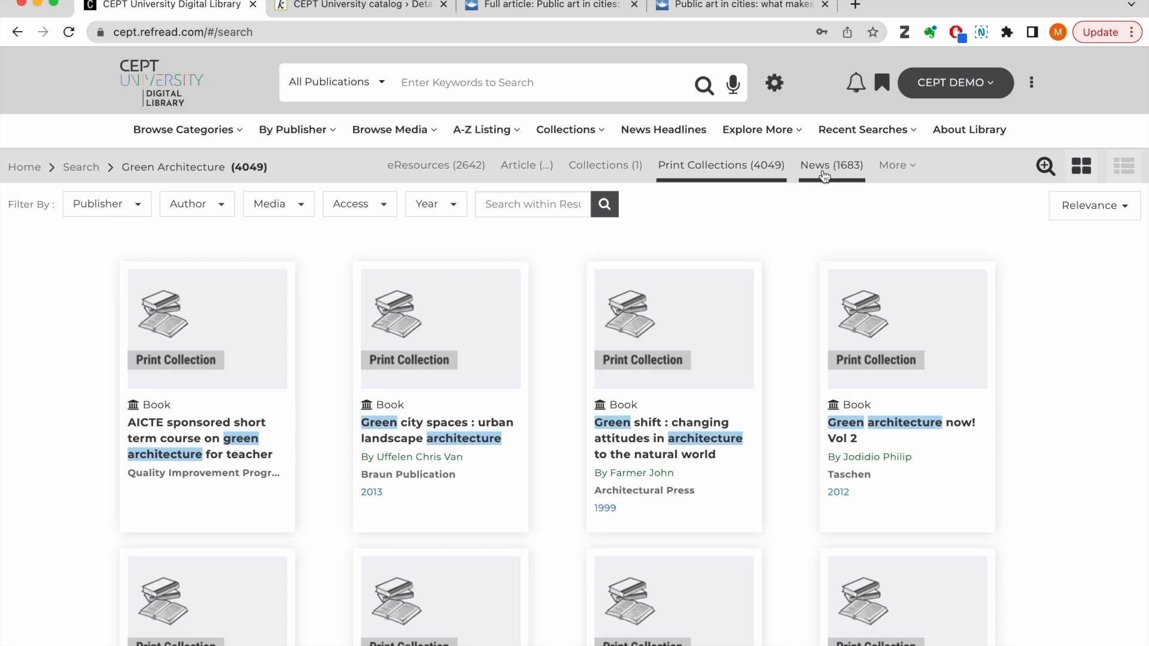
Step: Show the Article results, add the extra fetched results to reach 140, and list the source breakdown
click(831, 165)
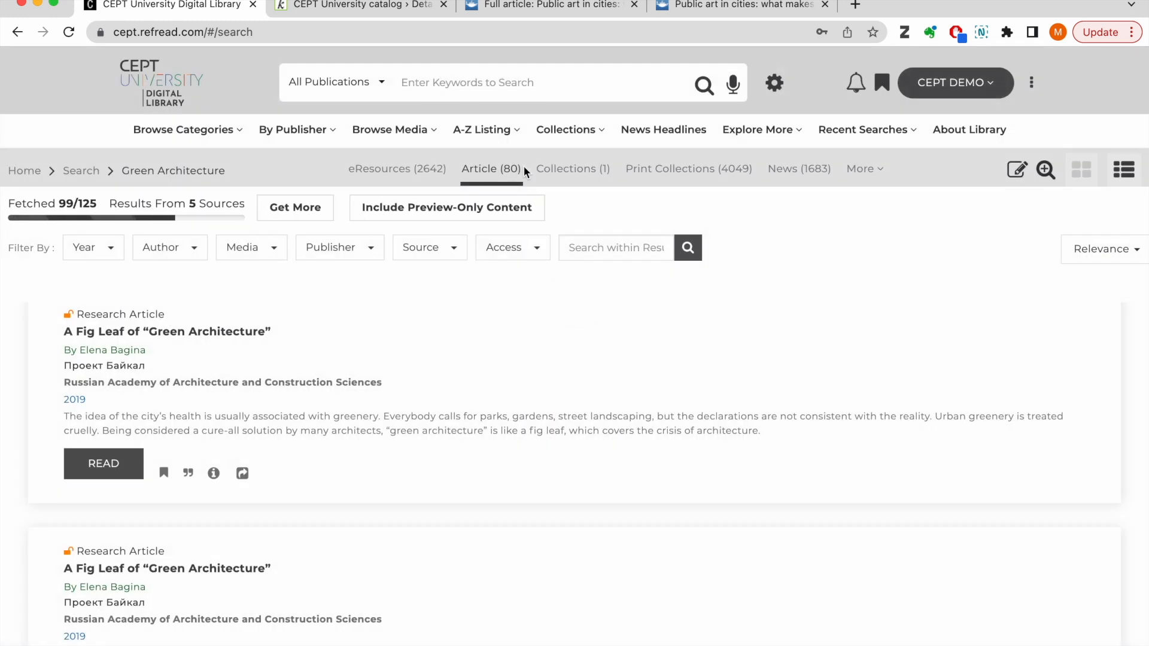
click(295, 207)
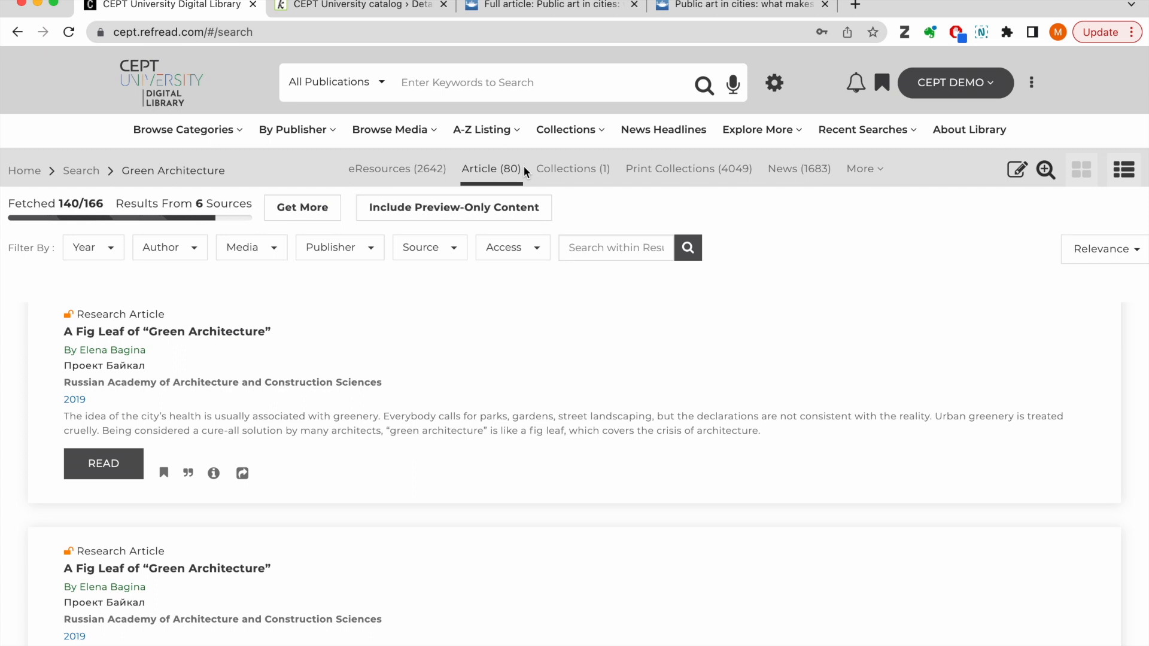
click(302, 207)
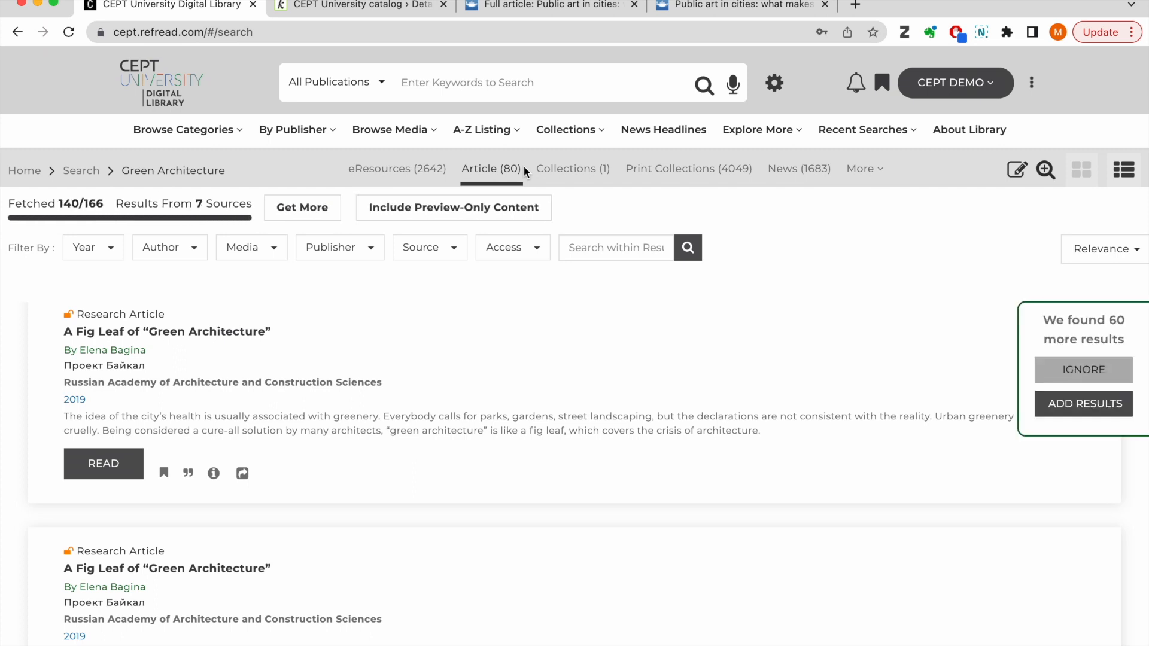
mouse_move(746, 352)
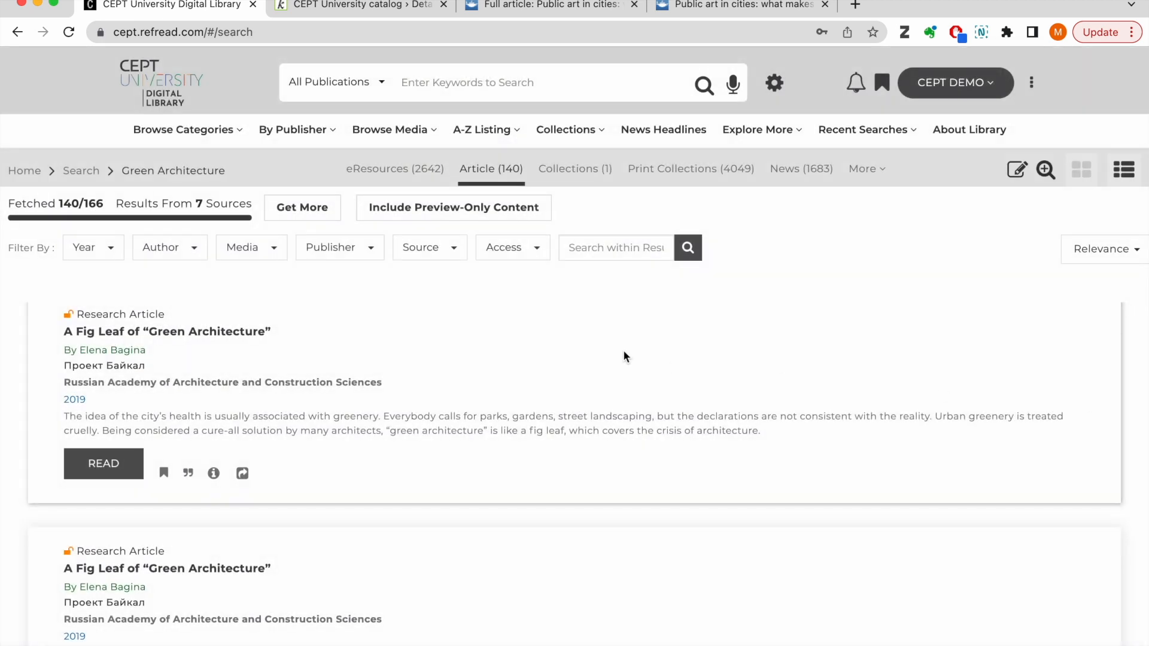
click(430, 246)
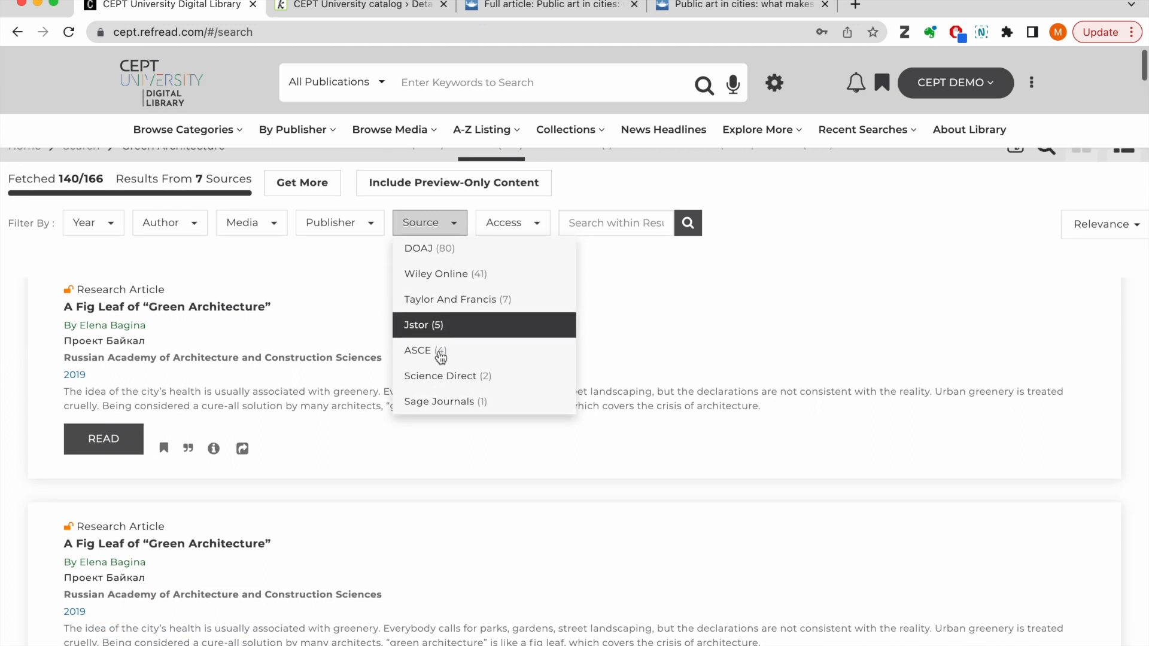
mouse_move(718, 339)
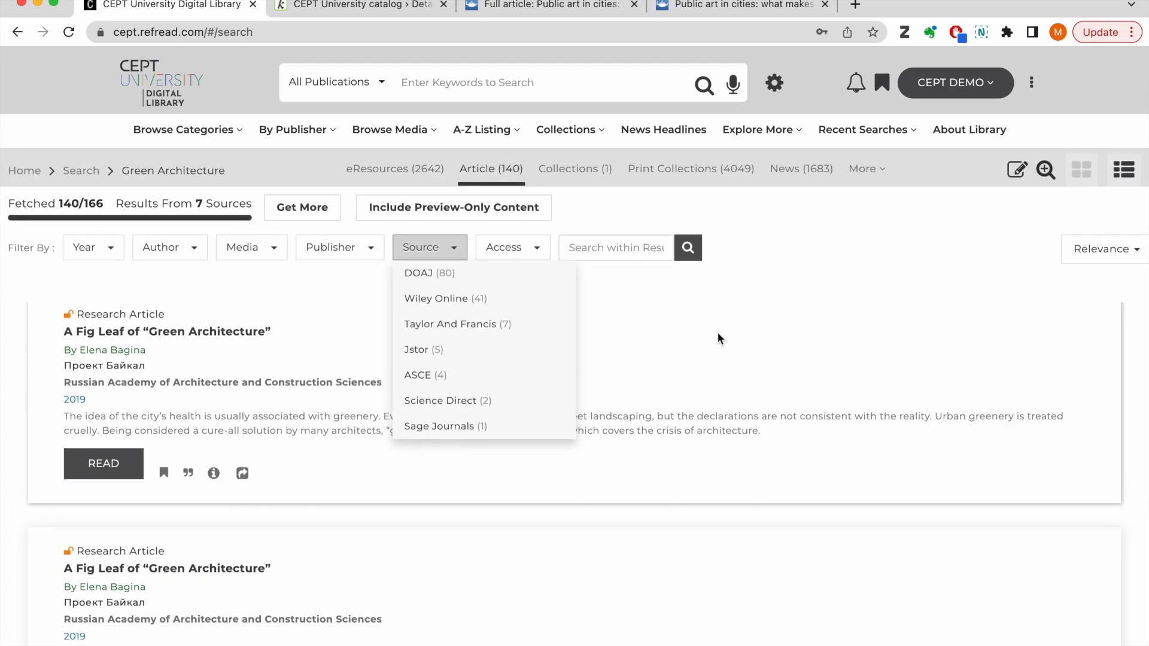
Step: Re-sort the Green Architecture articles by Citations, then return to the home page
click(1105, 250)
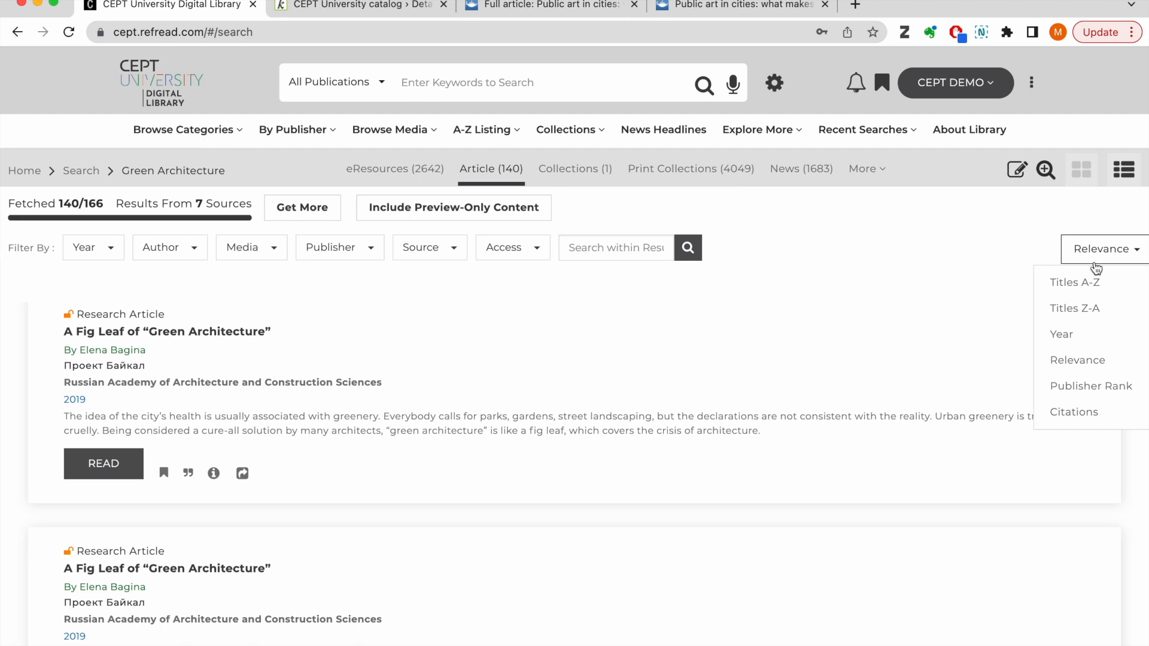
mouse_move(1075, 412)
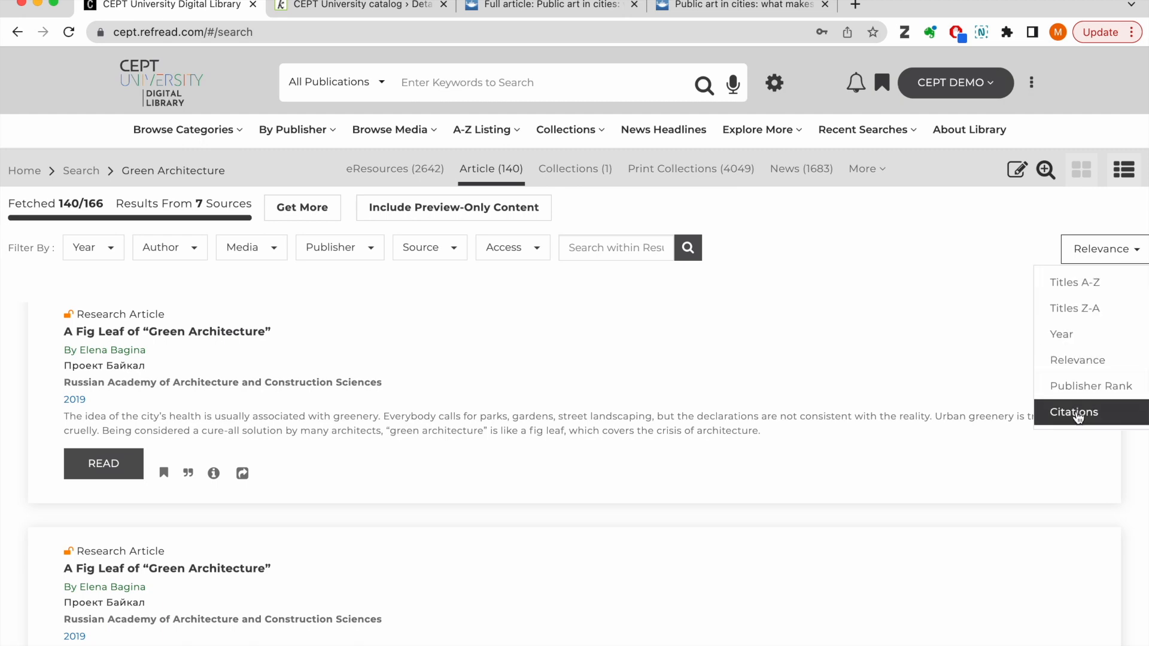
click(1074, 411)
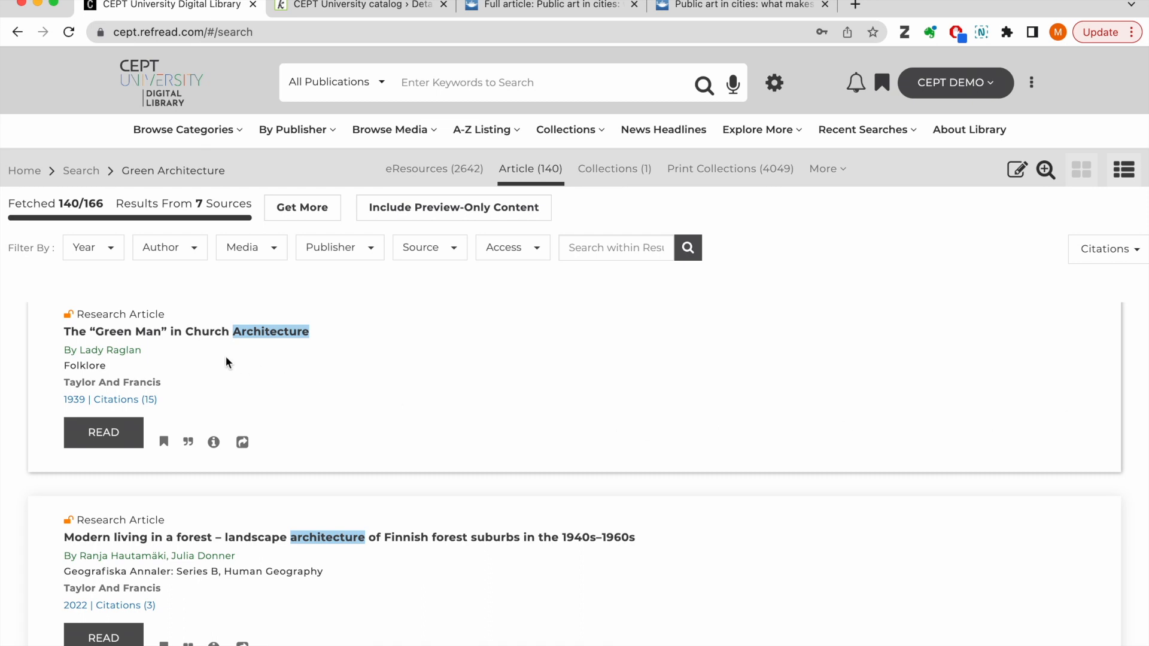
scroll(down, 3)
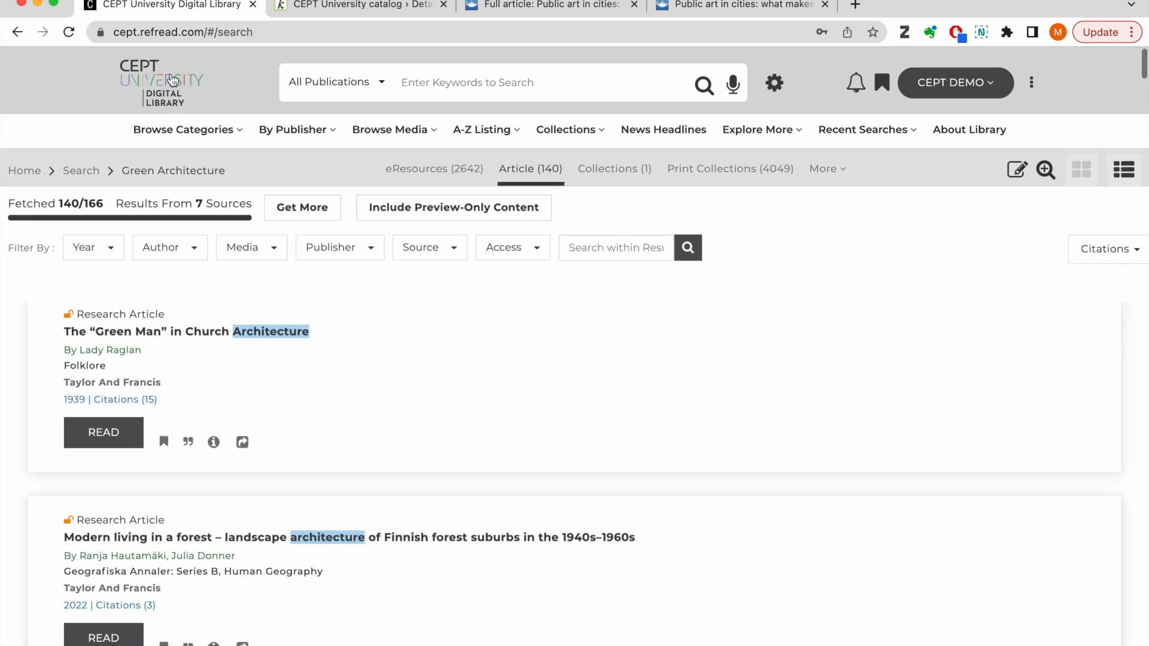
click(162, 80)
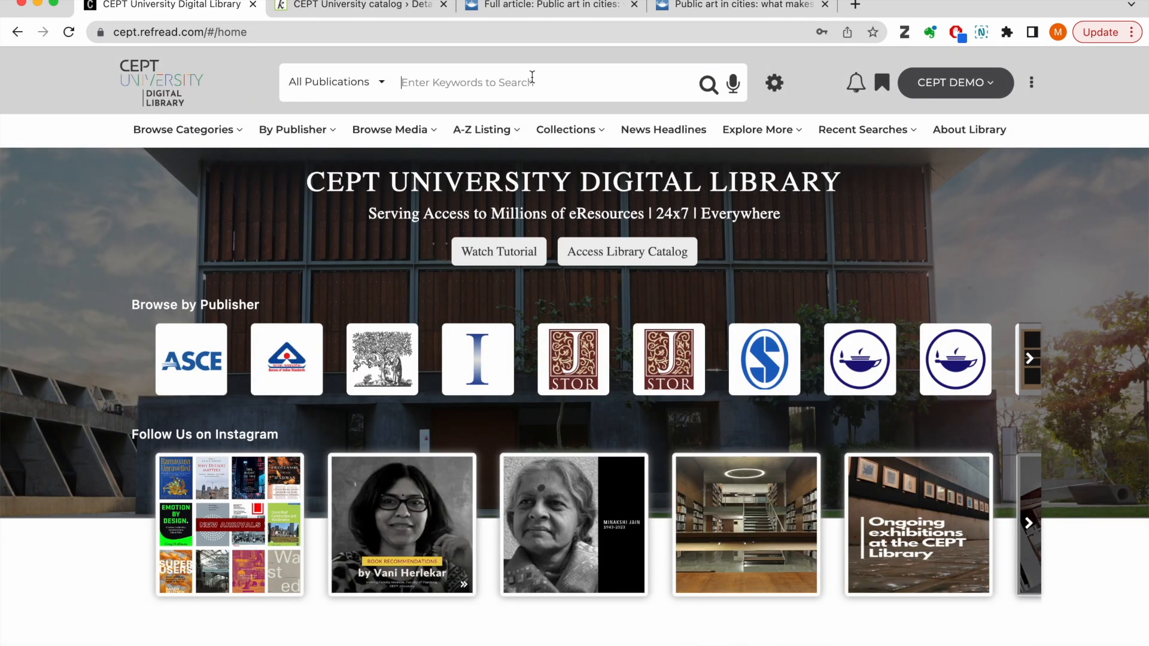
Step: Search 'Green A' and pick the suggested exact-phrase "Green Architecture" entry
text(Green Architecture")
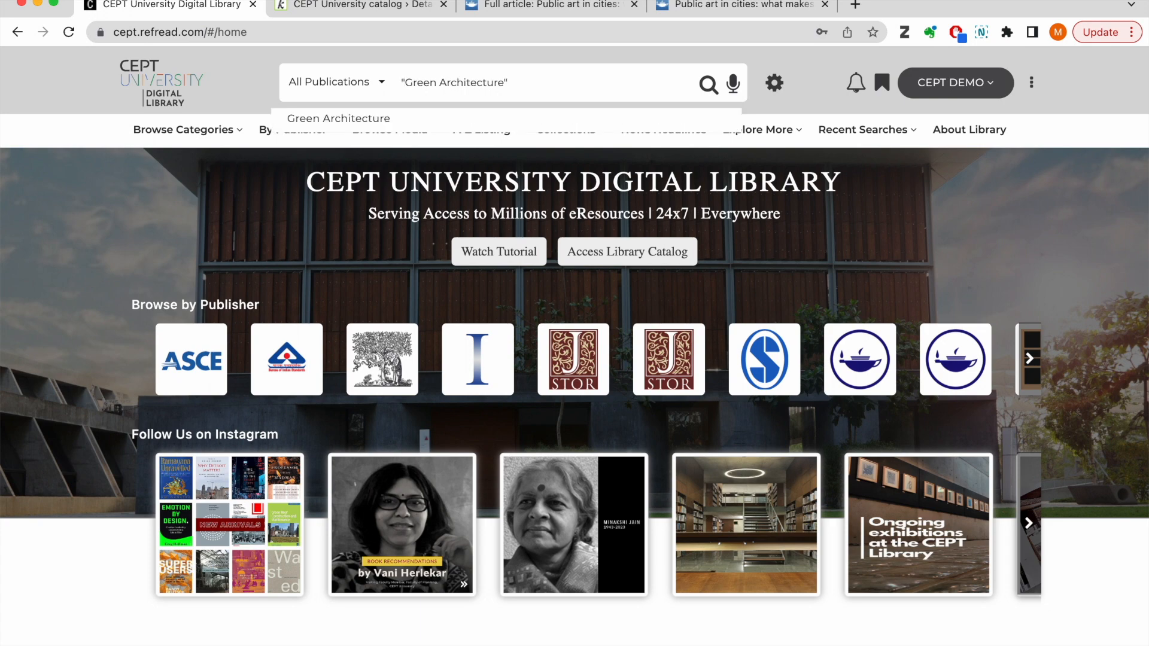
click(707, 83)
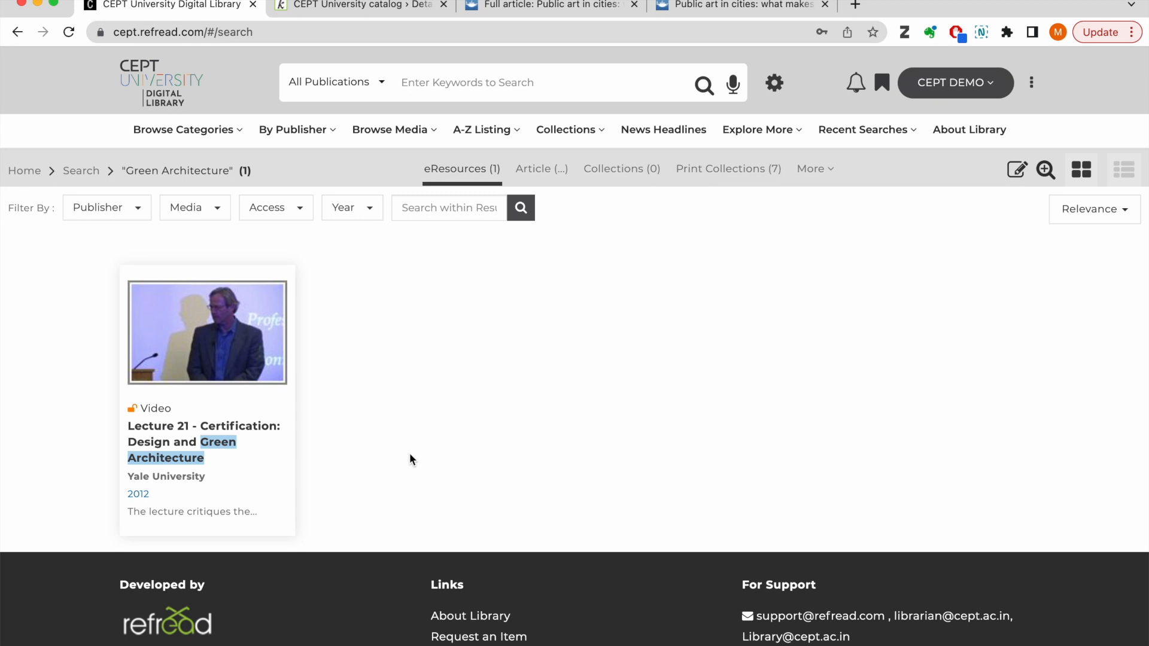
Step: Limit the search to eBooks and search for 'glass'
click(335, 82)
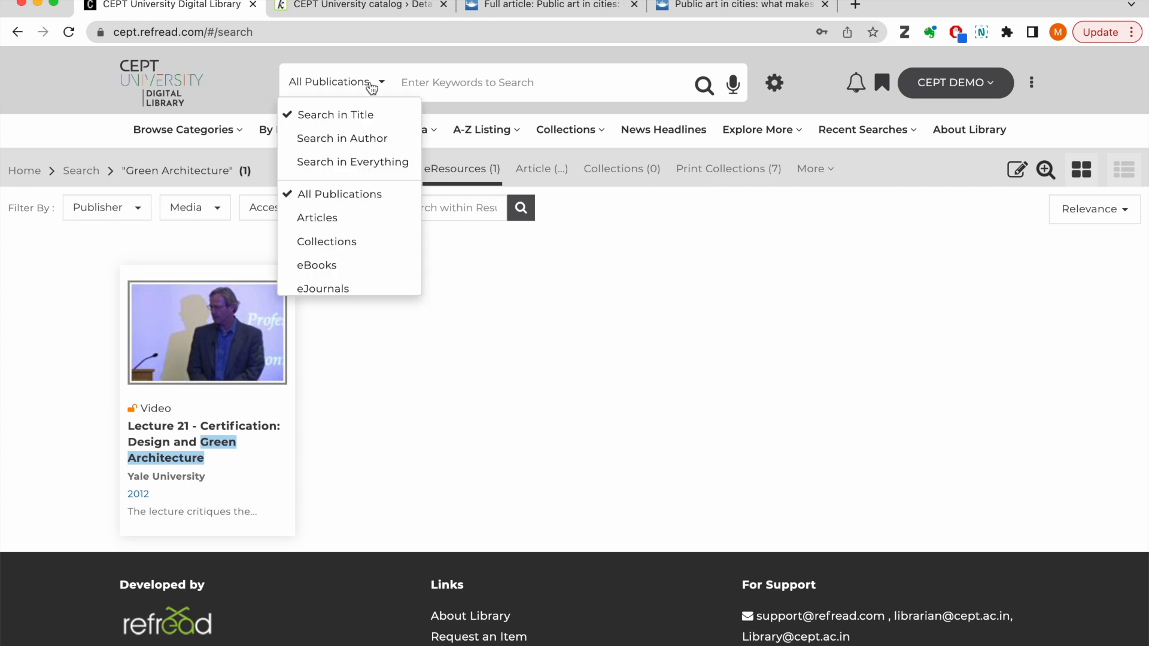
scroll(down, 3)
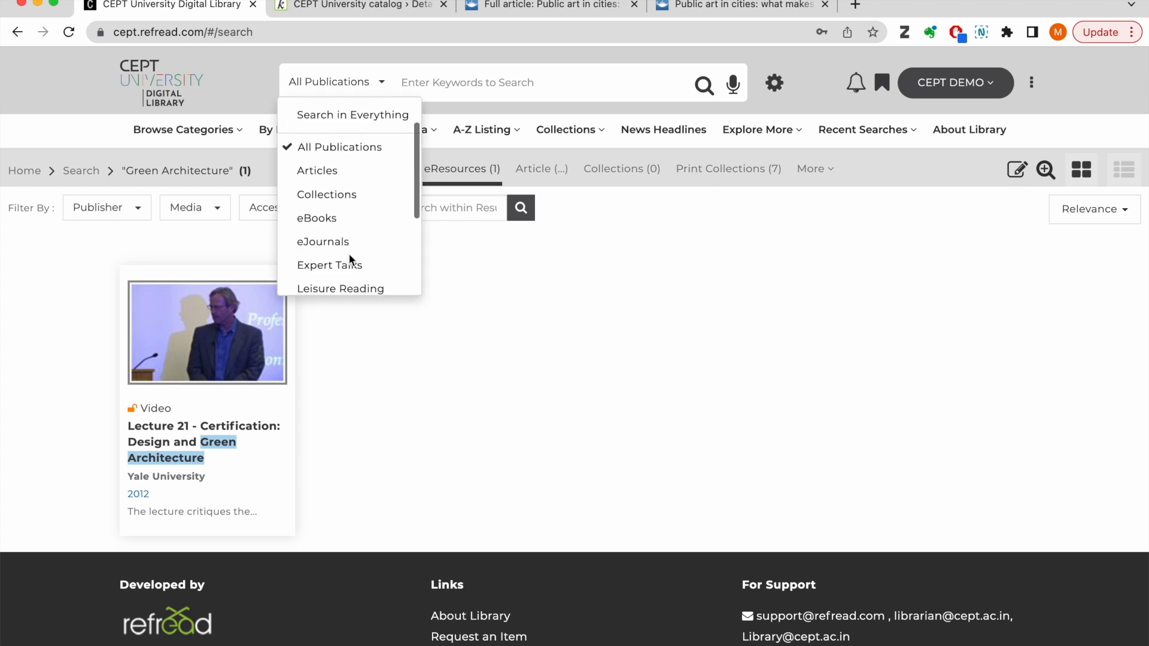
scroll(down, 3)
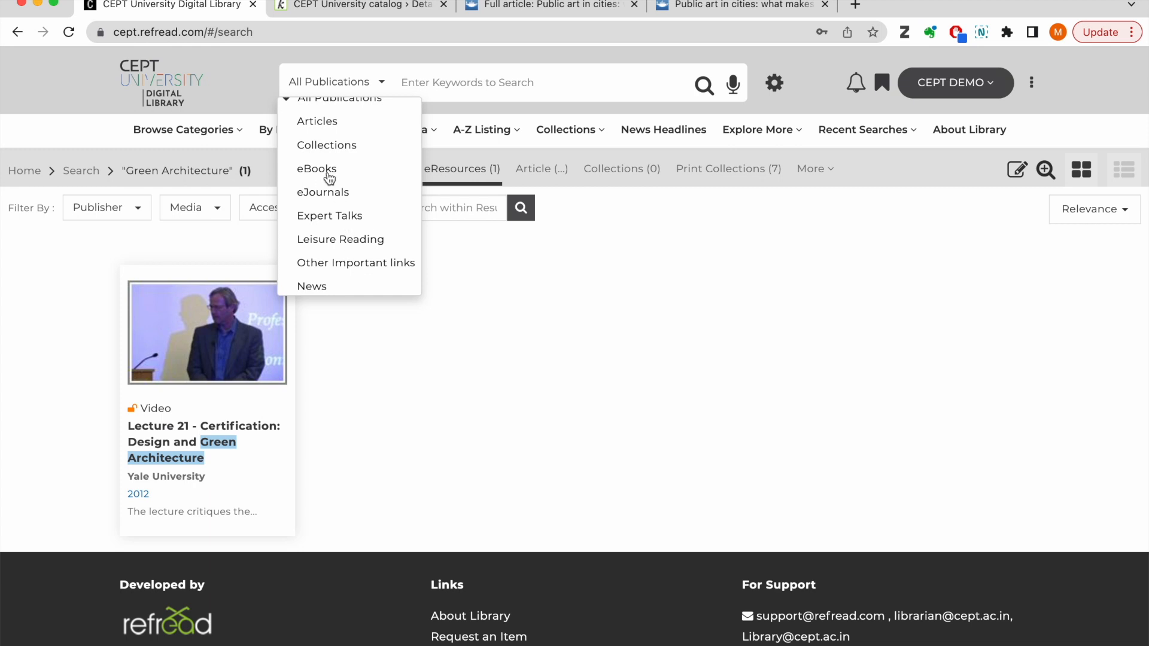
click(317, 168)
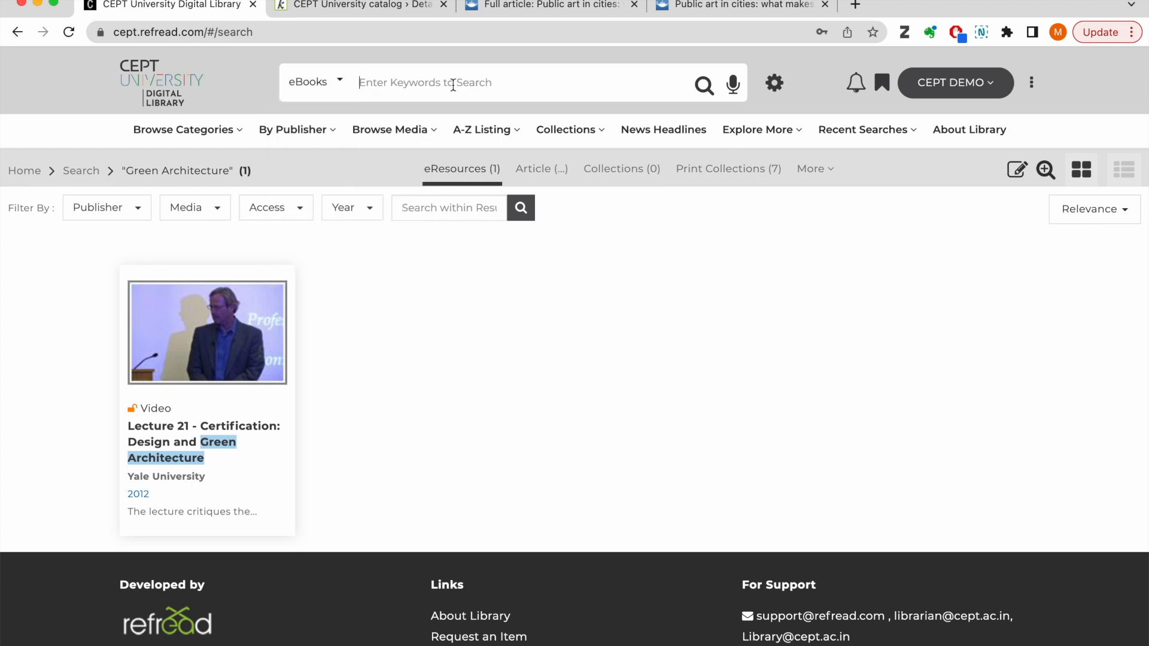
text(glass)
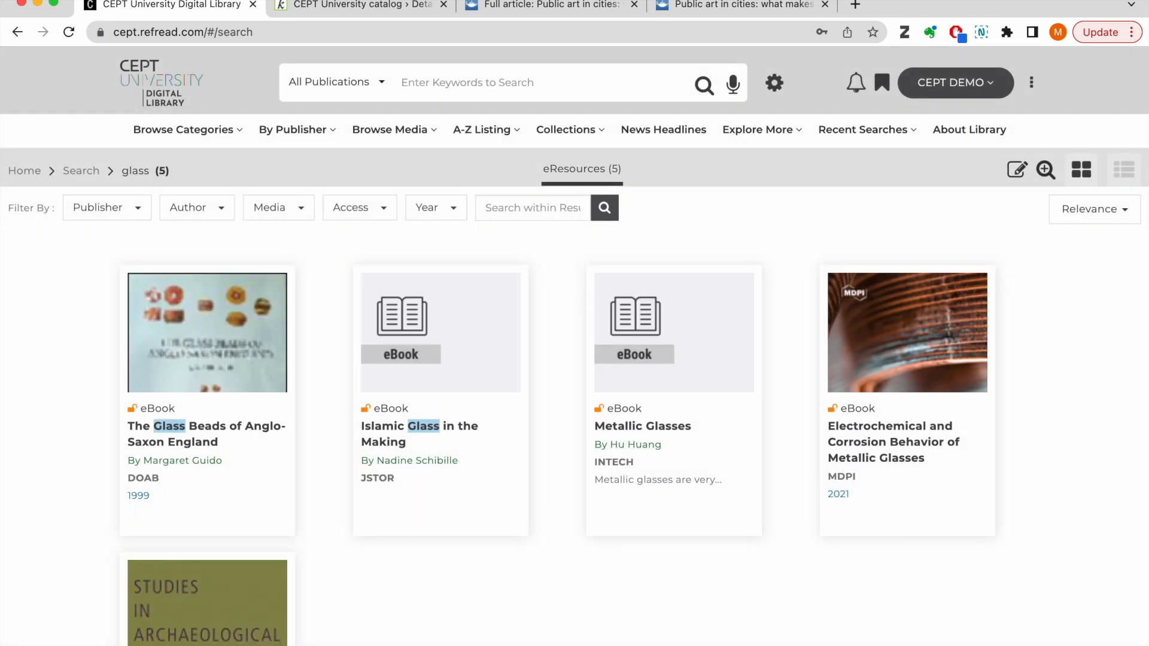
mouse_move(481, 386)
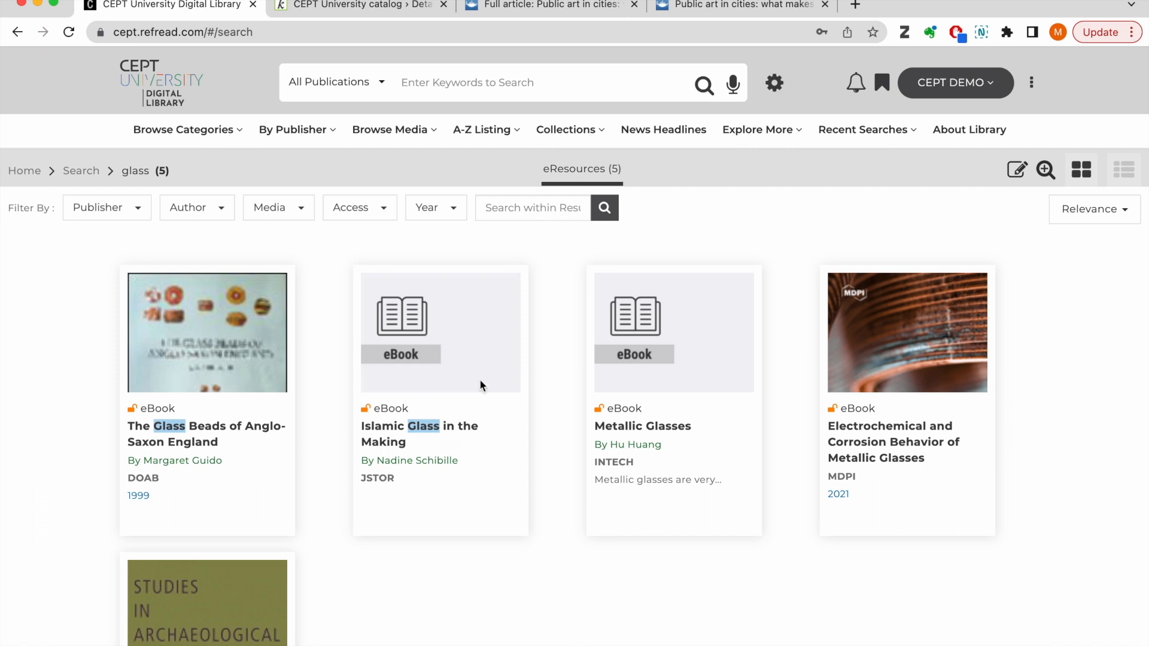
mouse_move(578, 622)
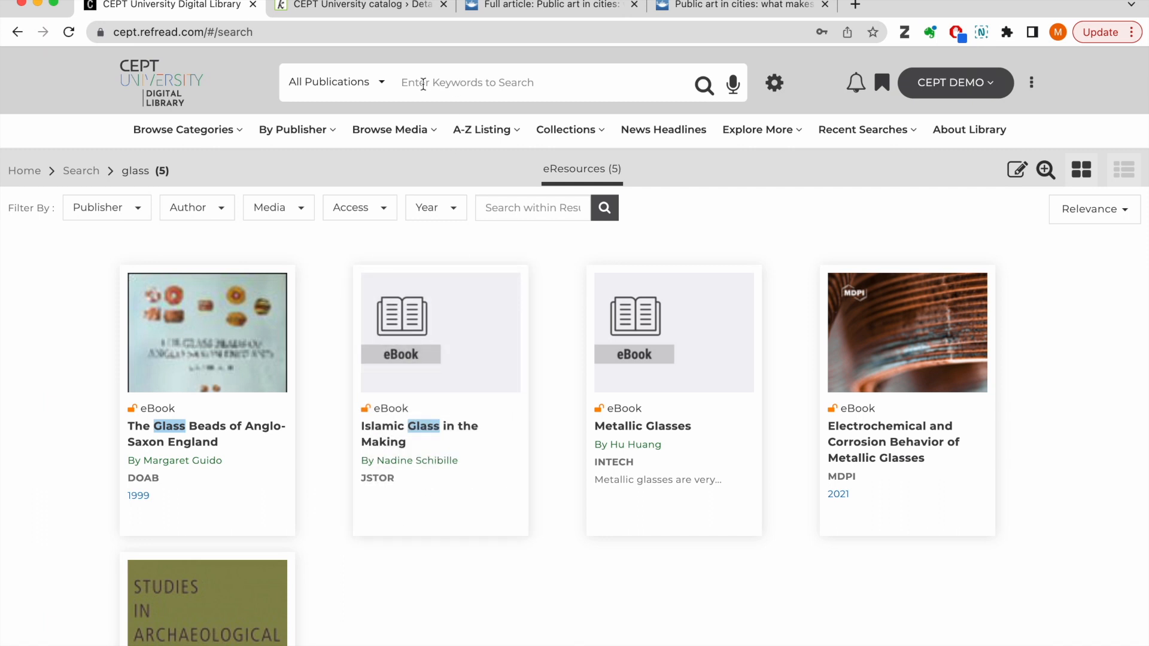
mouse_move(437, 218)
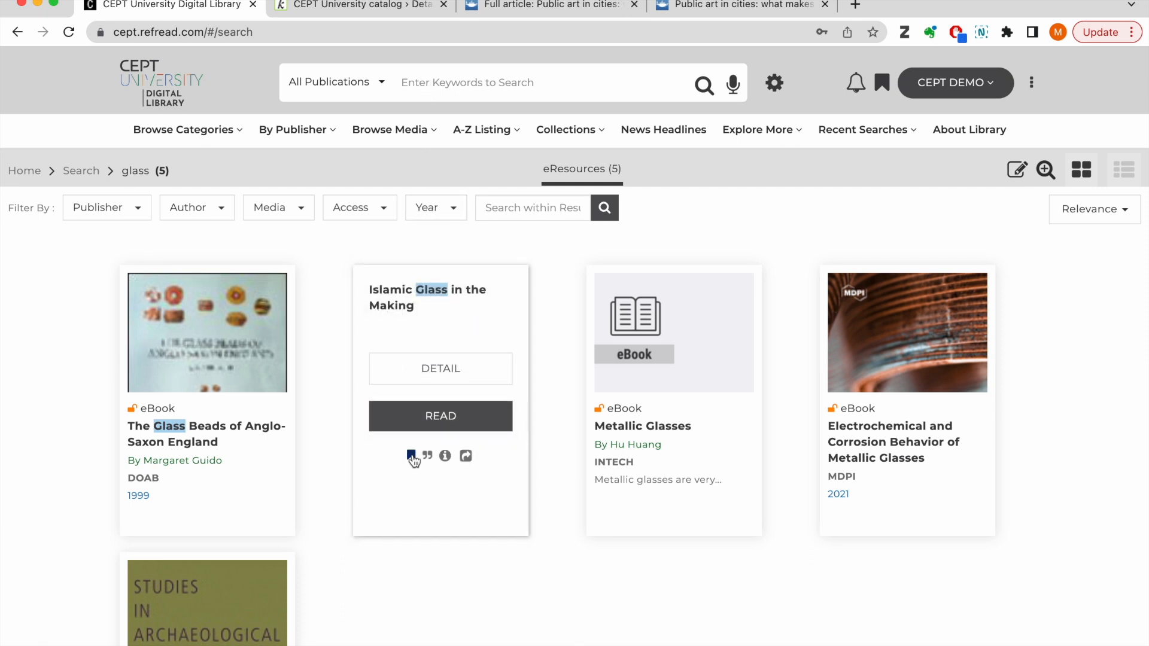
Step: Save Islamic Glass in the Making to a new reading-list folder named Glass
click(411, 456)
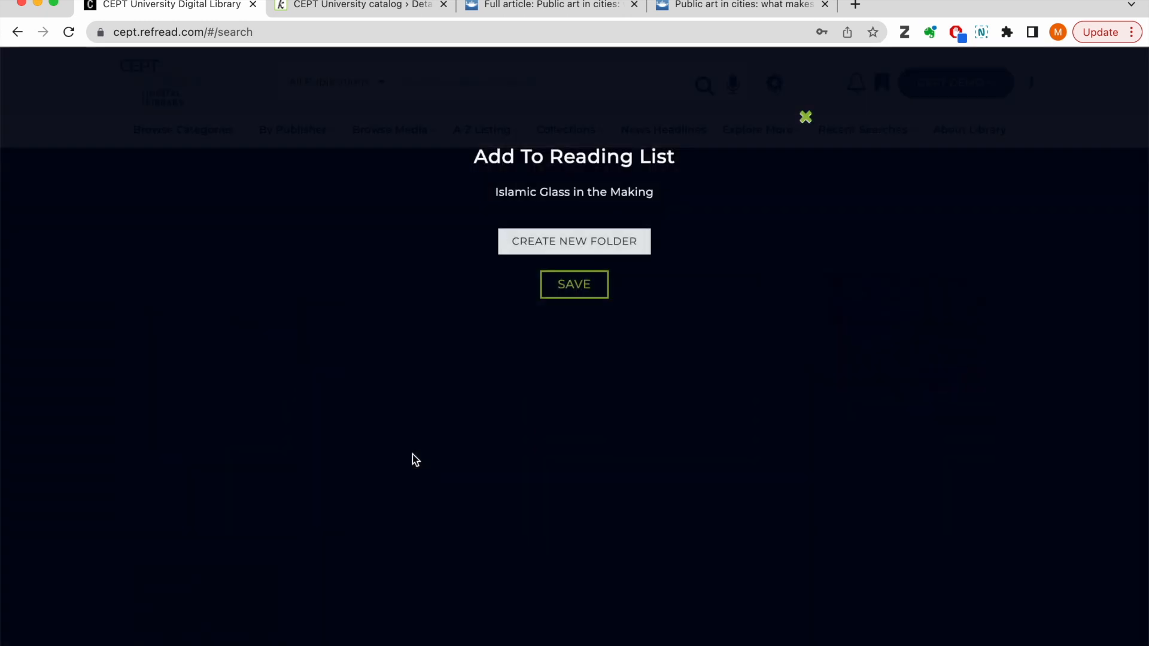
click(573, 241)
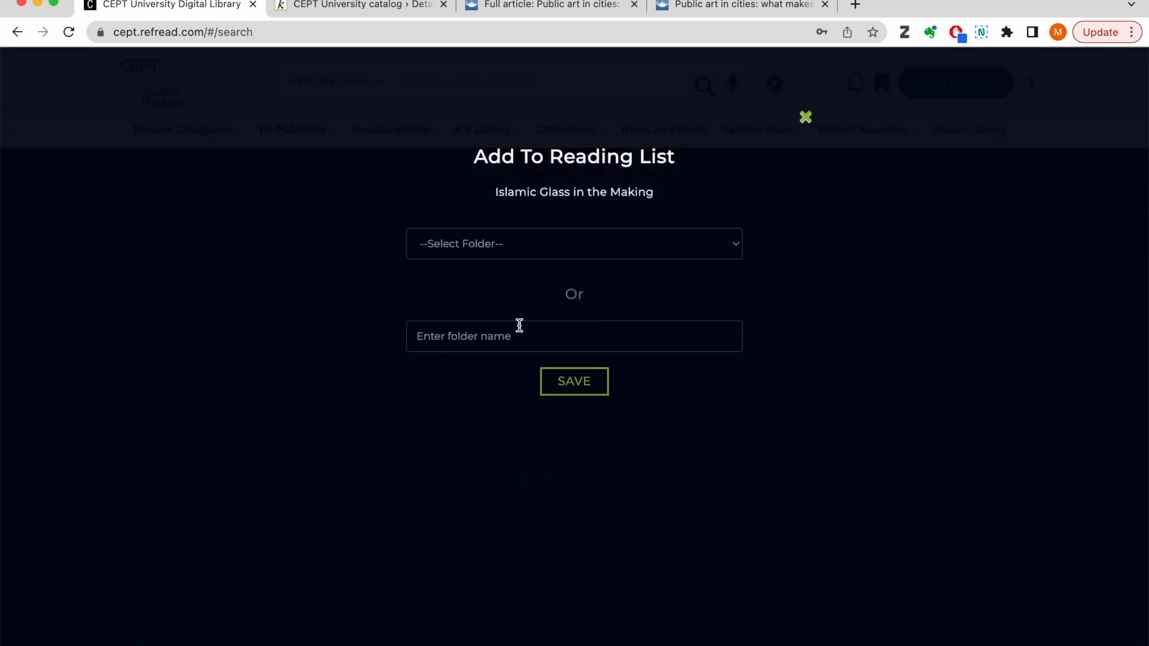
text(Glass)
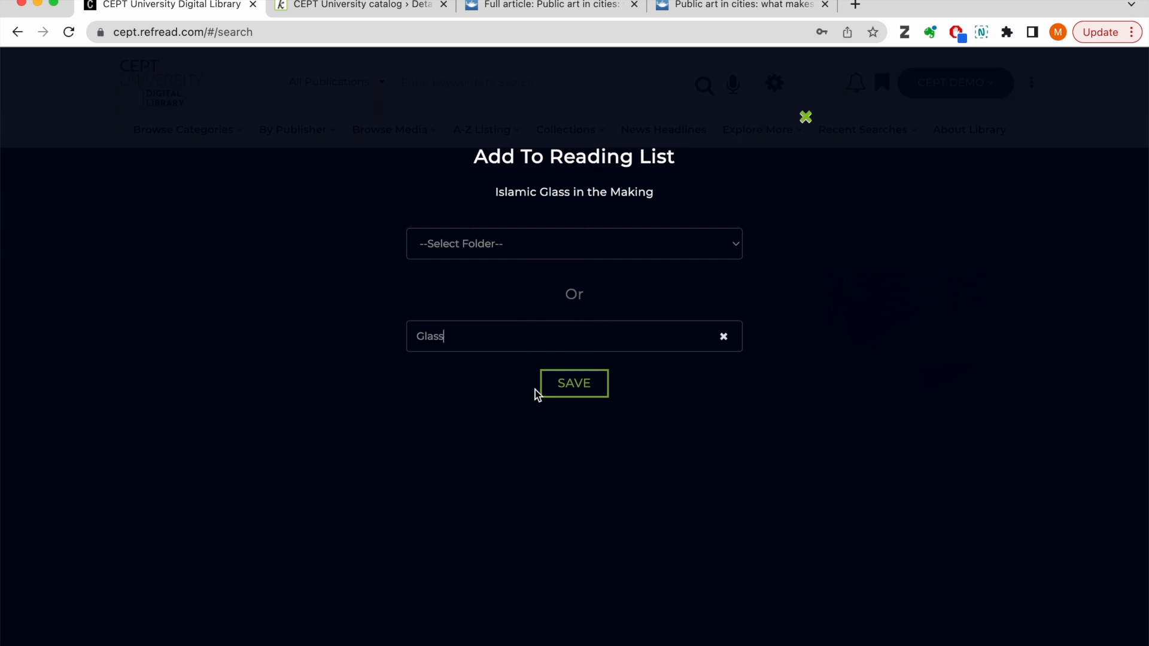
click(574, 383)
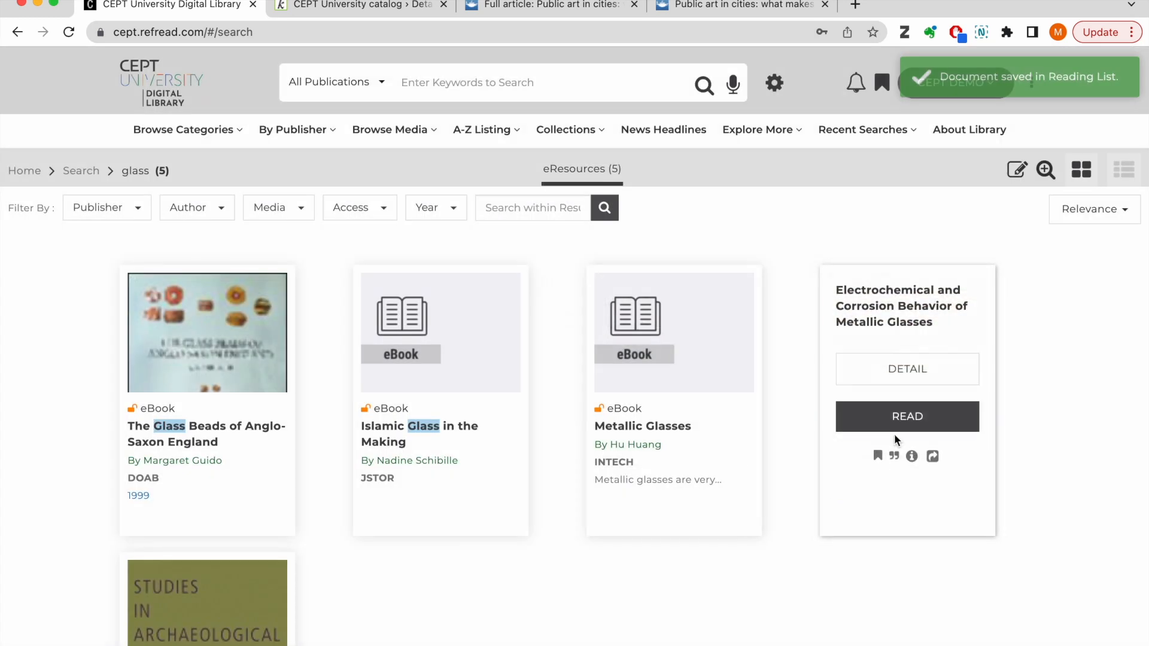
mouse_move(878, 456)
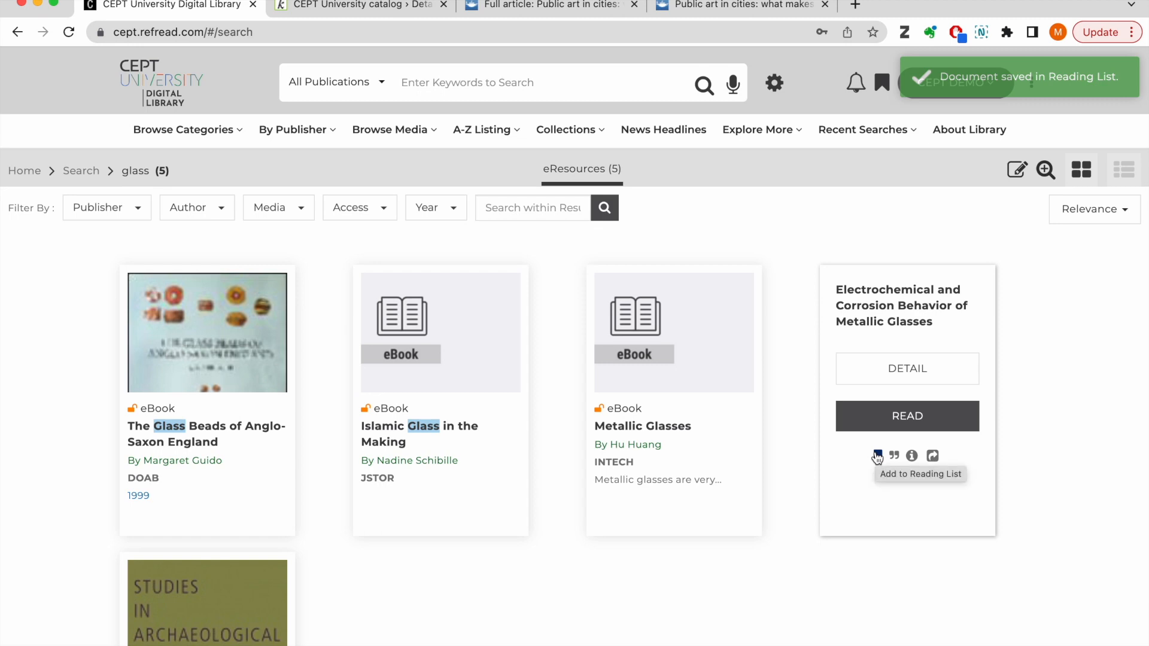
Step: Save the Metallic Glasses MDPI ebook into the same Glass folder
click(877, 456)
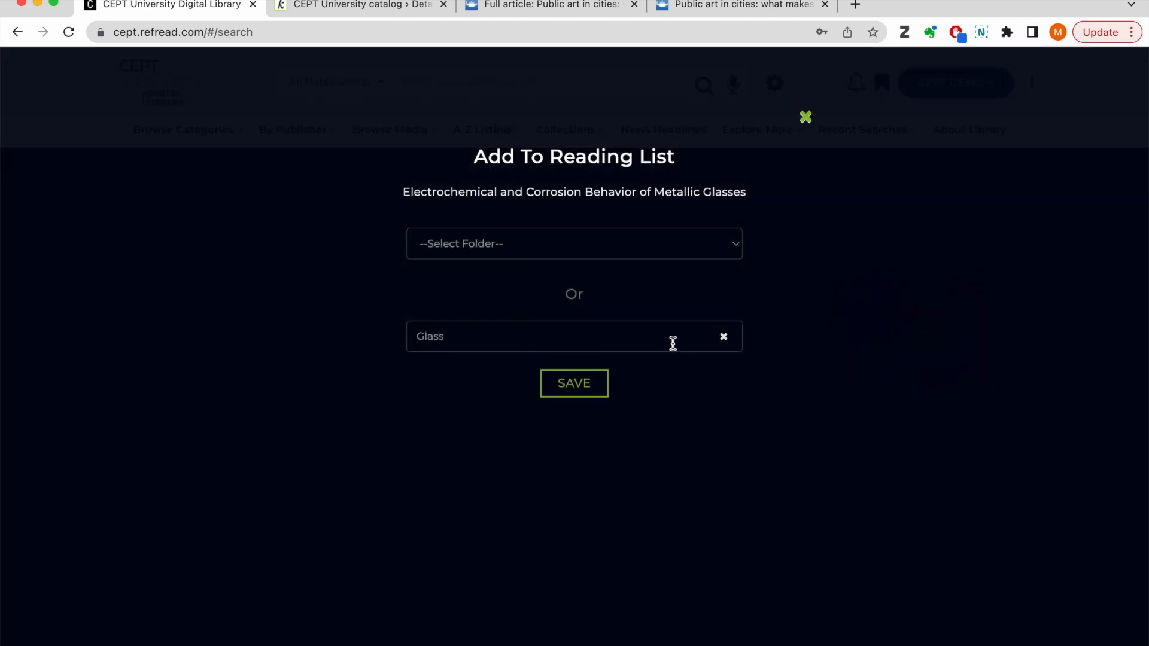
click(573, 383)
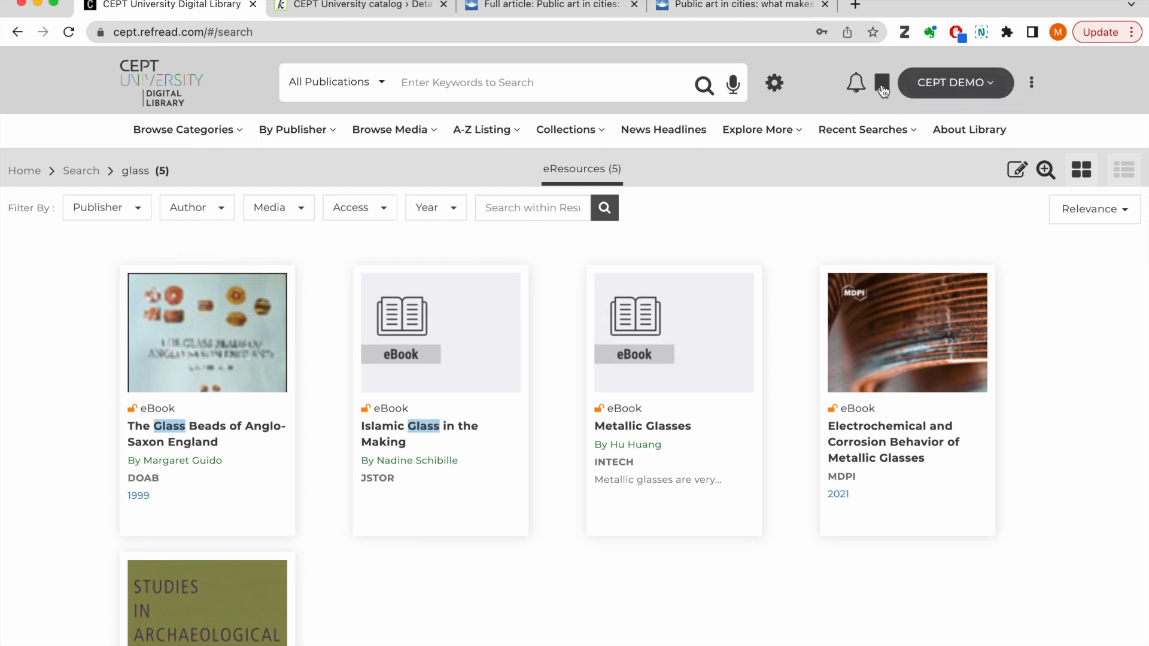
Step: Open the reading list, select both saved ebooks, and bring up the Email Document form
click(882, 83)
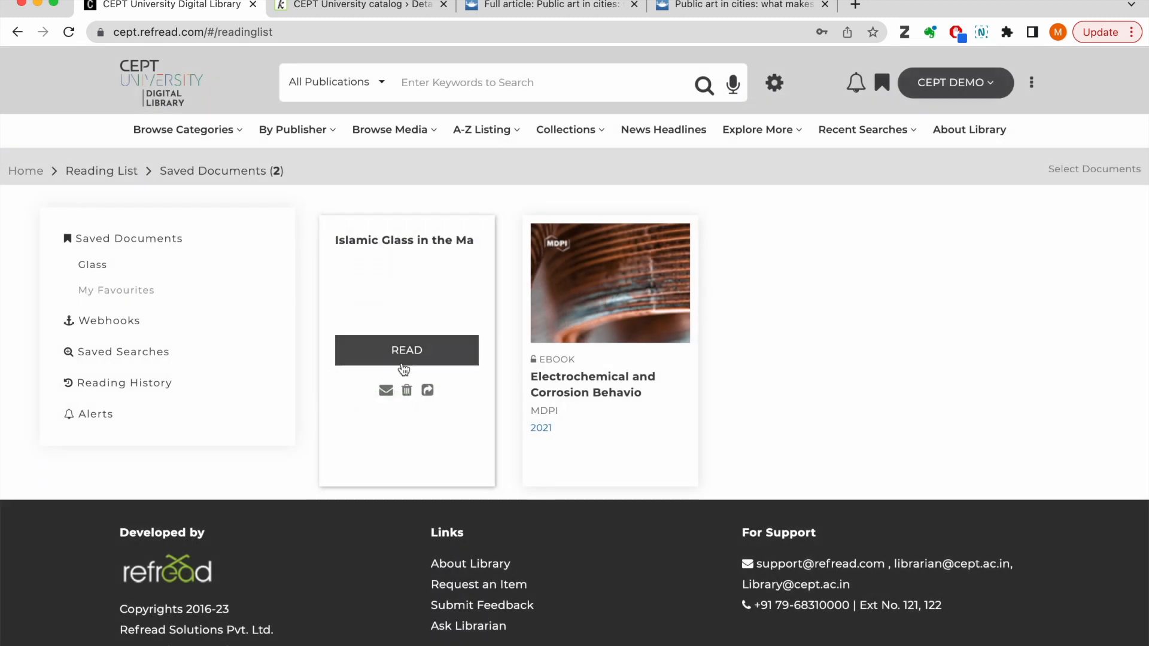
mouse_move(784, 418)
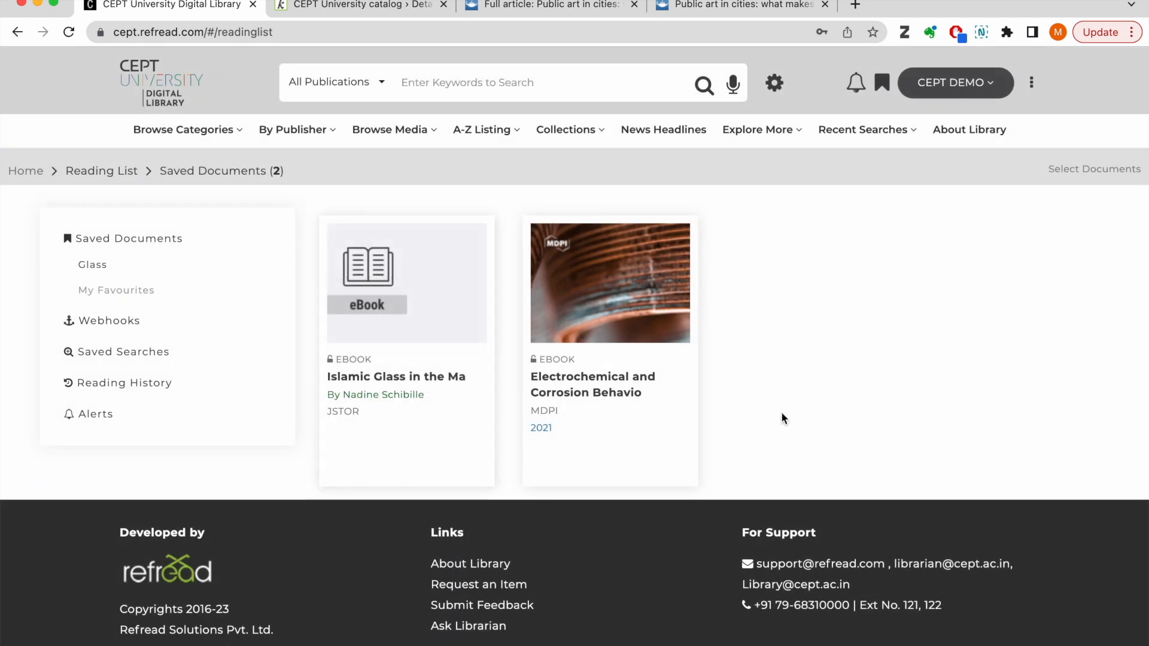
click(1093, 169)
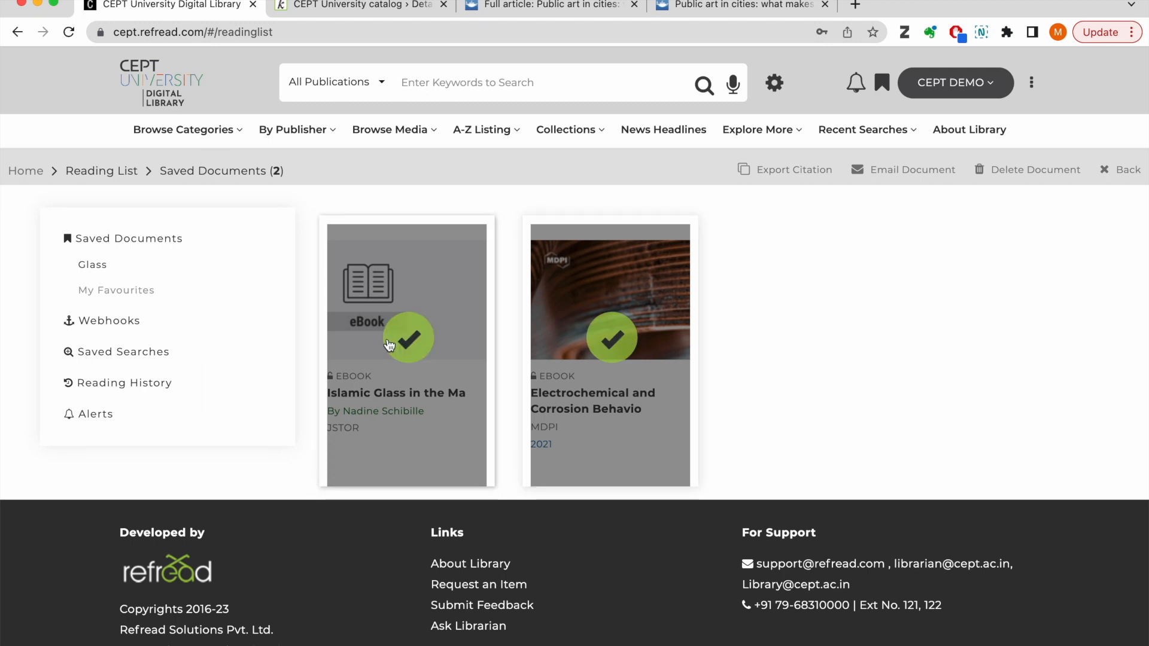
mouse_move(929, 188)
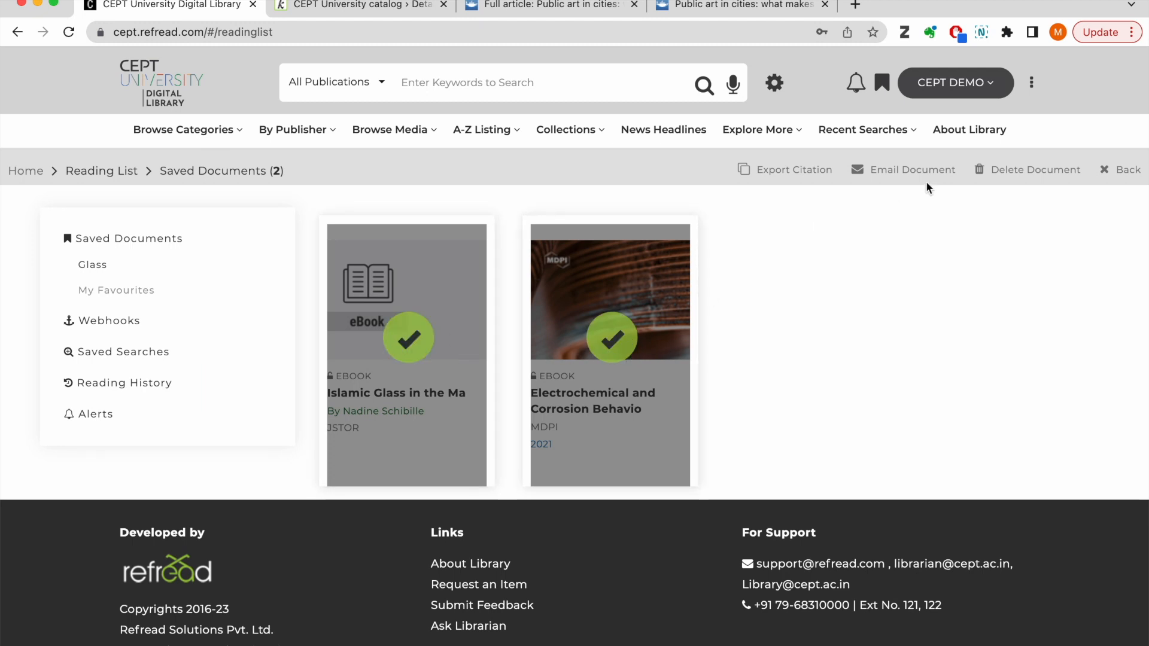
click(912, 169)
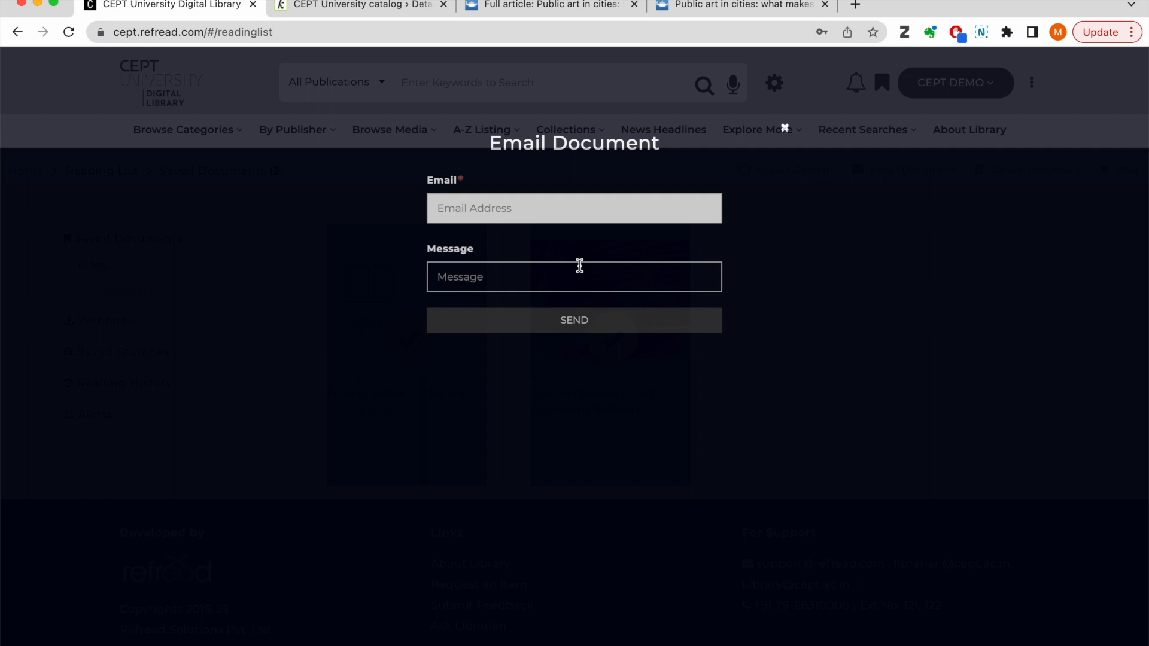
mouse_move(628, 284)
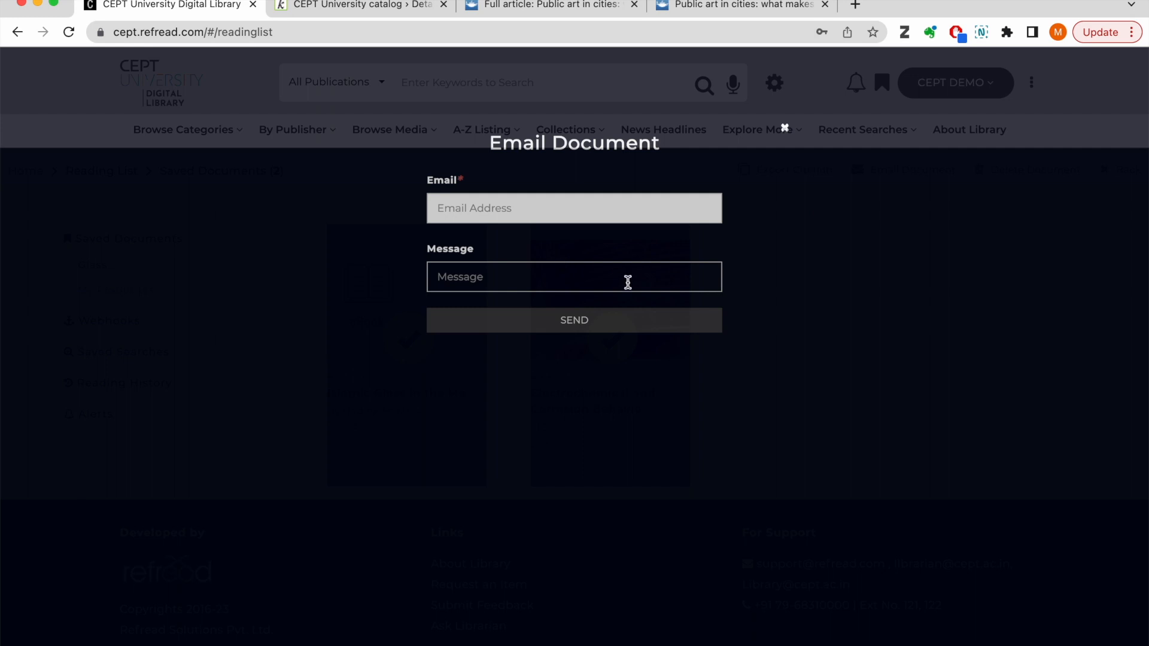
mouse_move(782, 142)
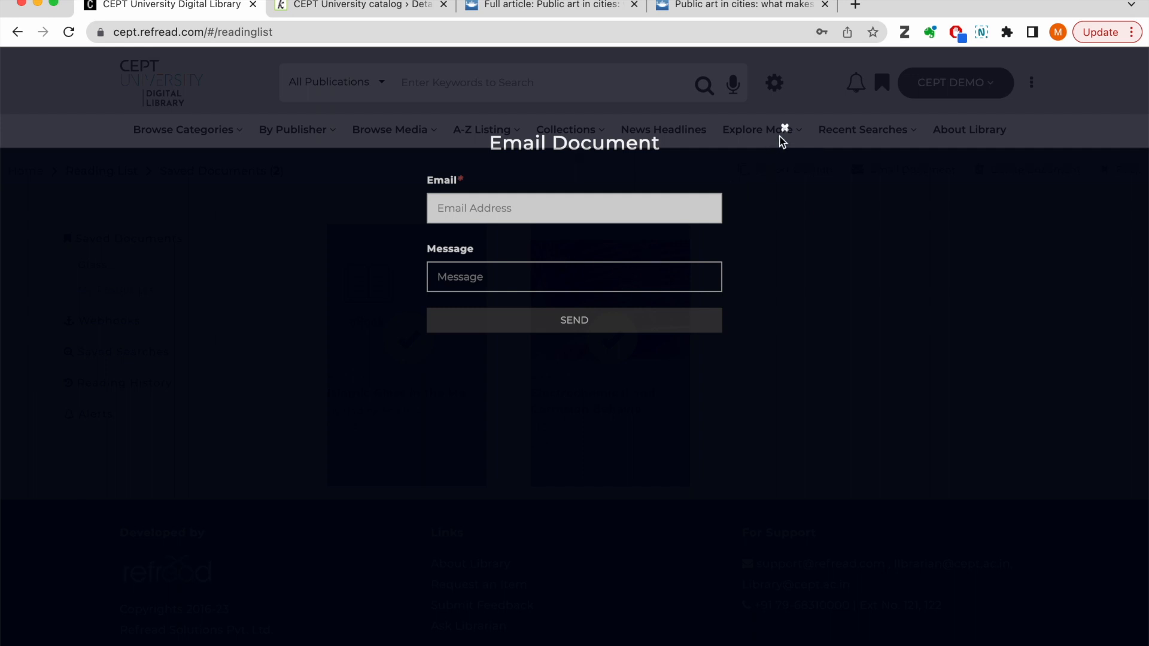
mouse_move(785, 139)
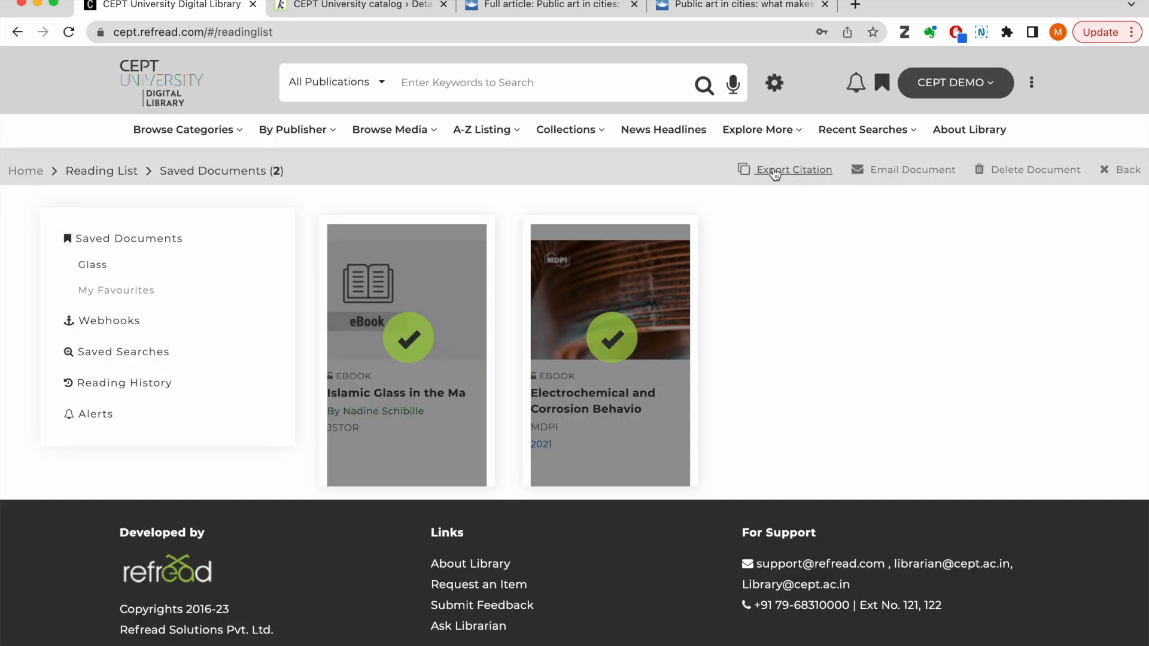
Step: Export citations for both ebooks in APA 6th Edition style and generate them
click(794, 168)
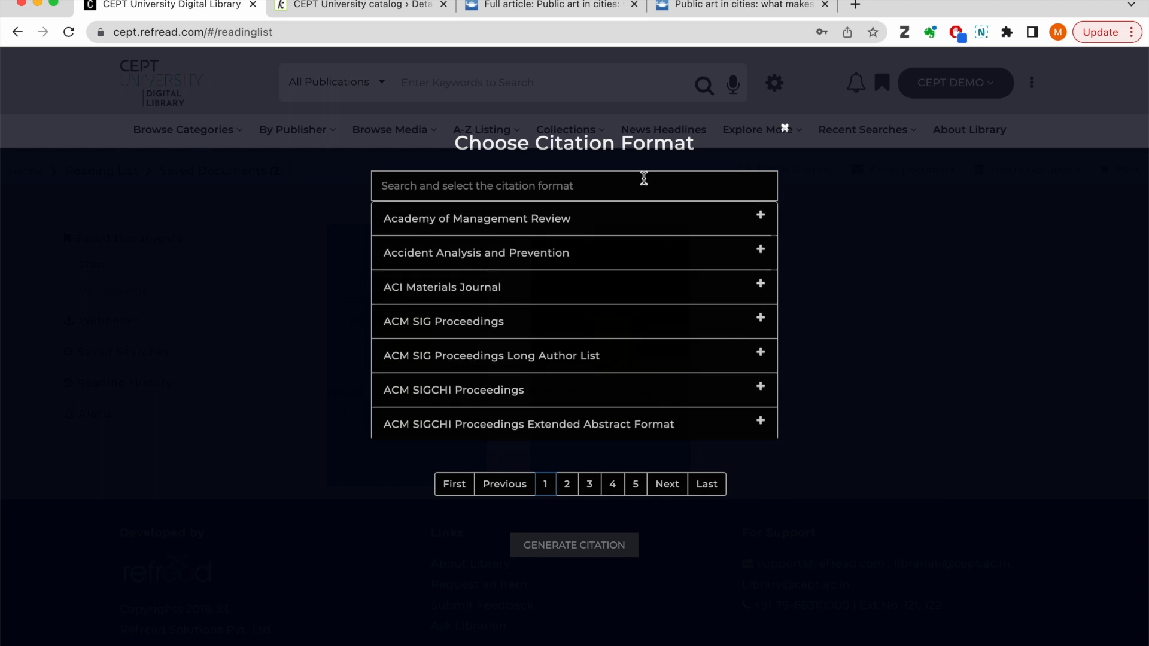
text(apa 6)
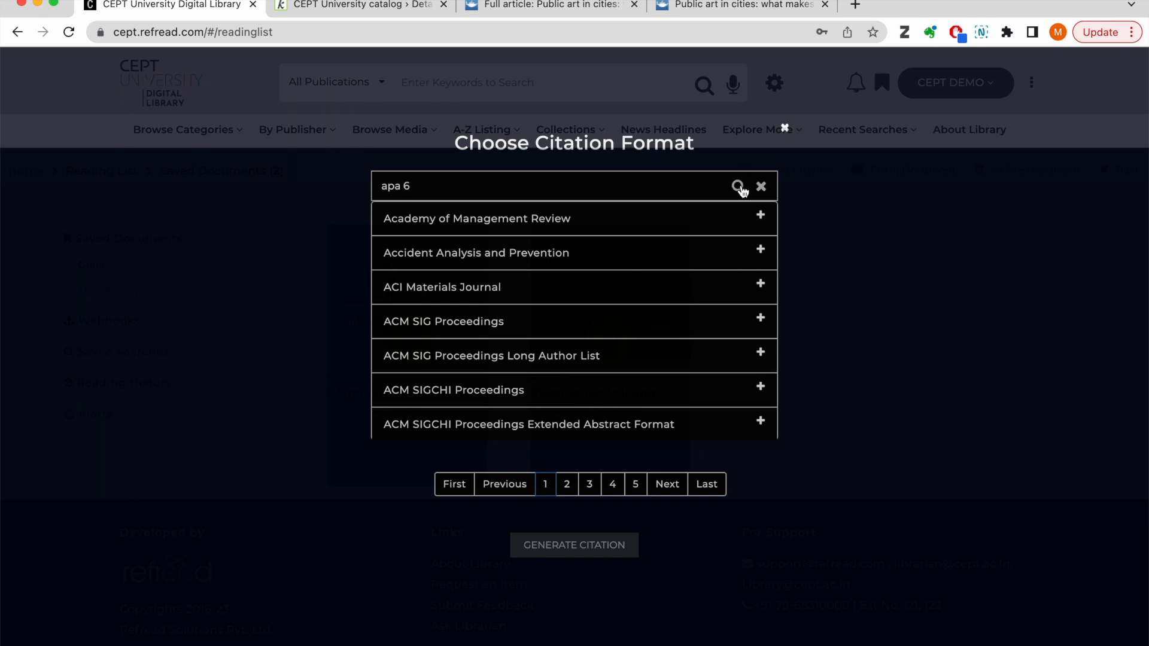
click(738, 186)
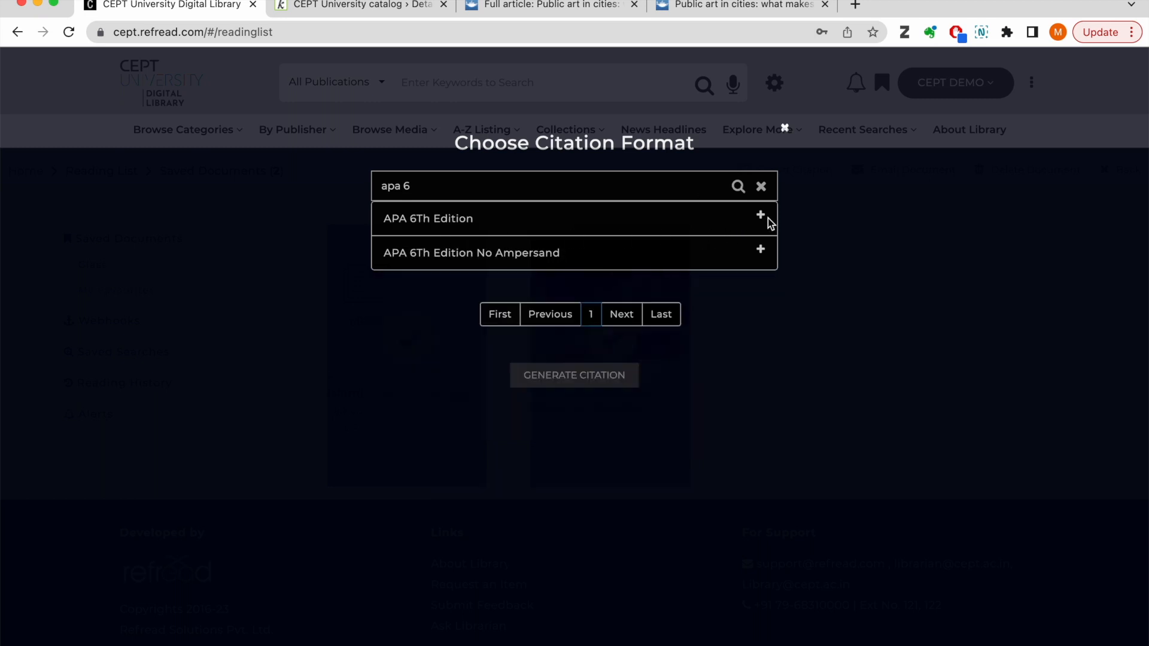
click(761, 215)
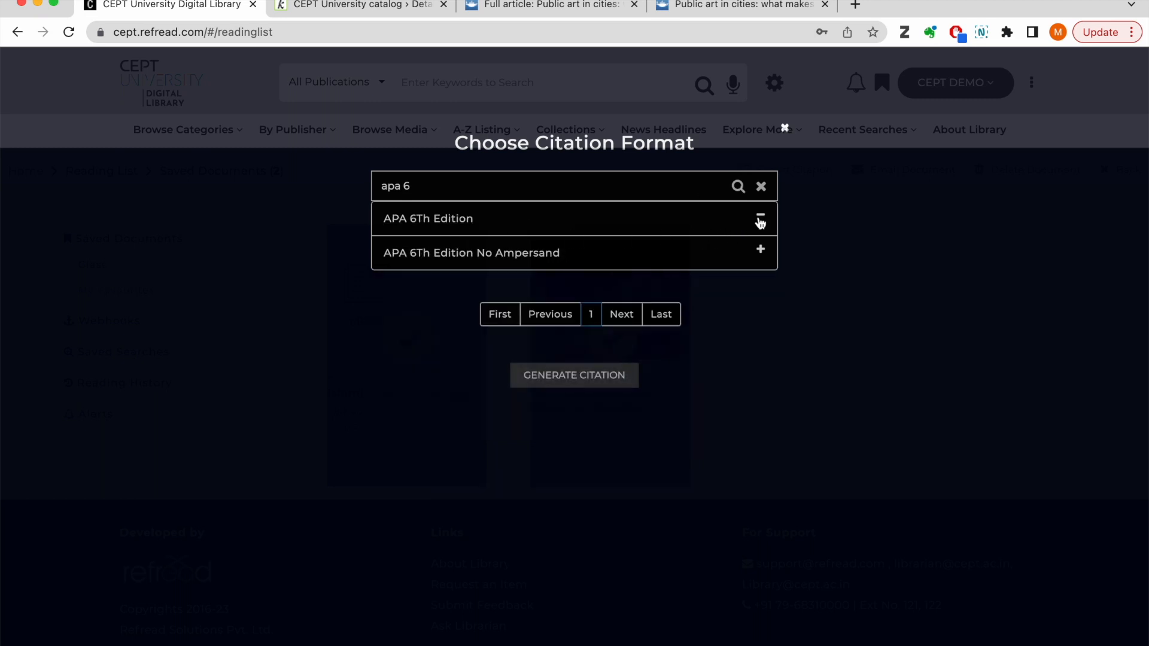
click(760, 218)
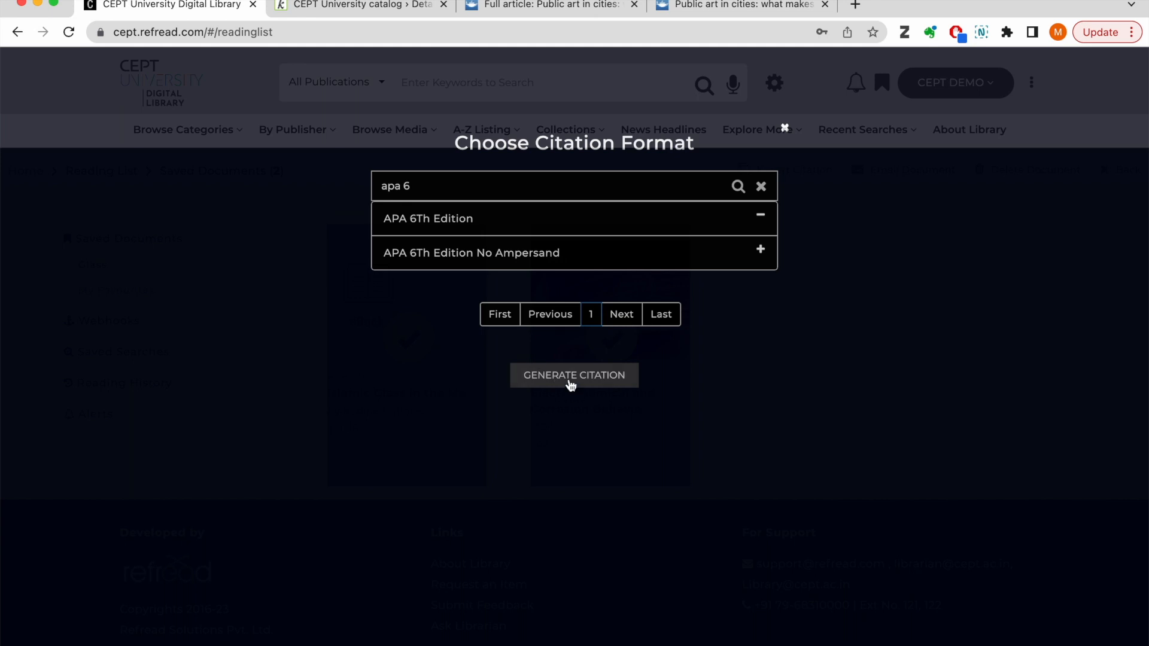
click(574, 375)
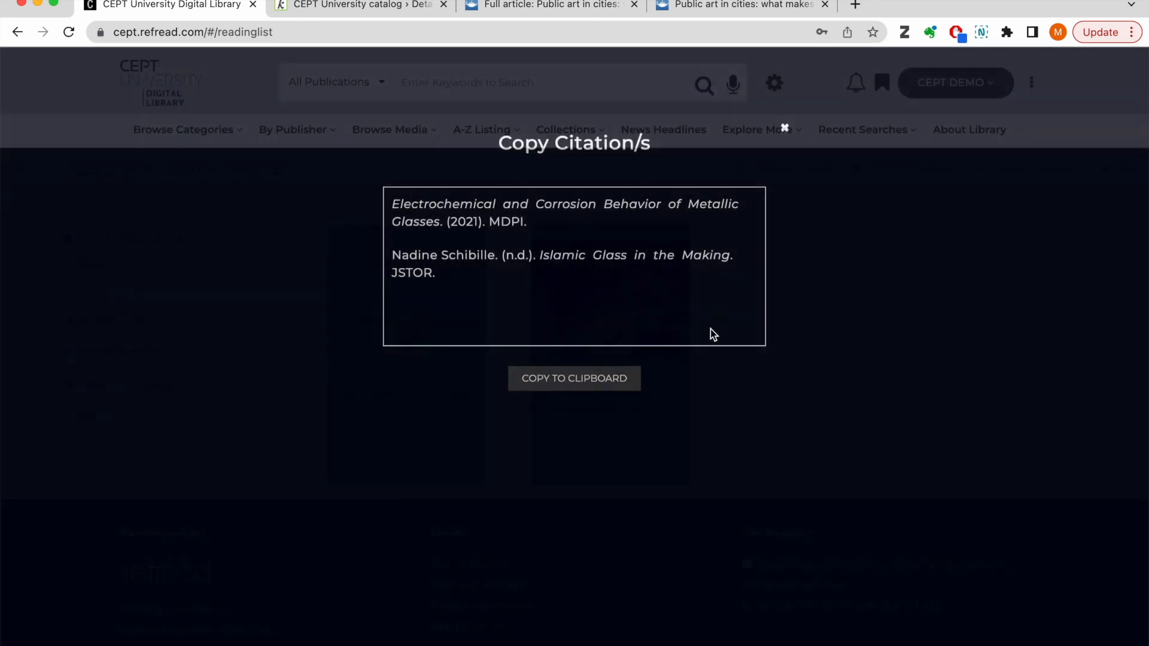
mouse_move(784, 128)
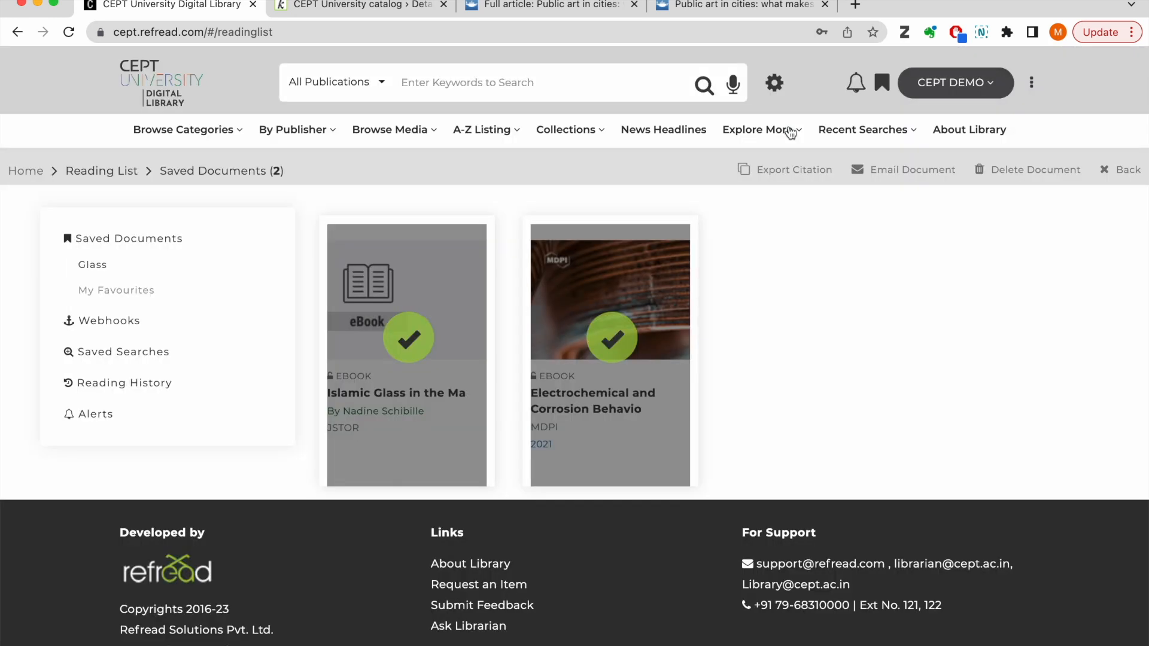
mouse_move(850, 276)
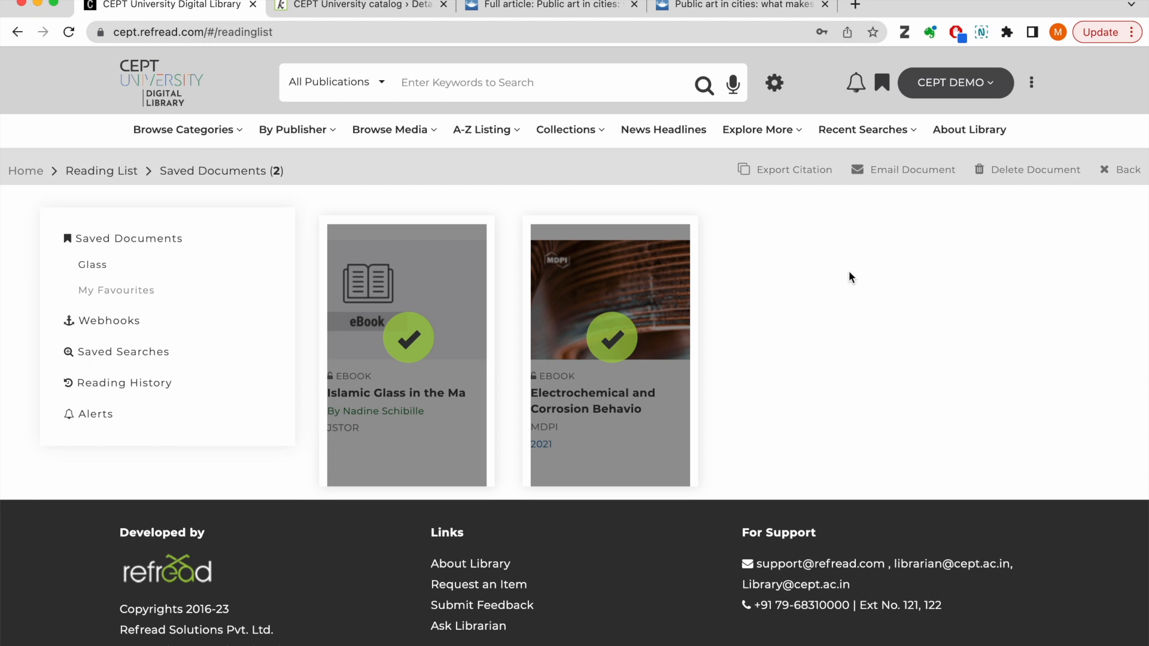
mouse_move(609, 322)
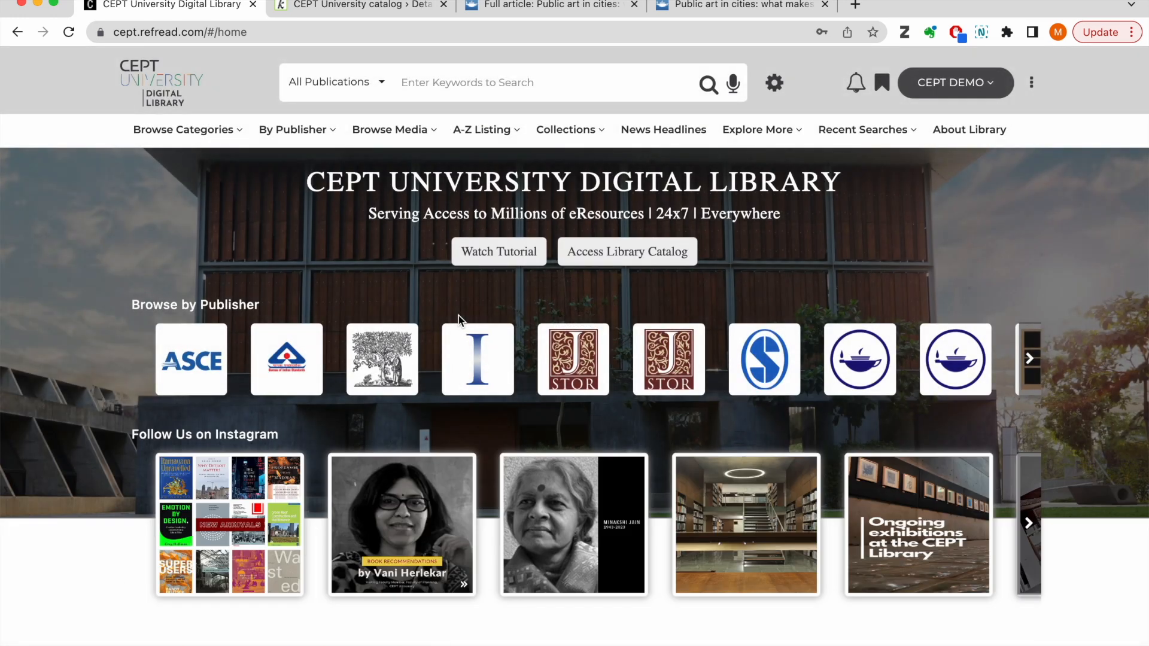
Step: Reach the Download the App section and launch the library app's App Store listing
scroll(down, 3)
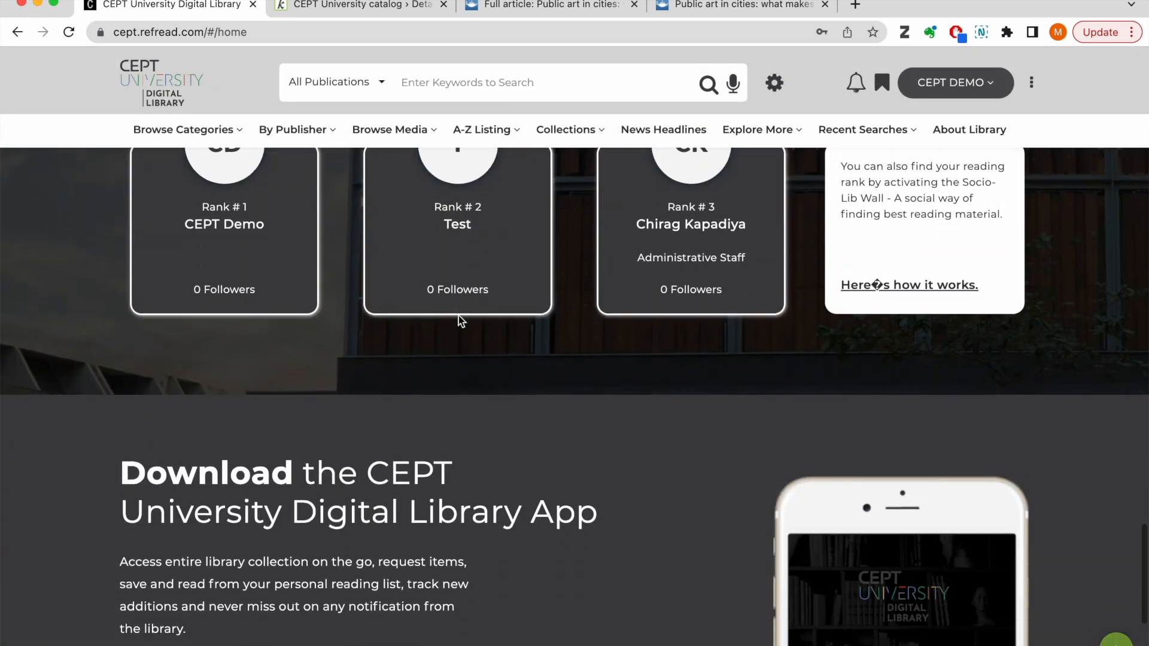
scroll(down, 3)
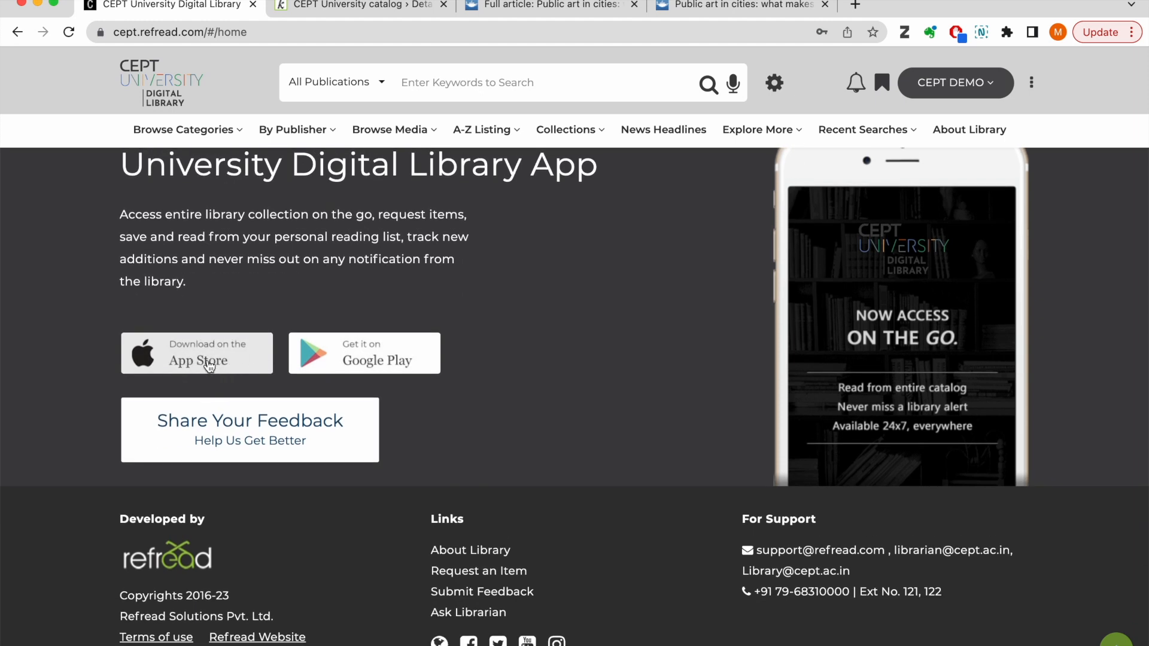
click(196, 353)
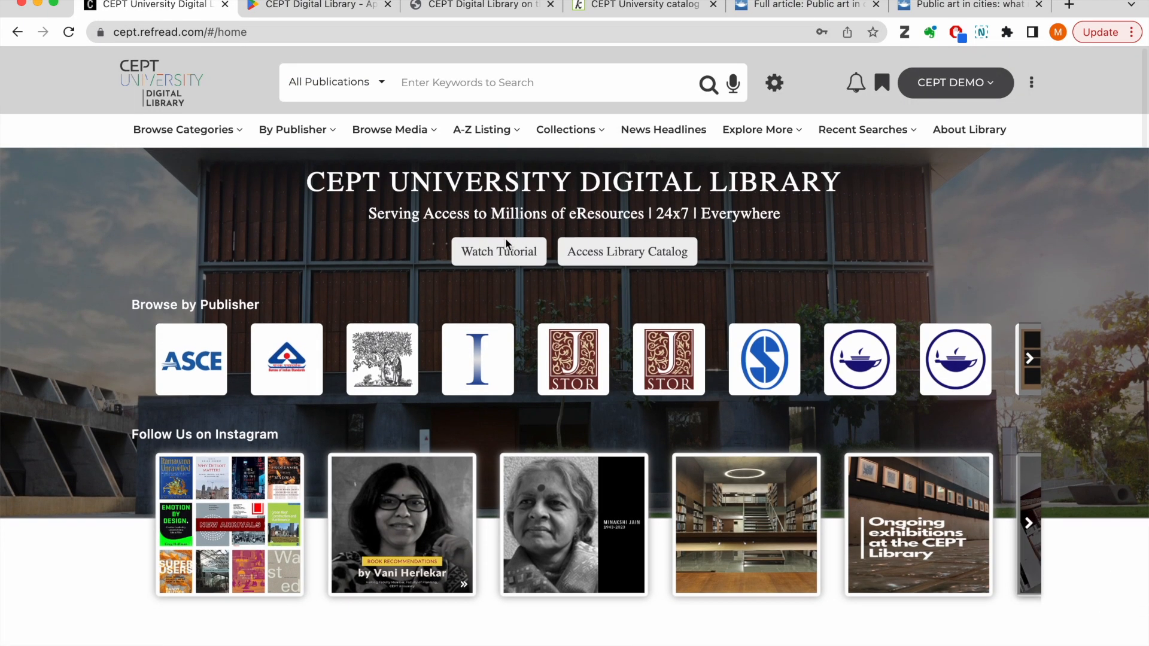
mouse_move(1008, 62)
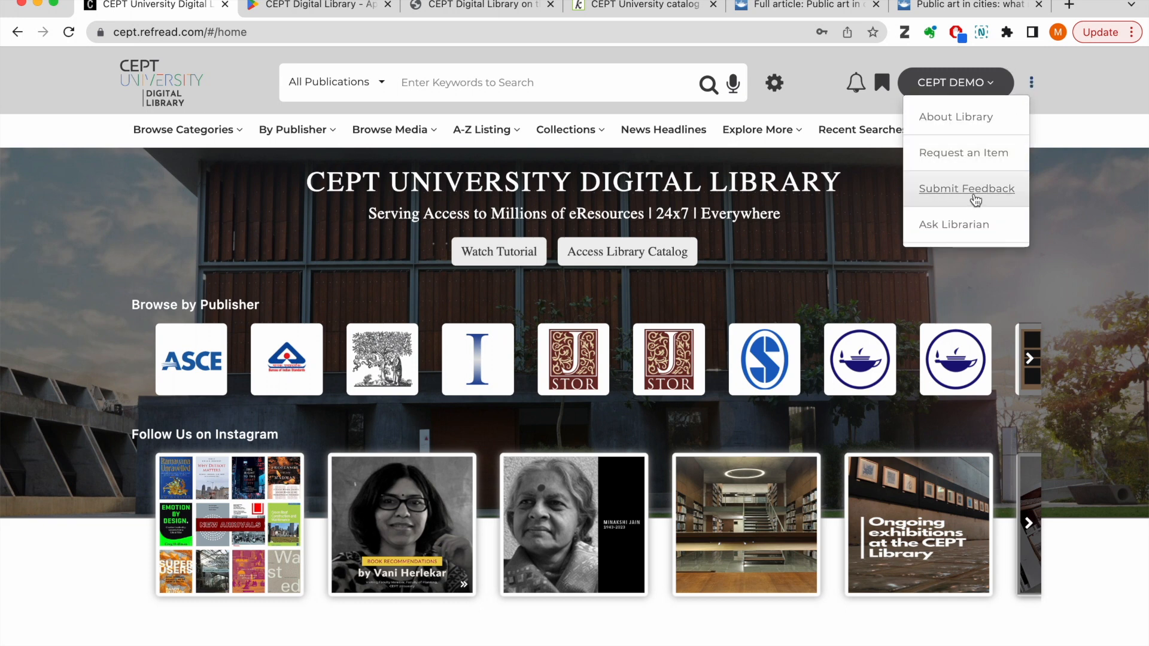
mouse_move(988, 204)
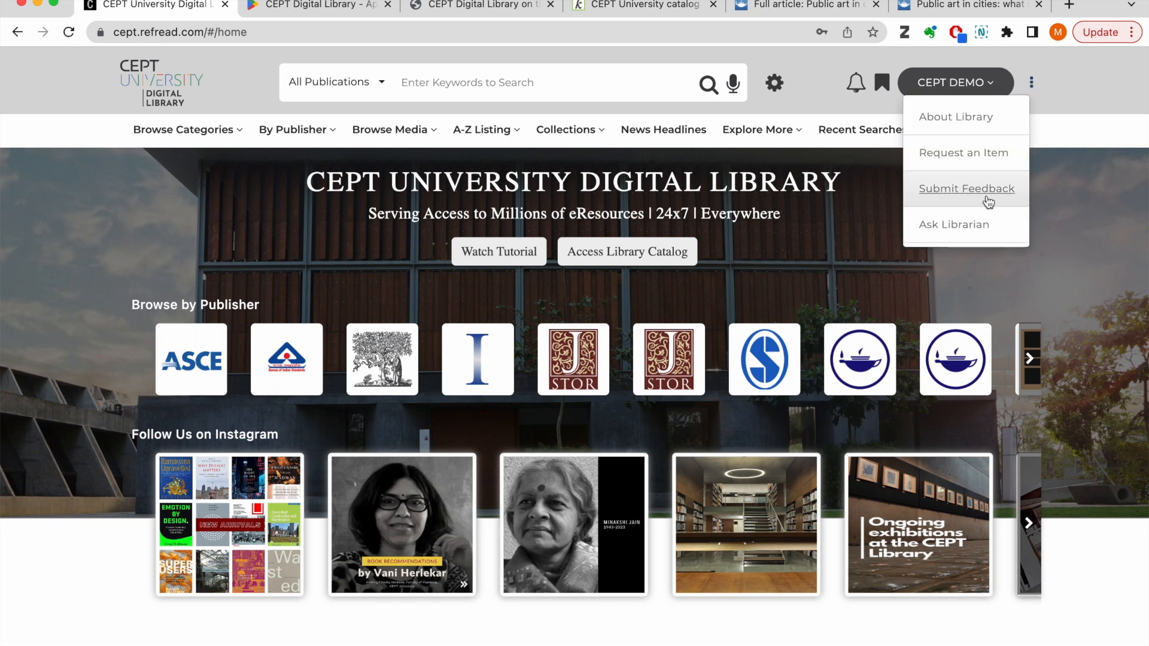
mouse_move(965, 152)
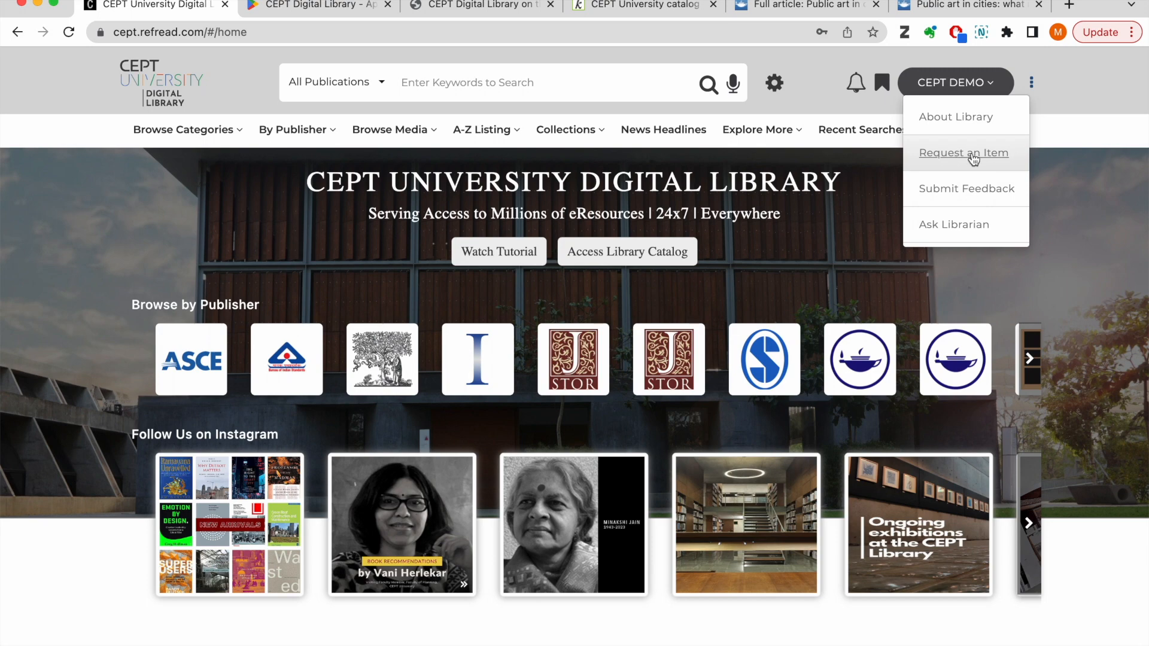
Step: Scroll down the home page toward the Share Your Feedback and app section
scroll(down, 3)
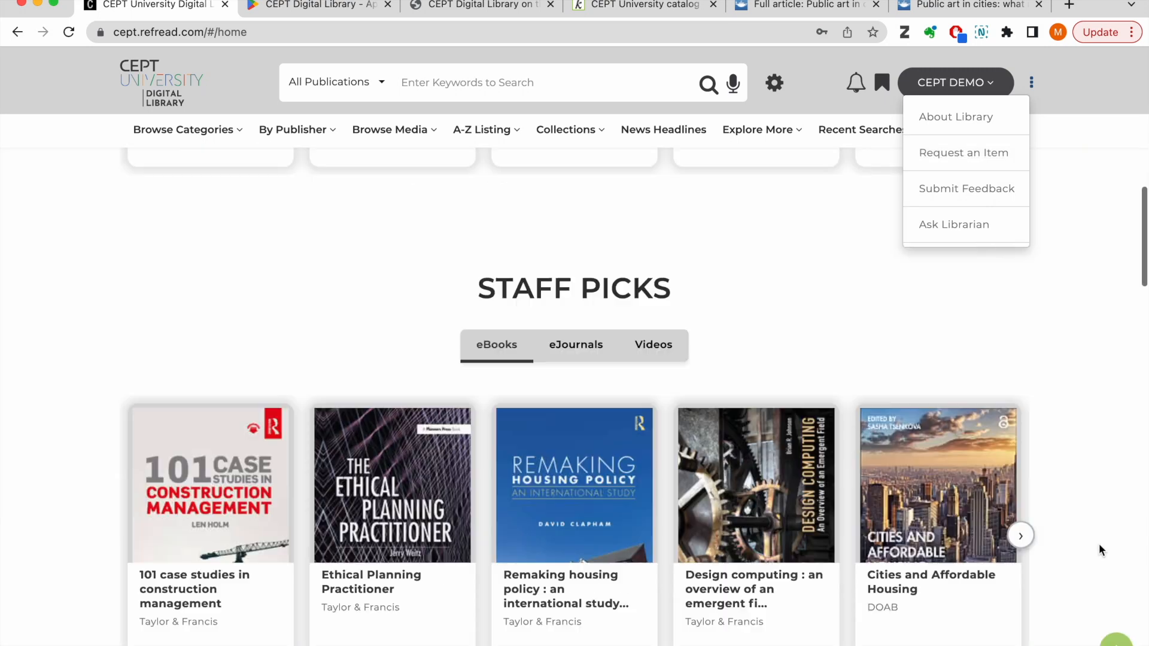
scroll(down, 3)
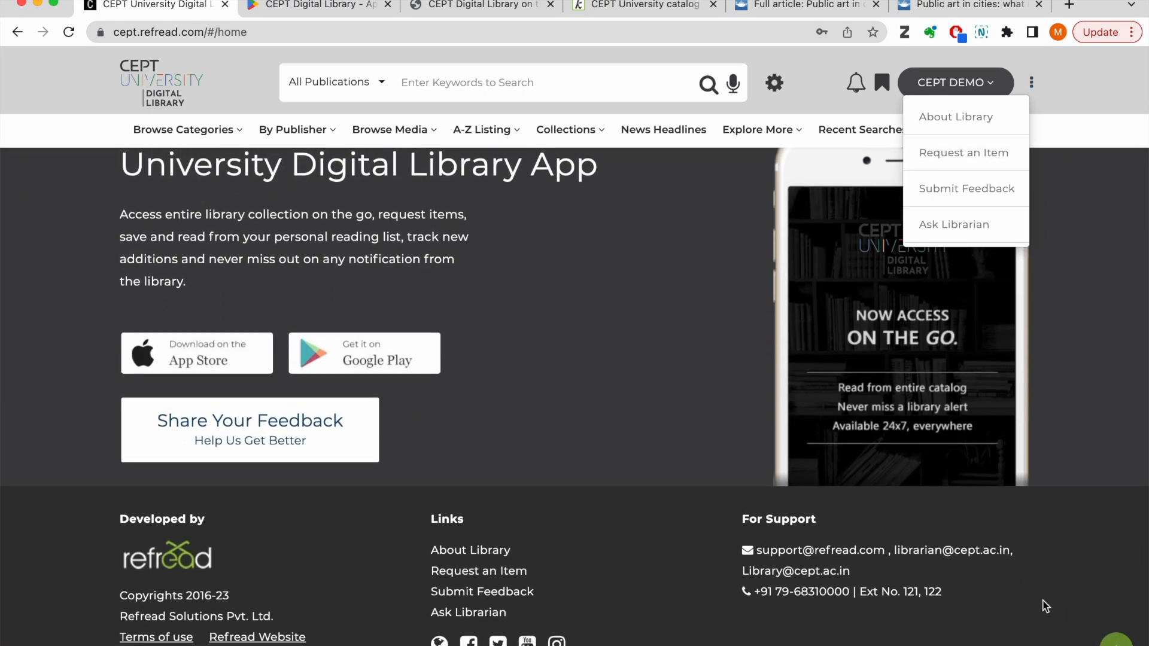